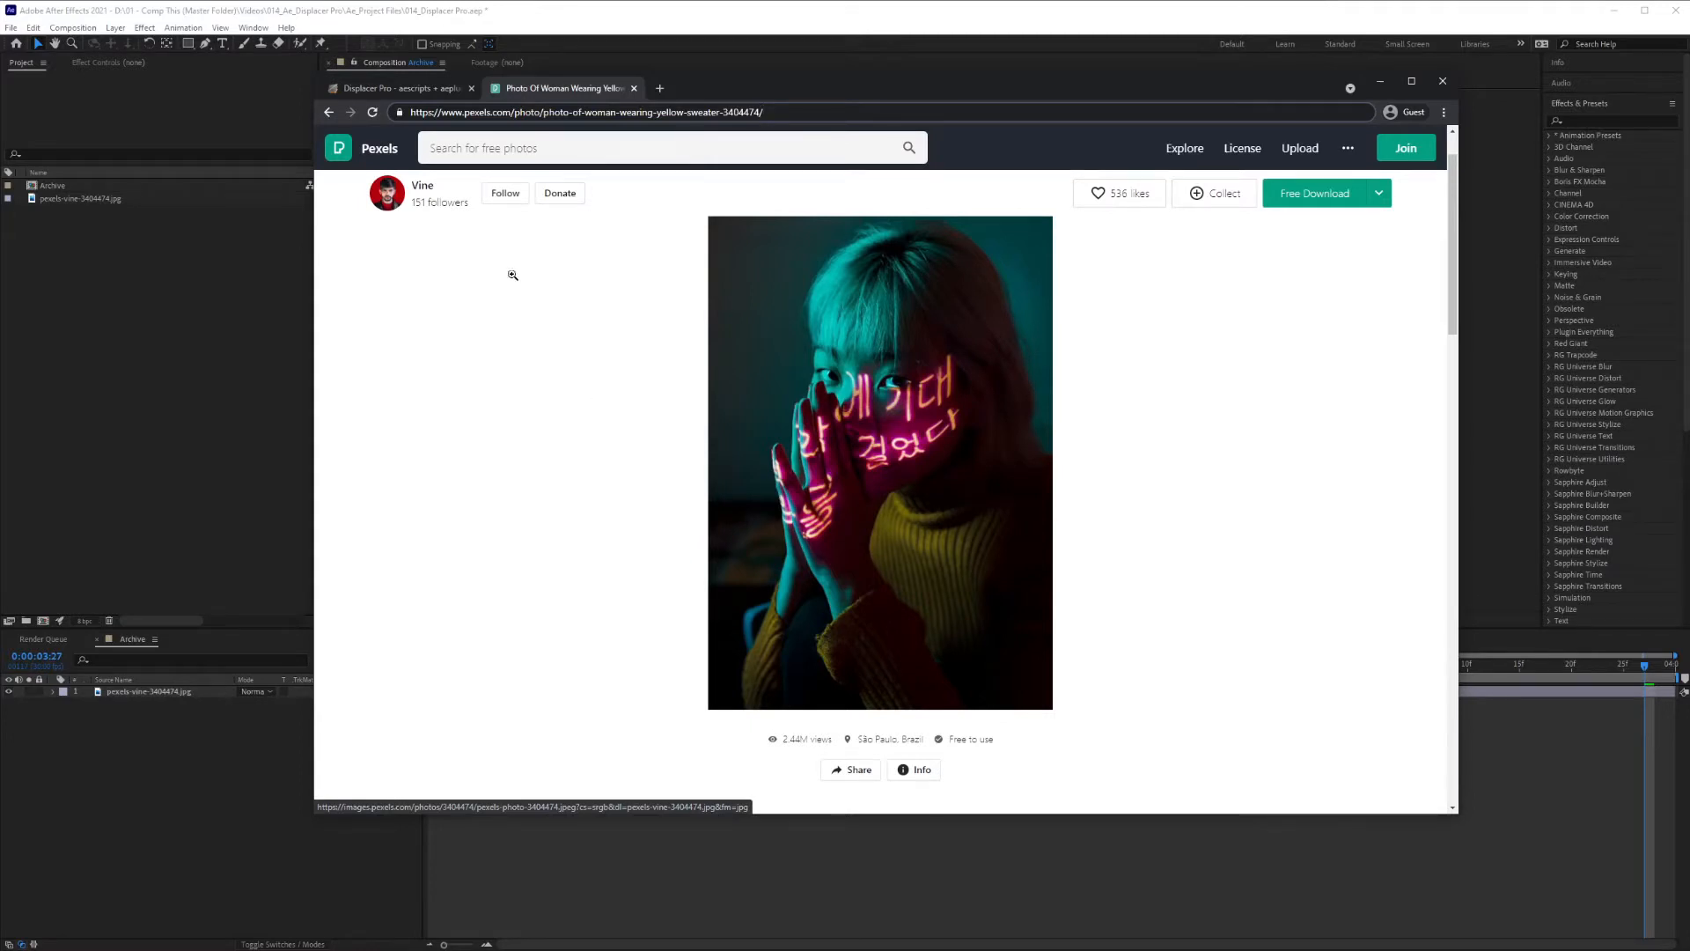
mouse_move(945, 573)
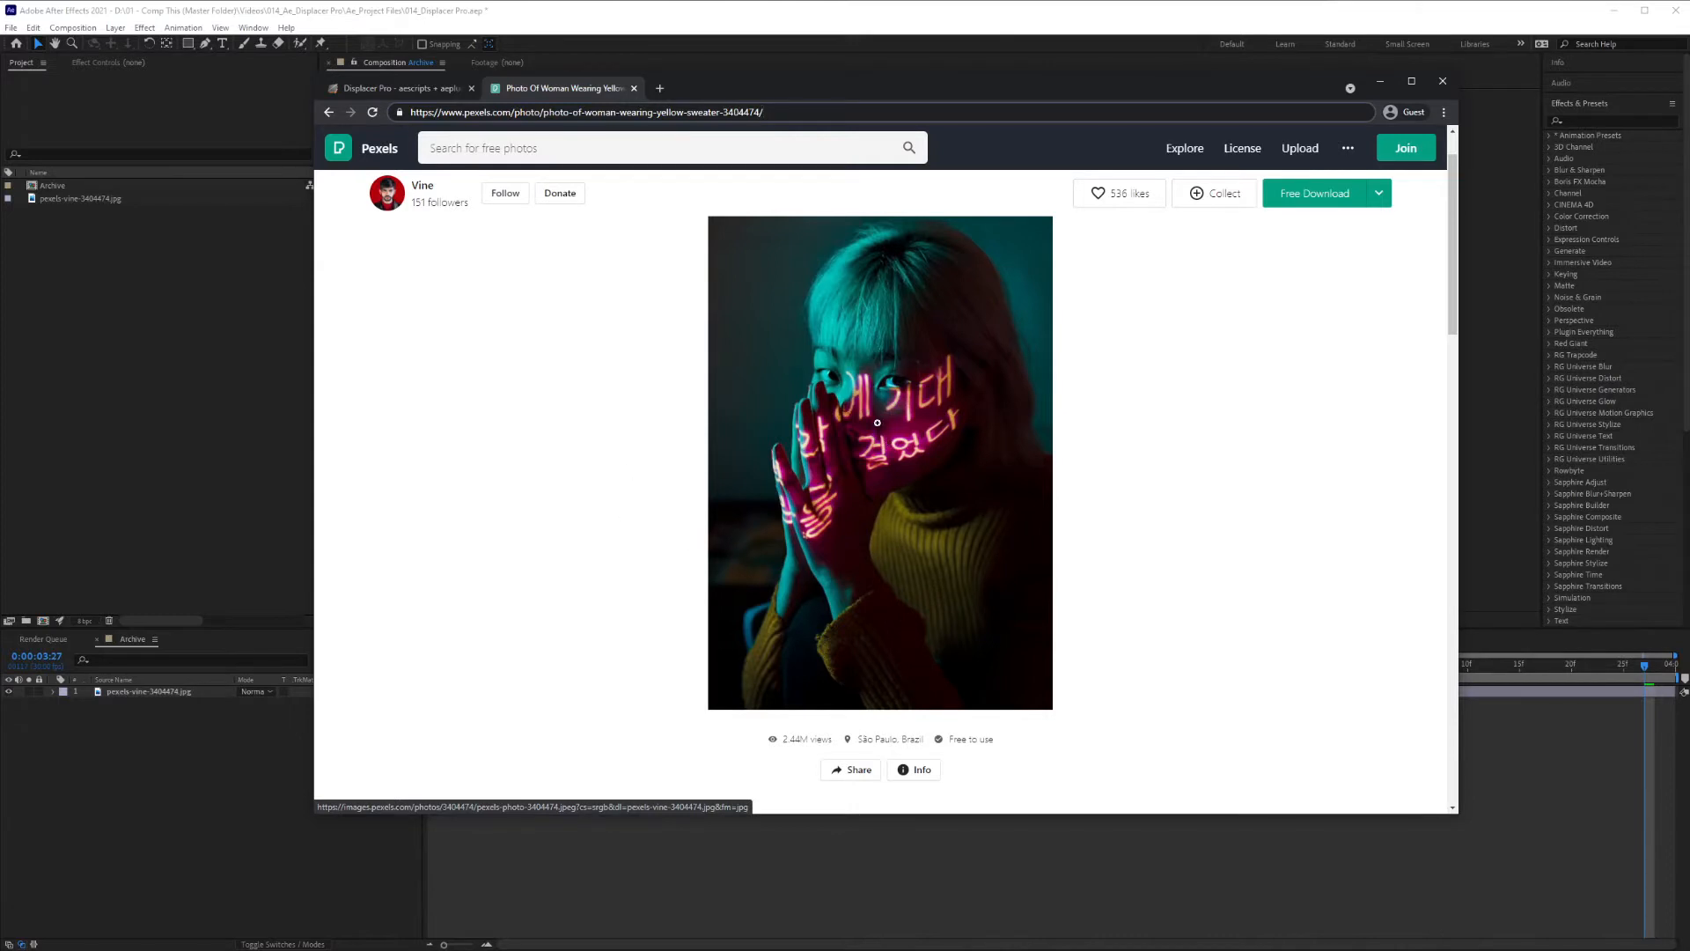
mouse_move(886, 390)
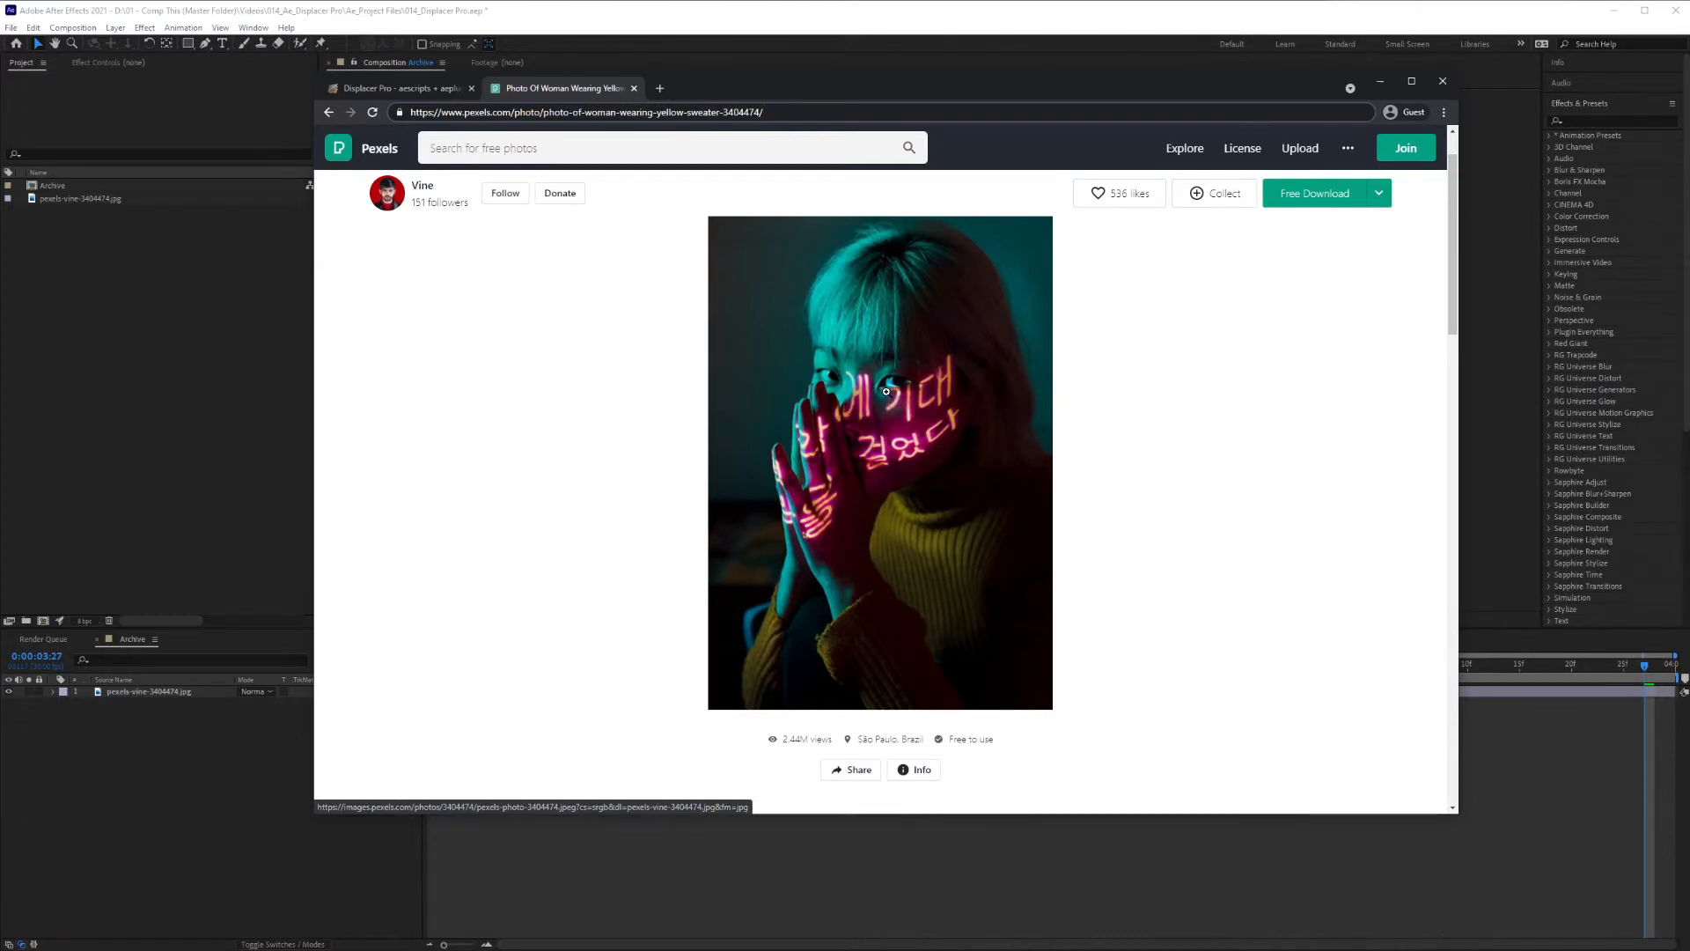
mouse_move(874, 643)
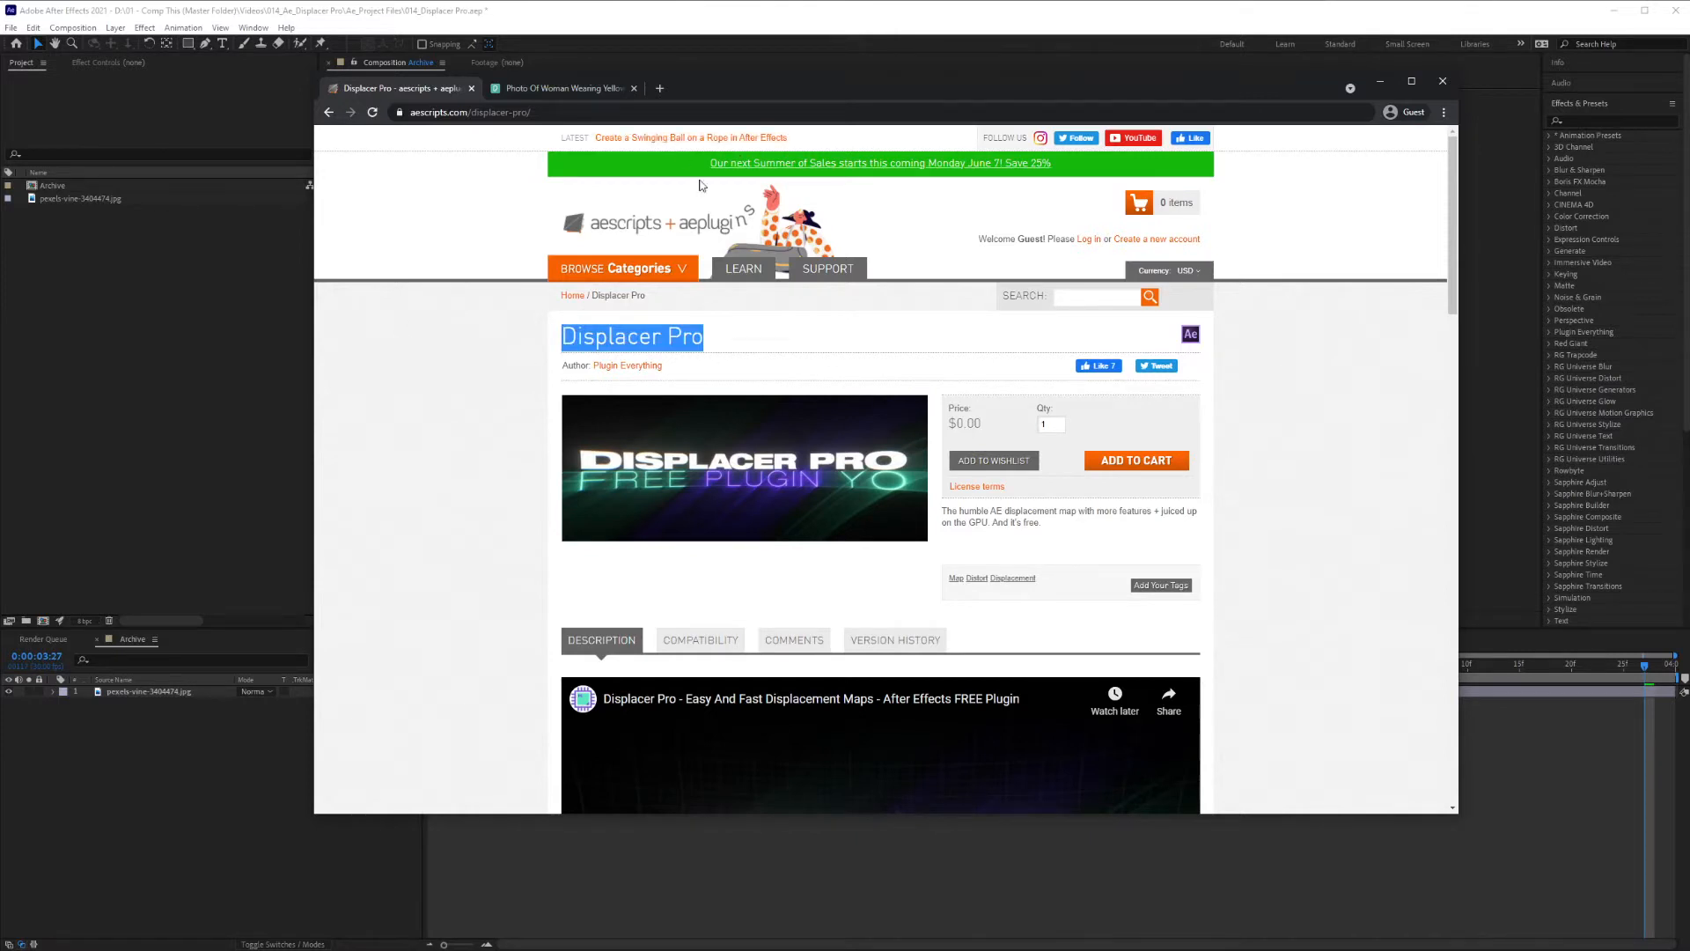
Review the Pexels neon-text portrait and the free Displacer Pro page on aescripts
click(623, 267)
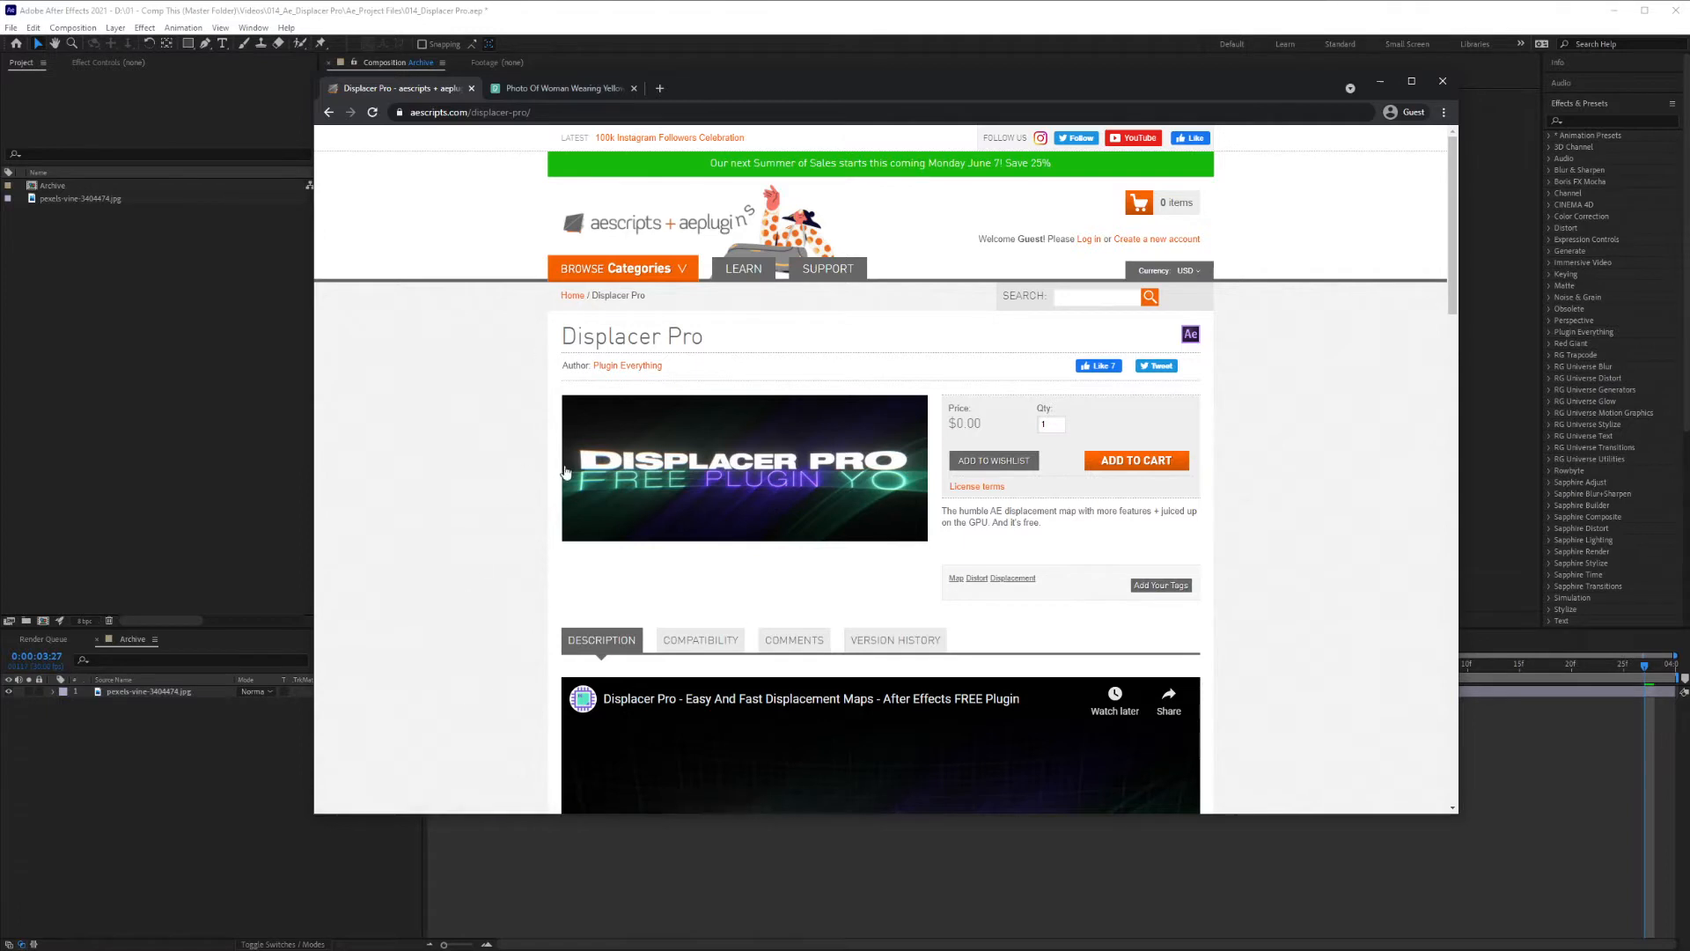
mouse_move(481, 444)
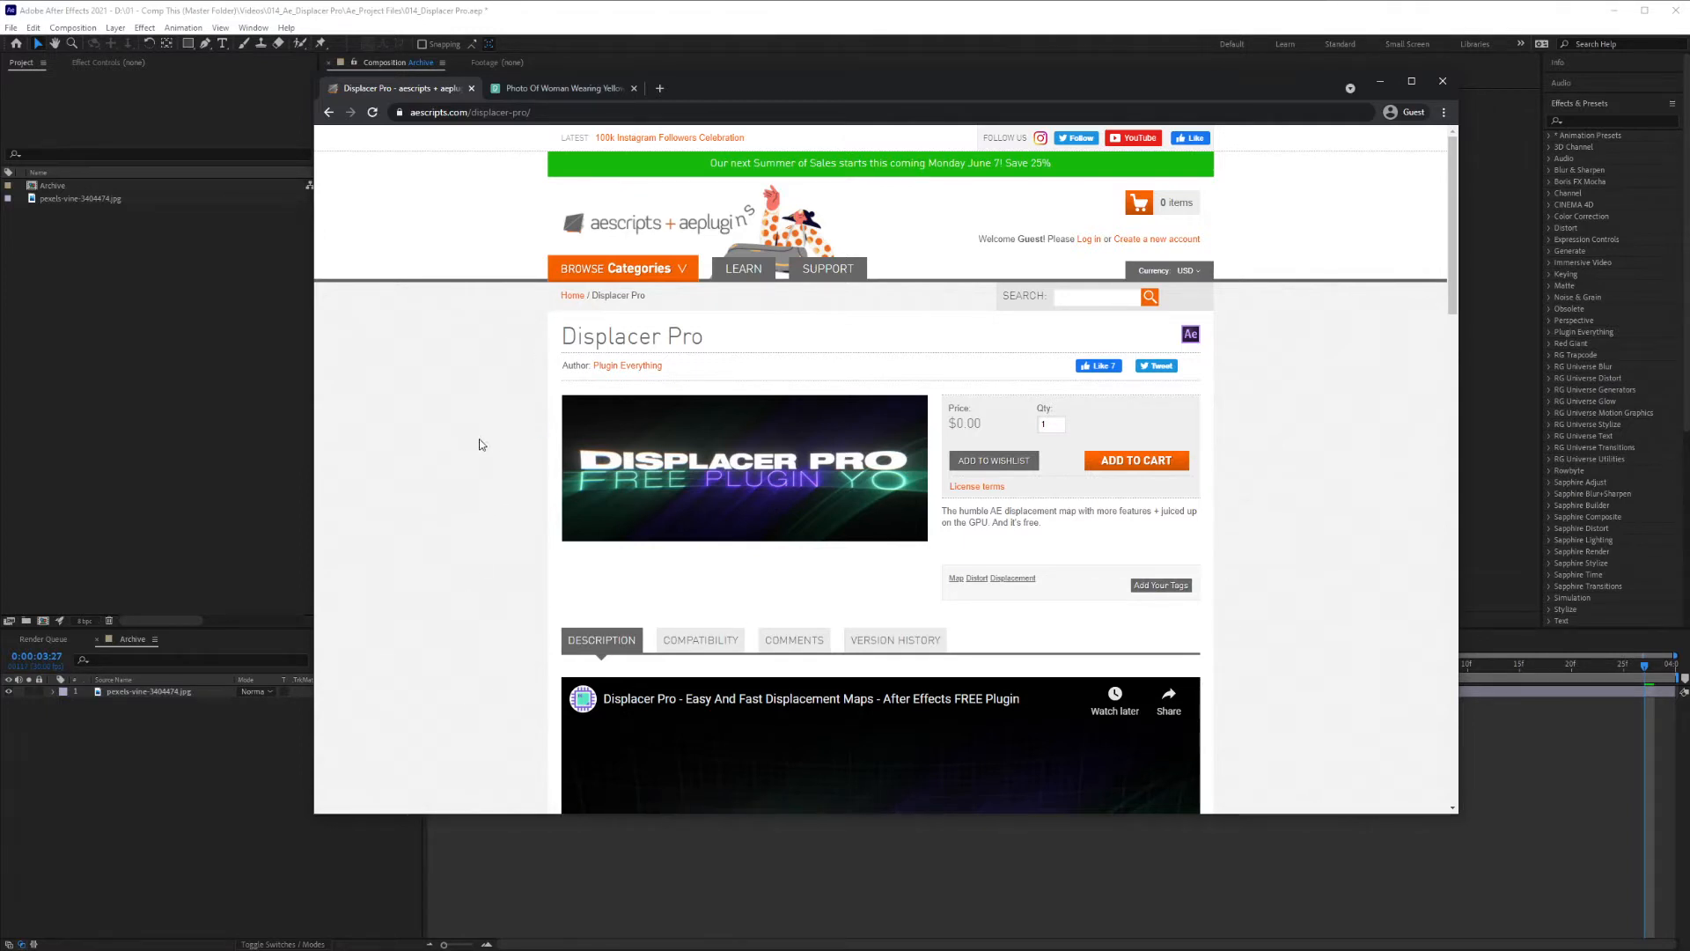
click(1442, 81)
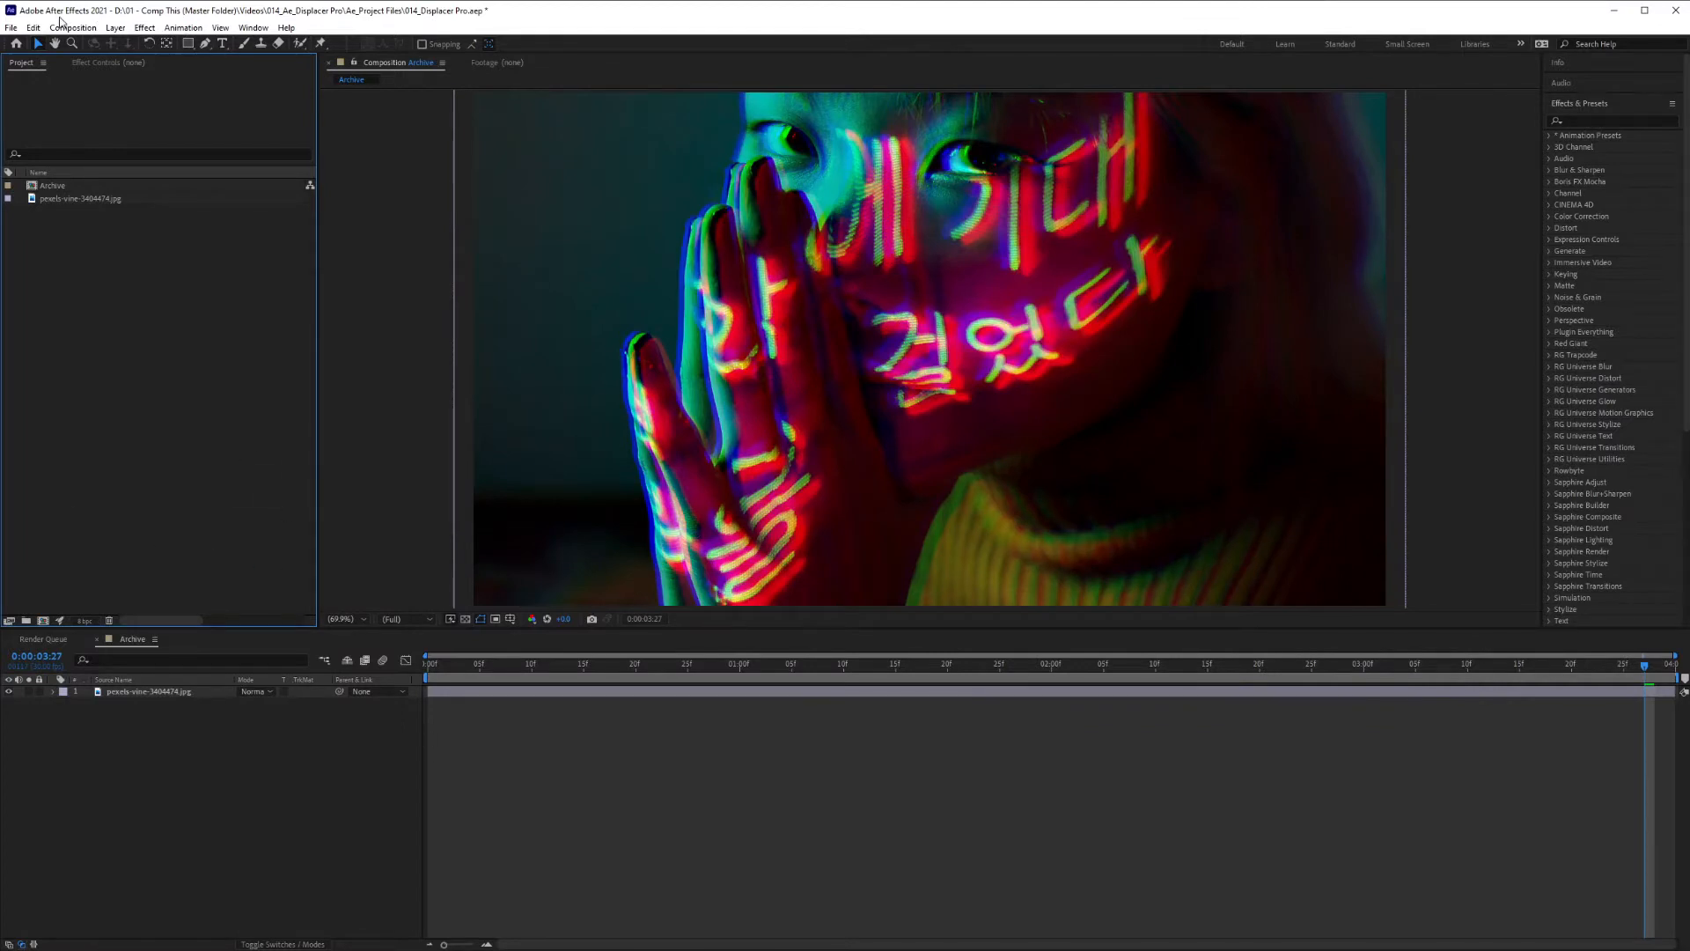
mouse_move(287, 267)
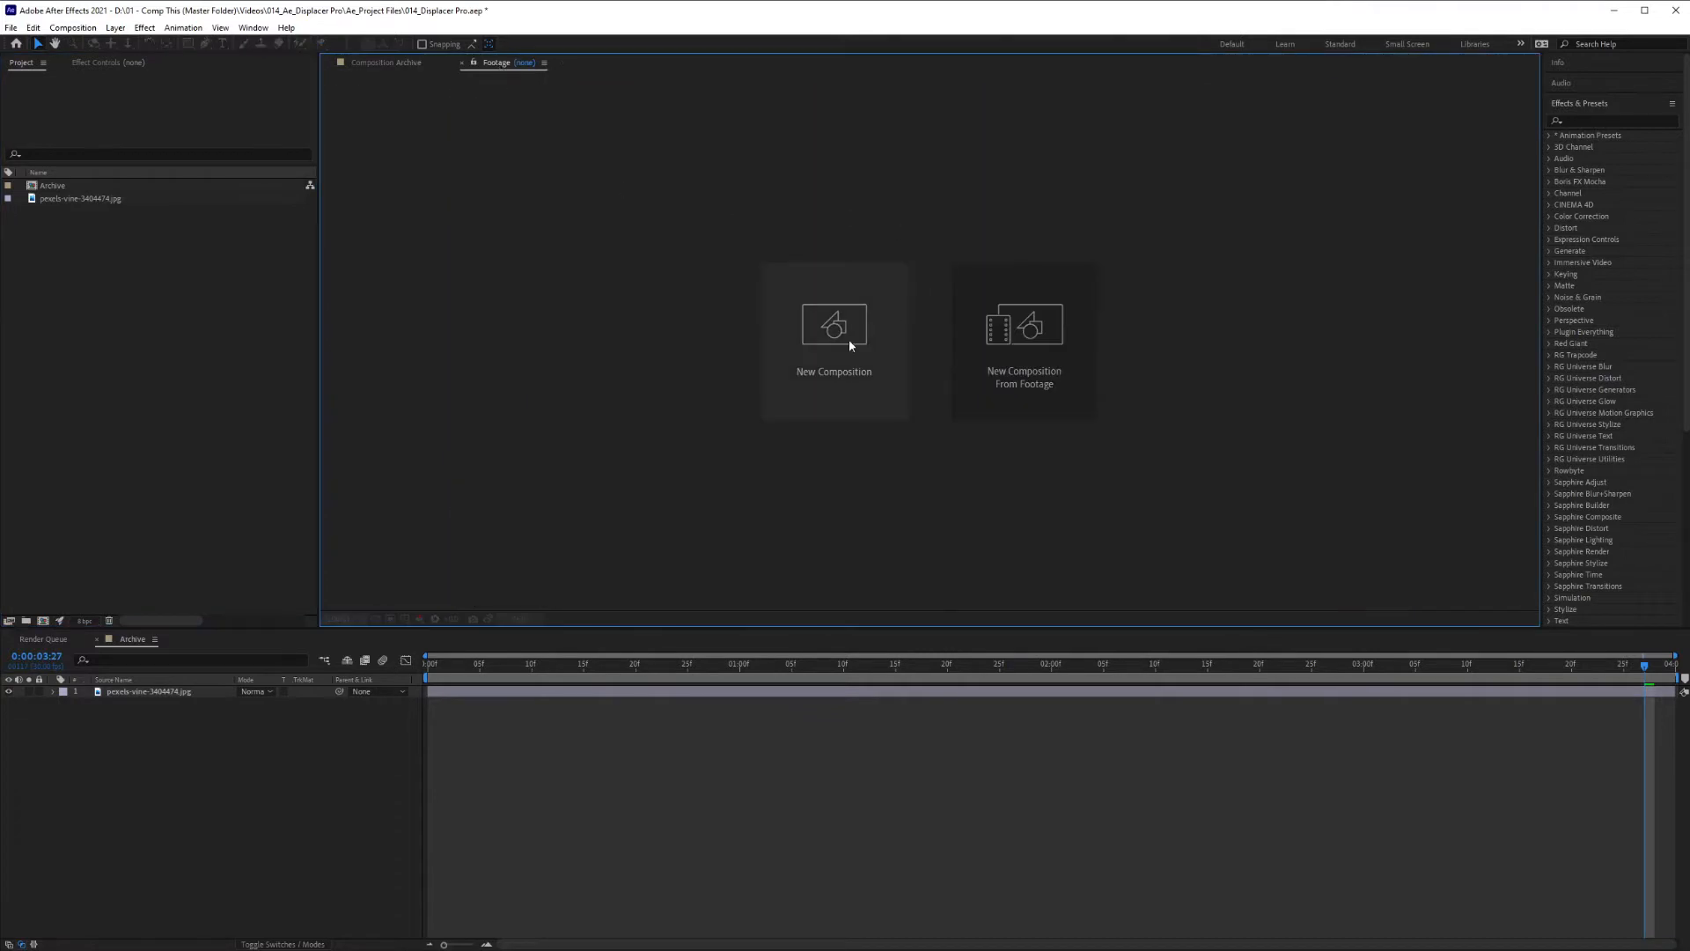
mouse_move(845, 347)
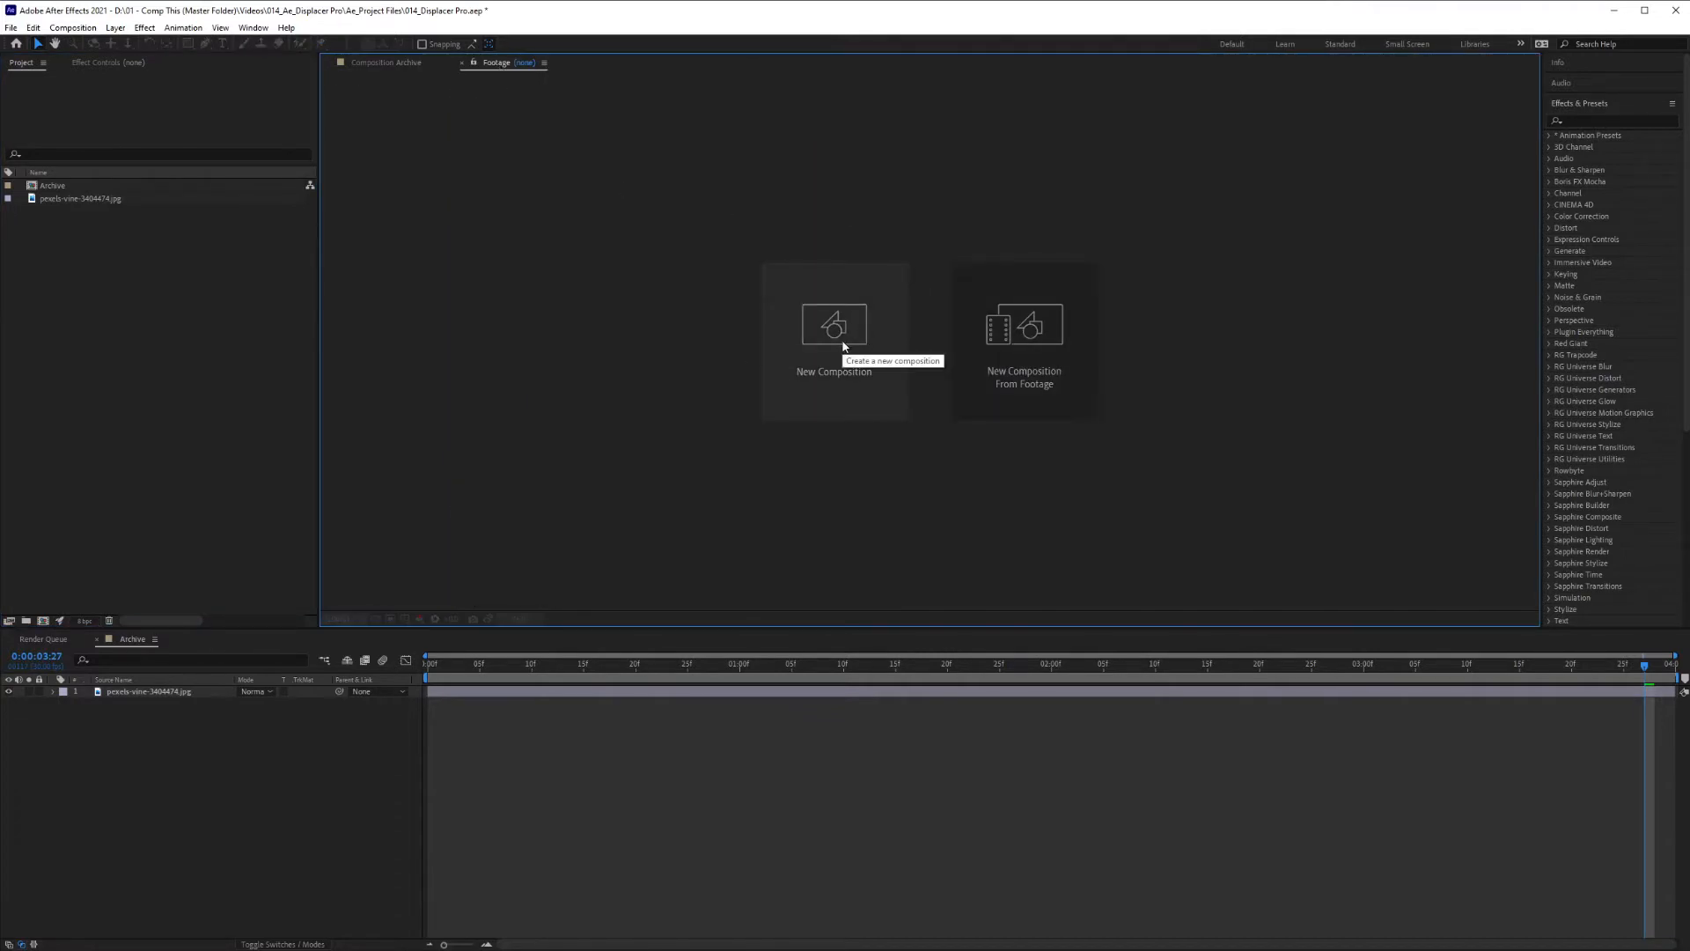
Switch the viewer to the empty Footage tab and open the Composition menu
click(72, 27)
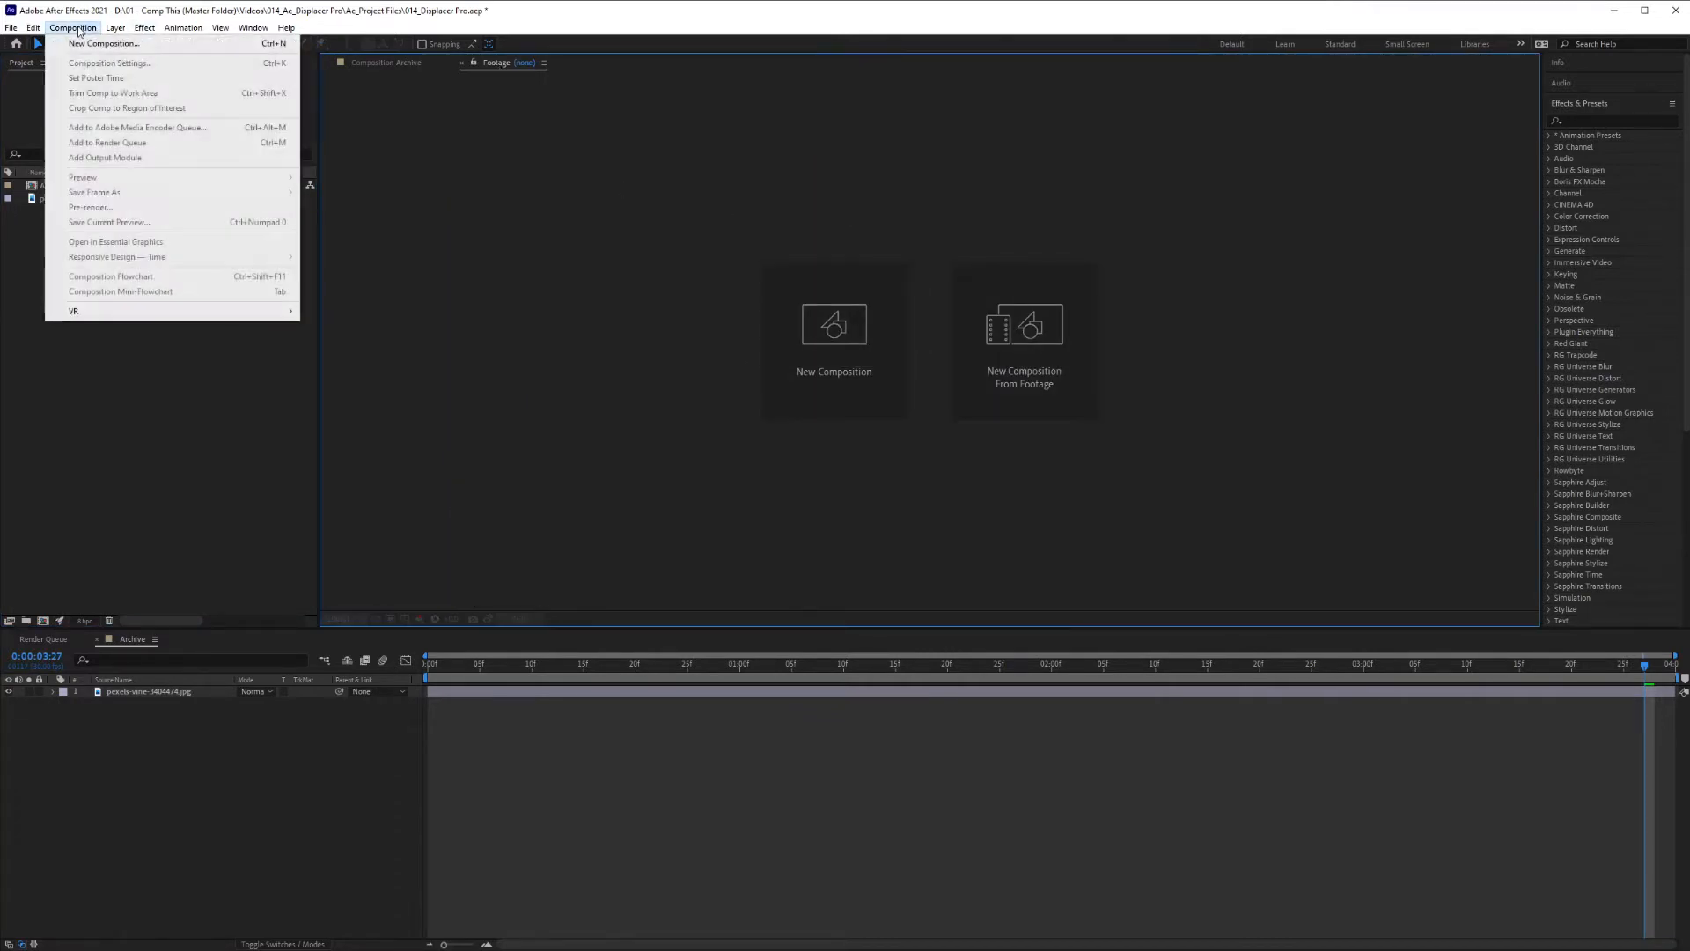
mouse_move(104, 43)
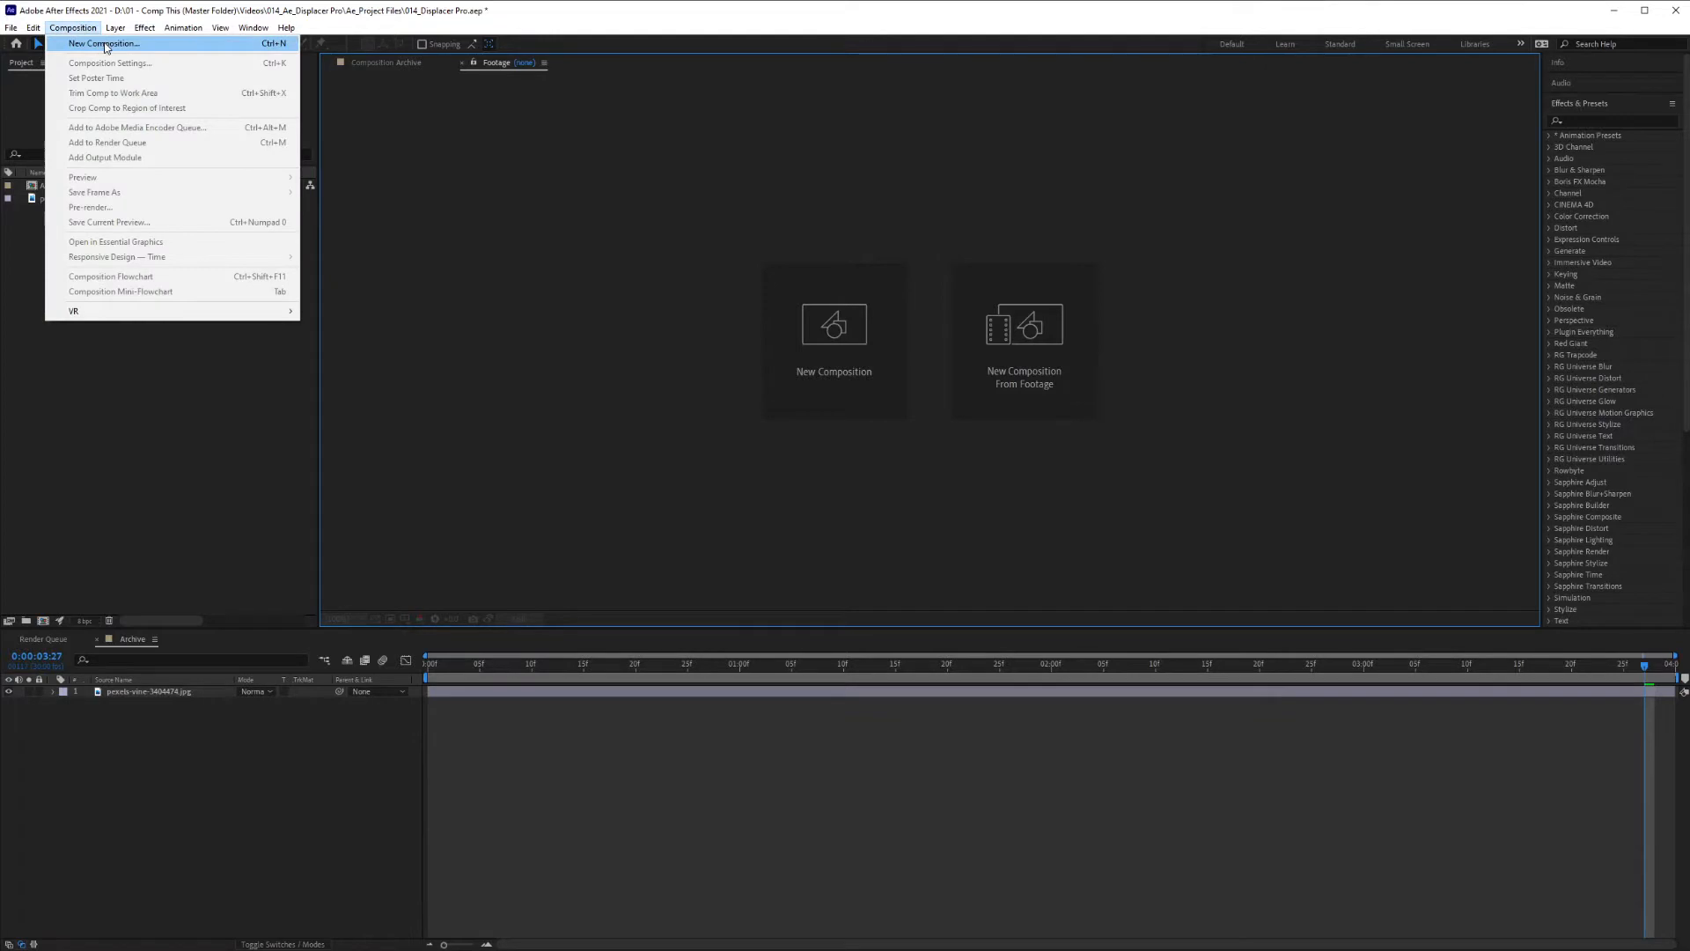
mouse_move(183, 51)
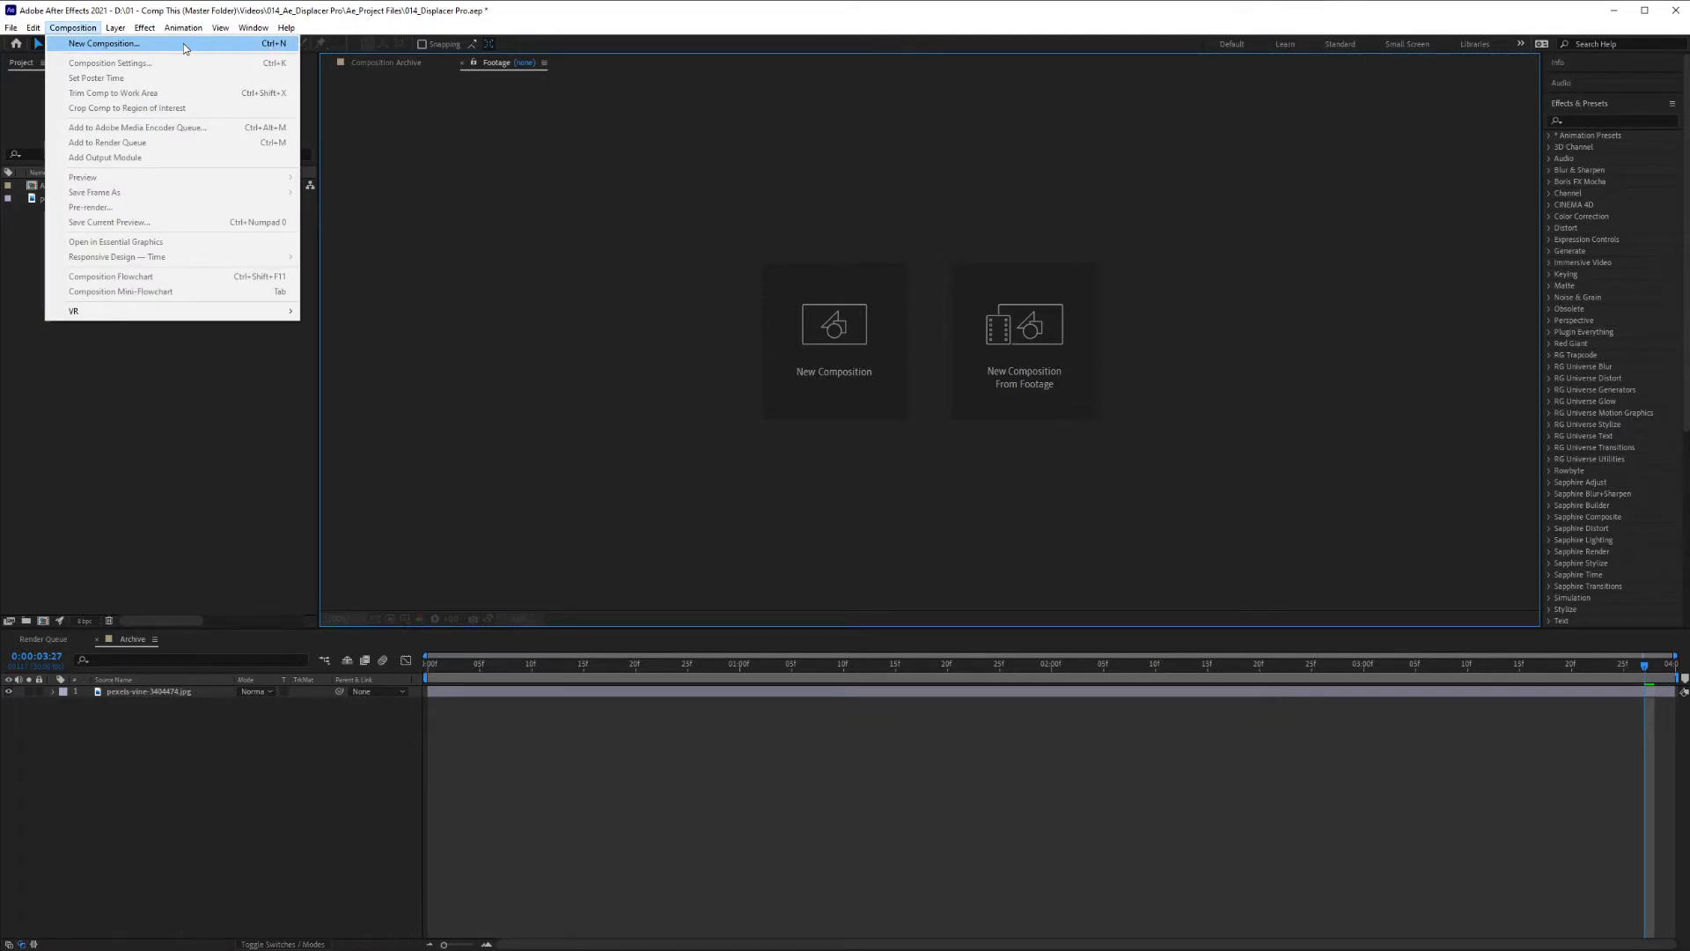
Create the 'New Effect' composition at 1920×1080, 30 fps, 4 seconds long
click(102, 43)
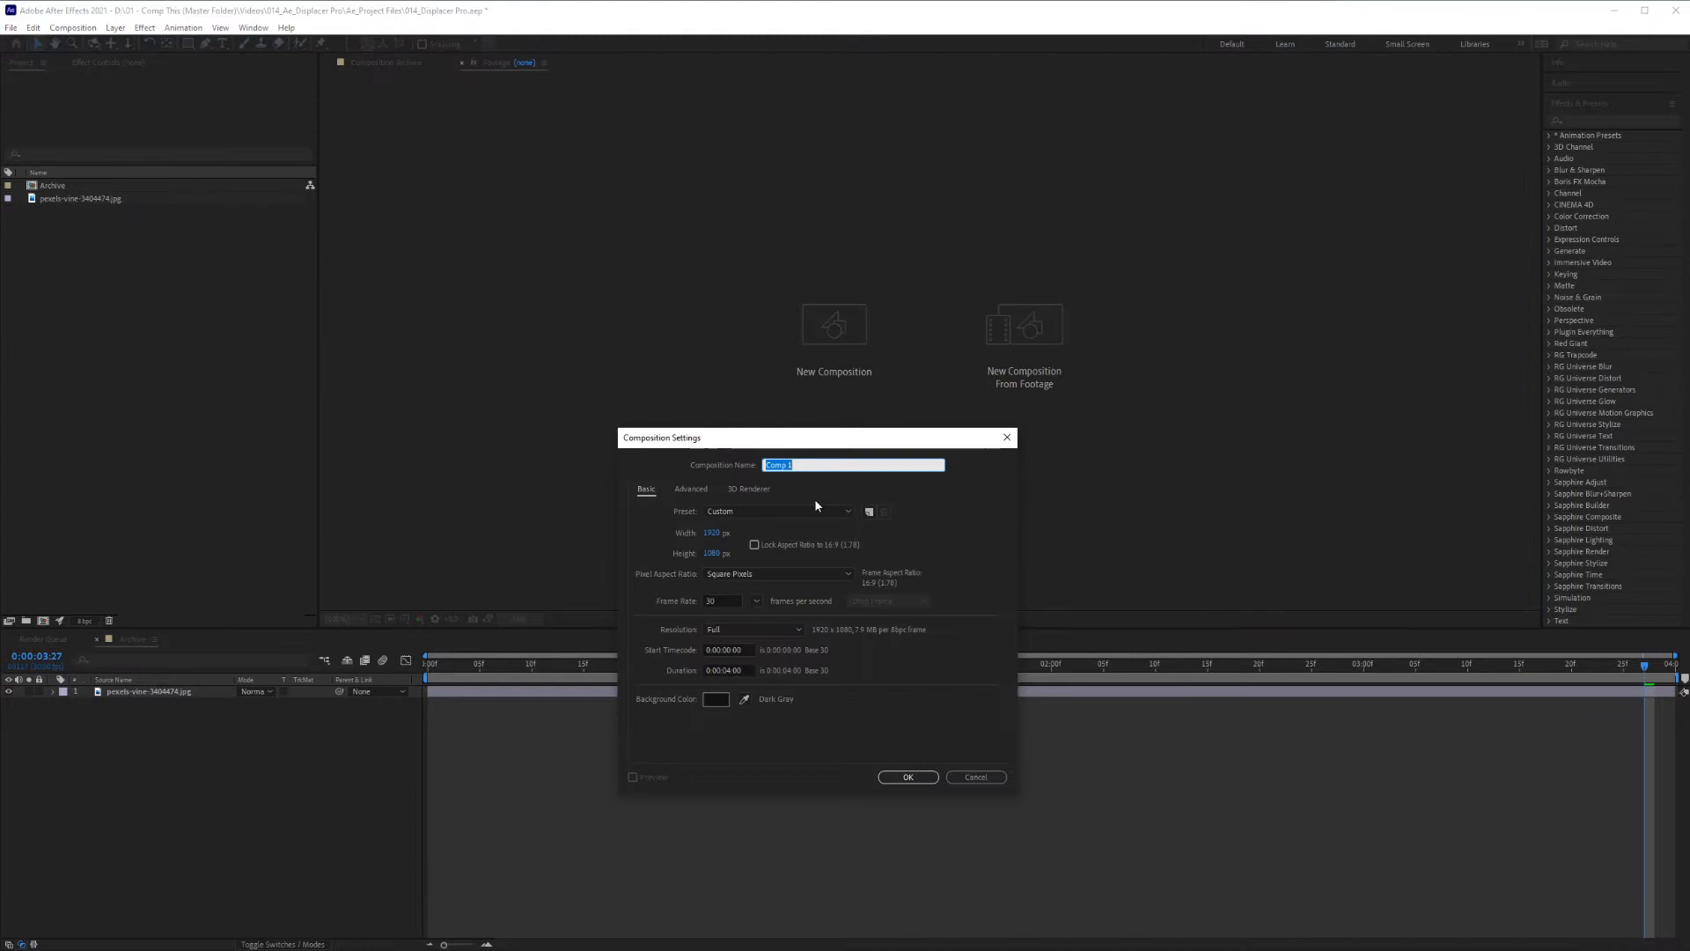
text(New Effect)
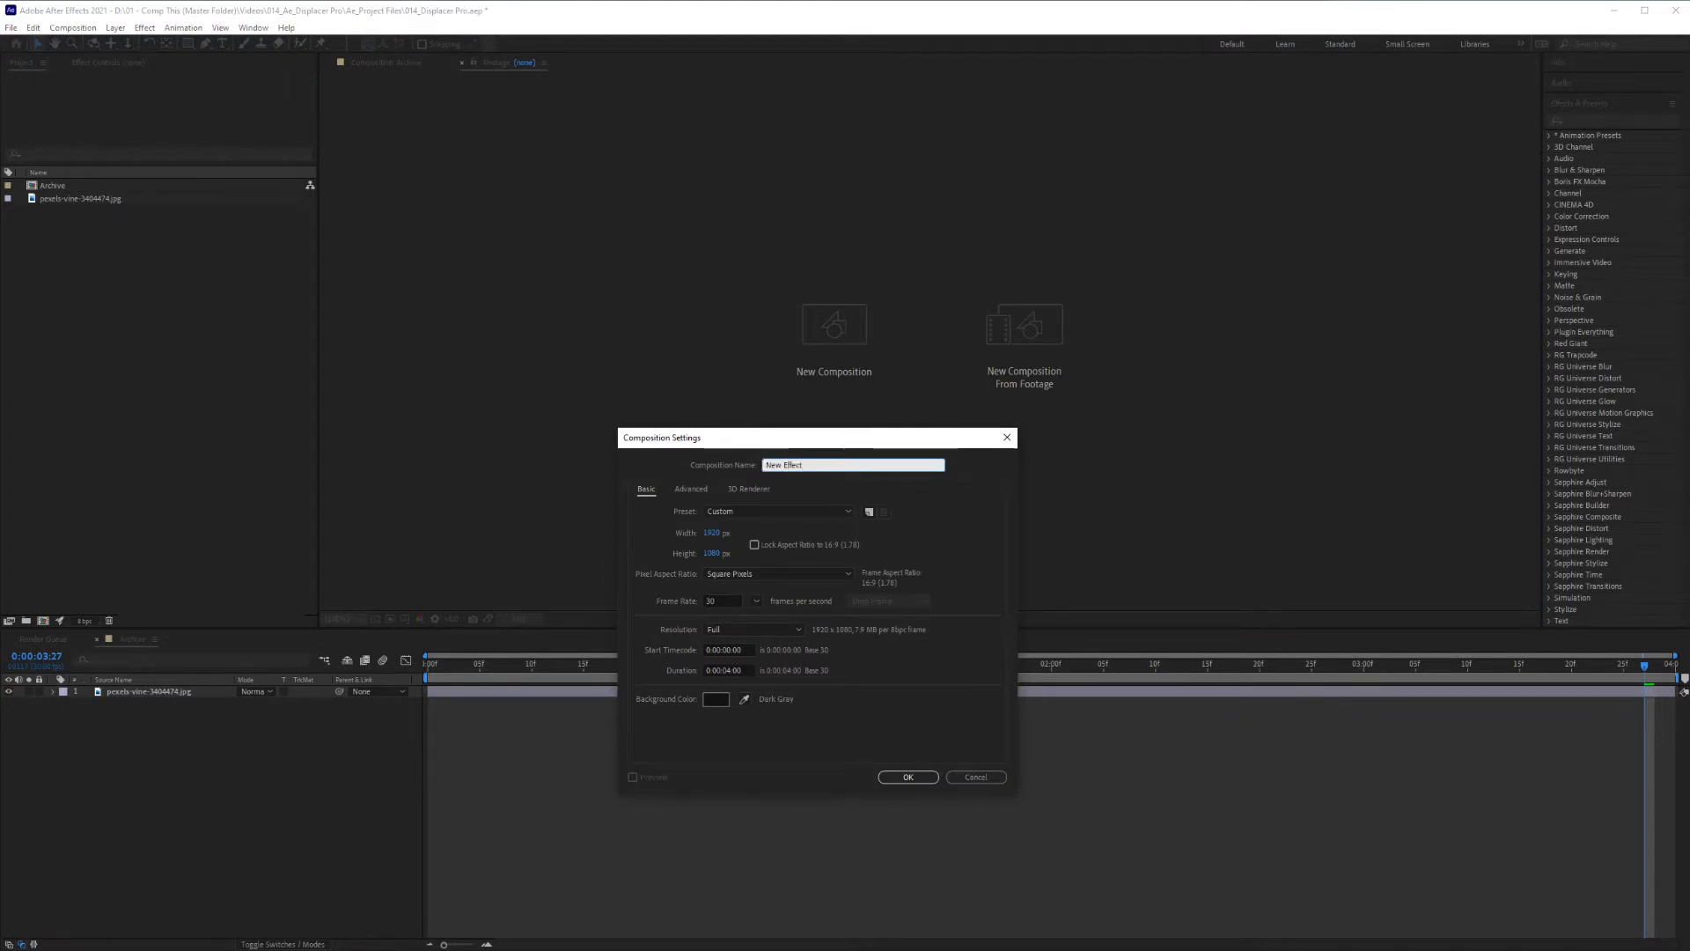
click(713, 532)
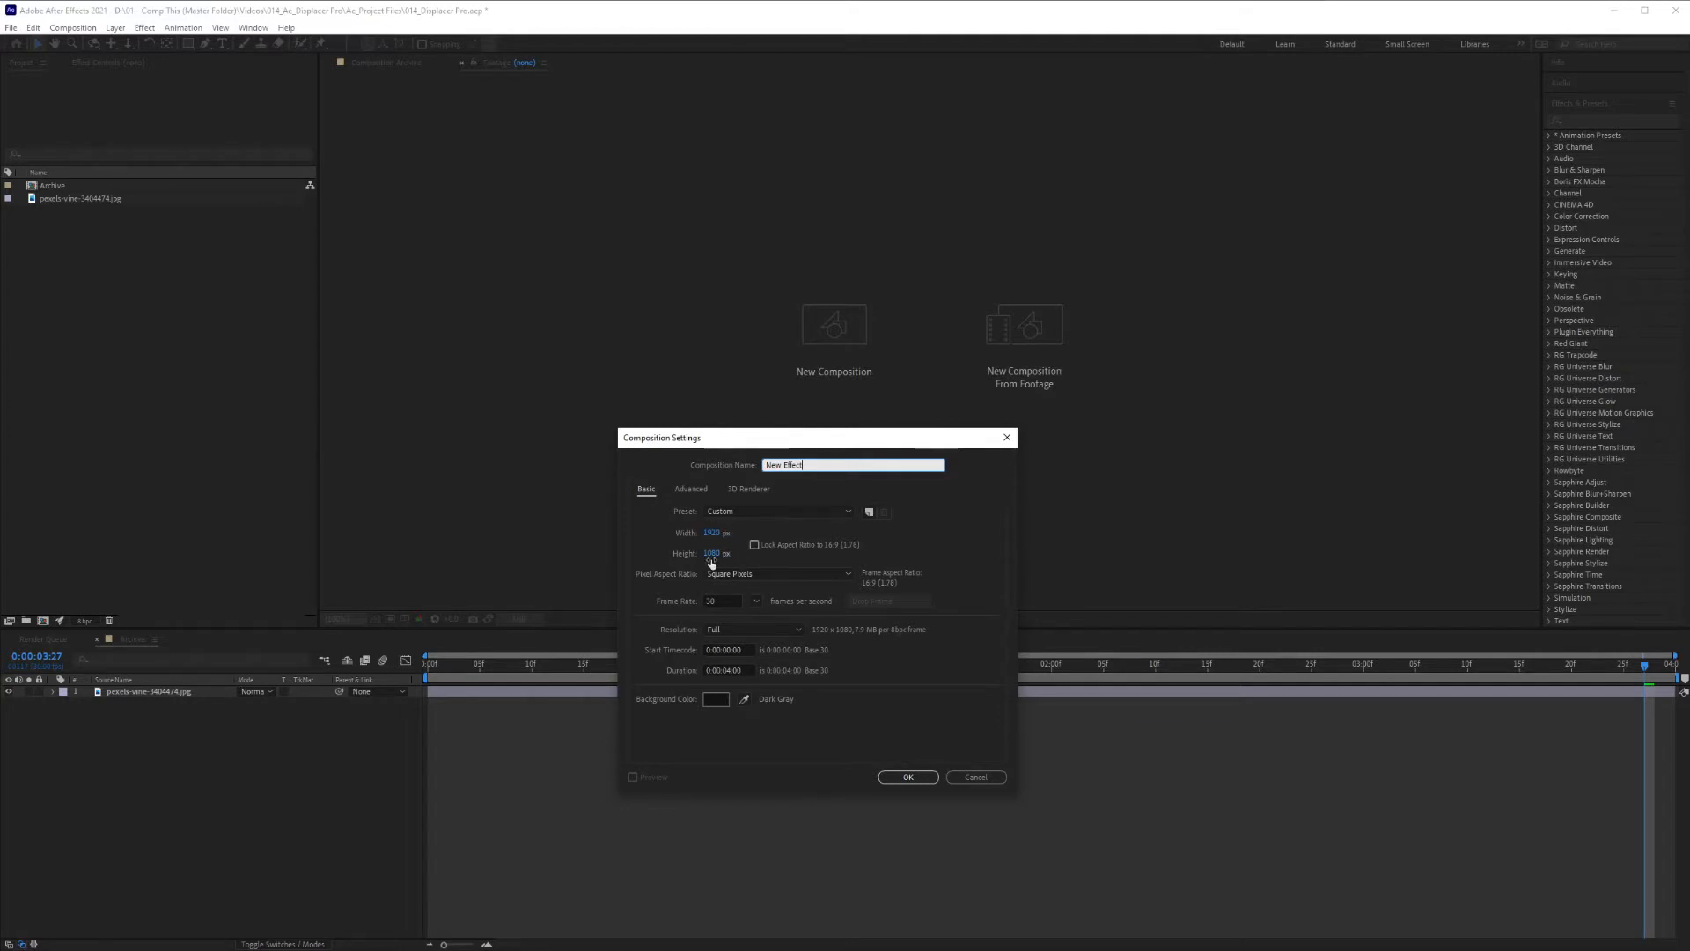
click(720, 600)
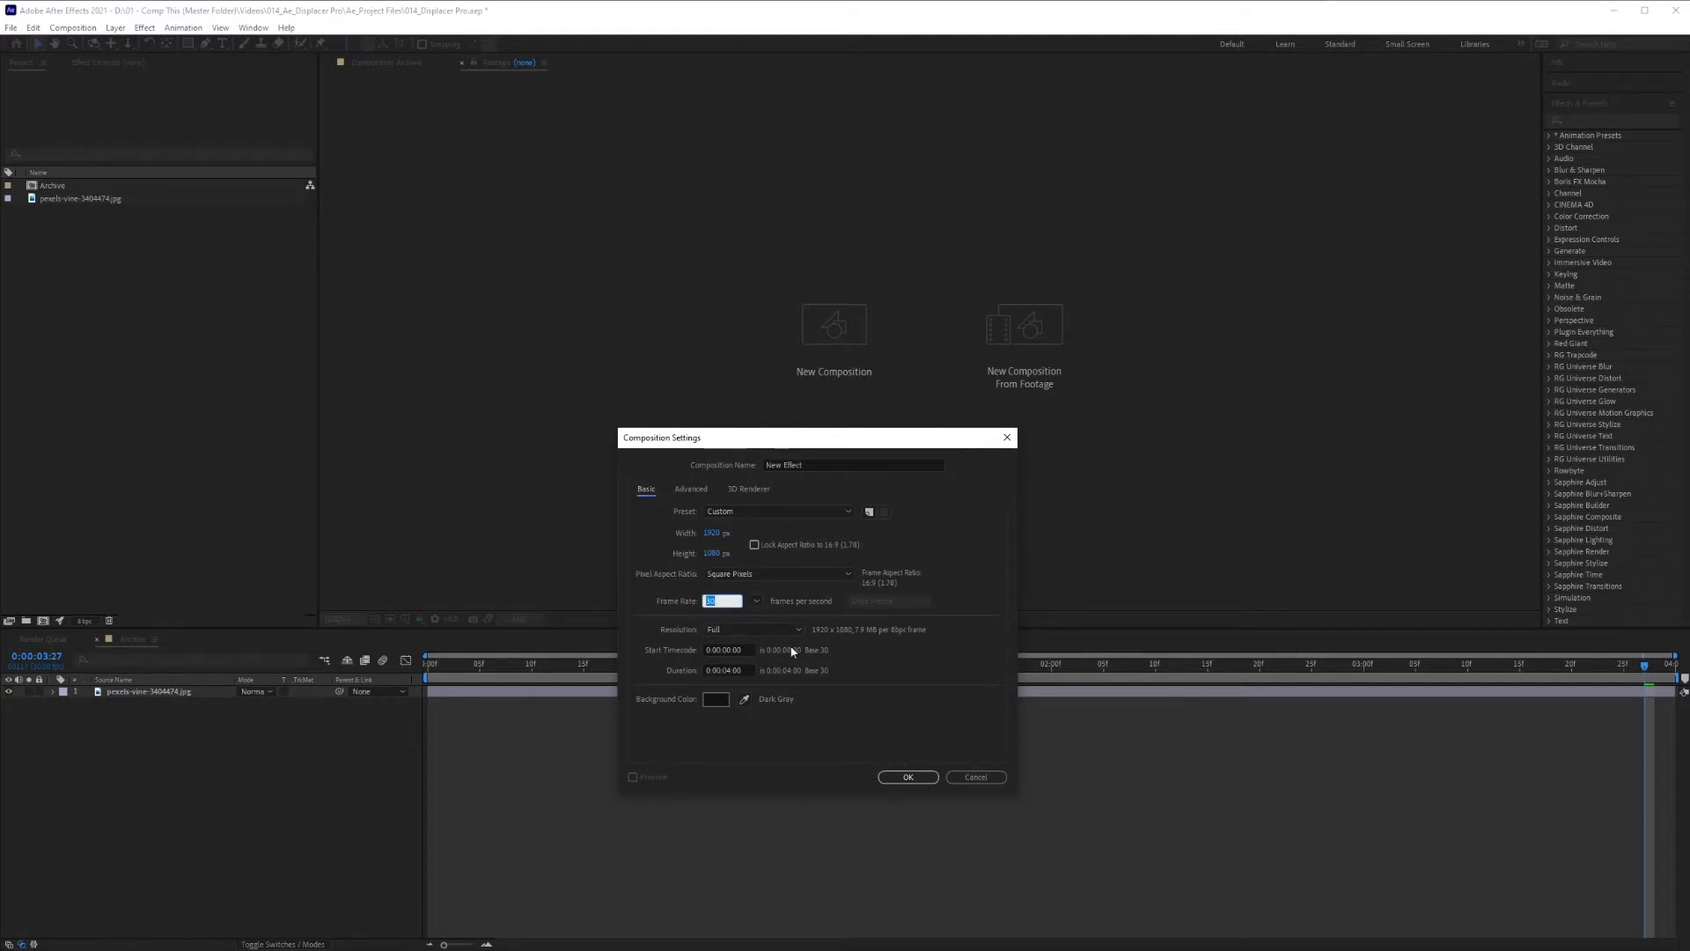
click(726, 669)
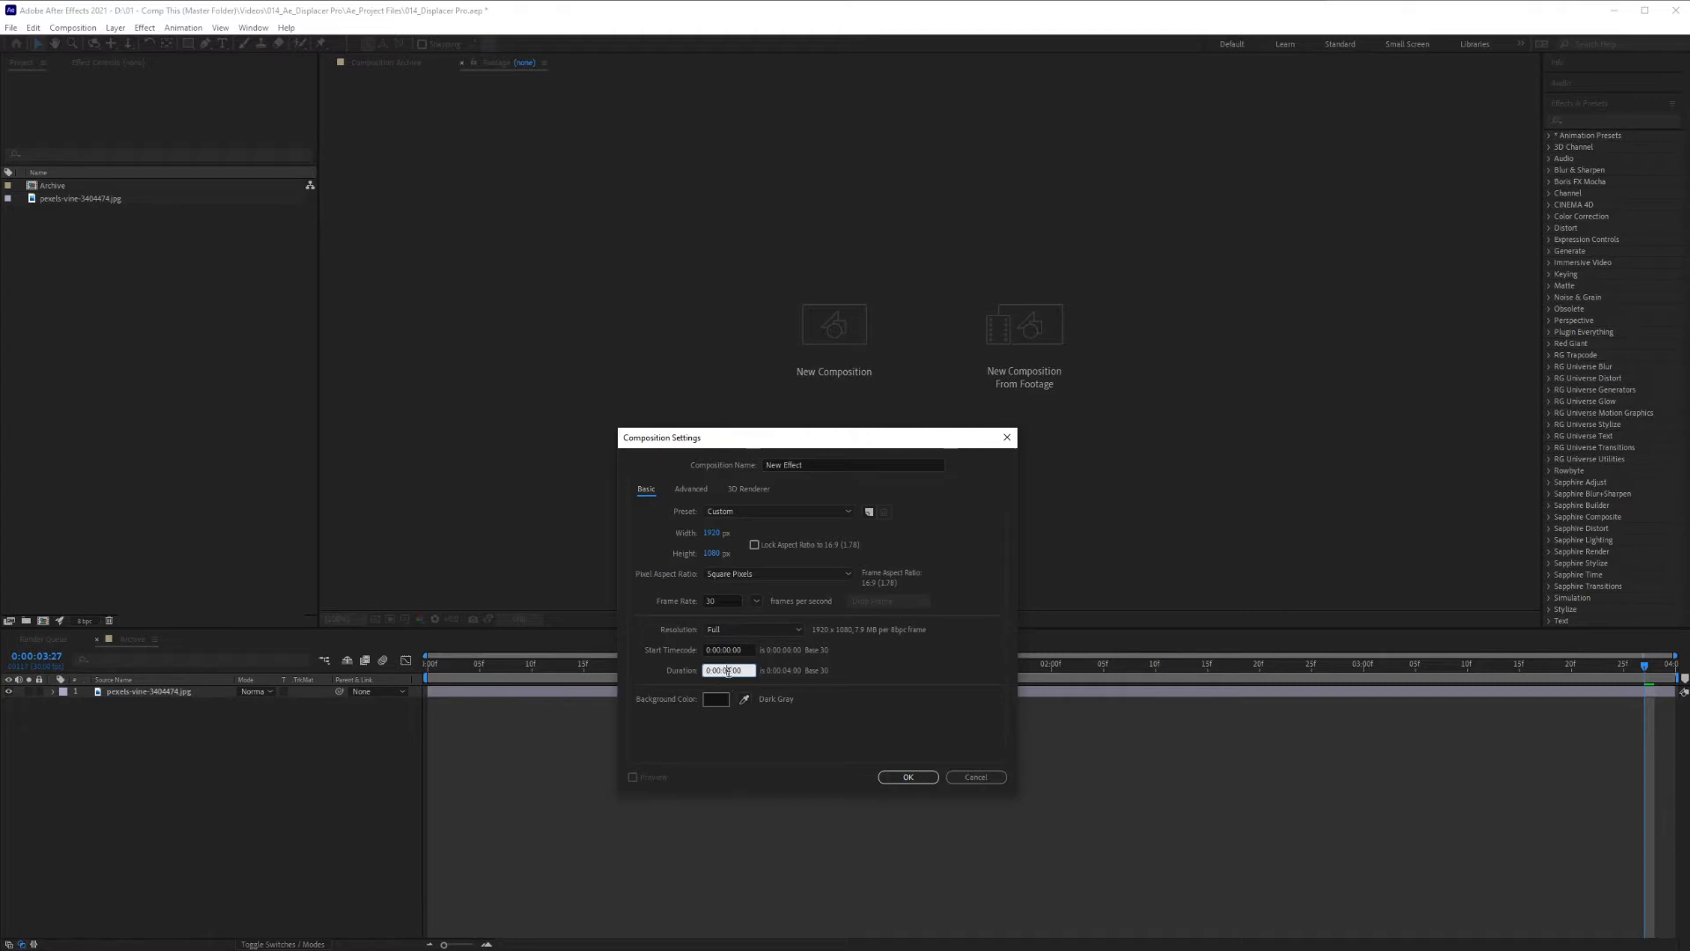
click(907, 776)
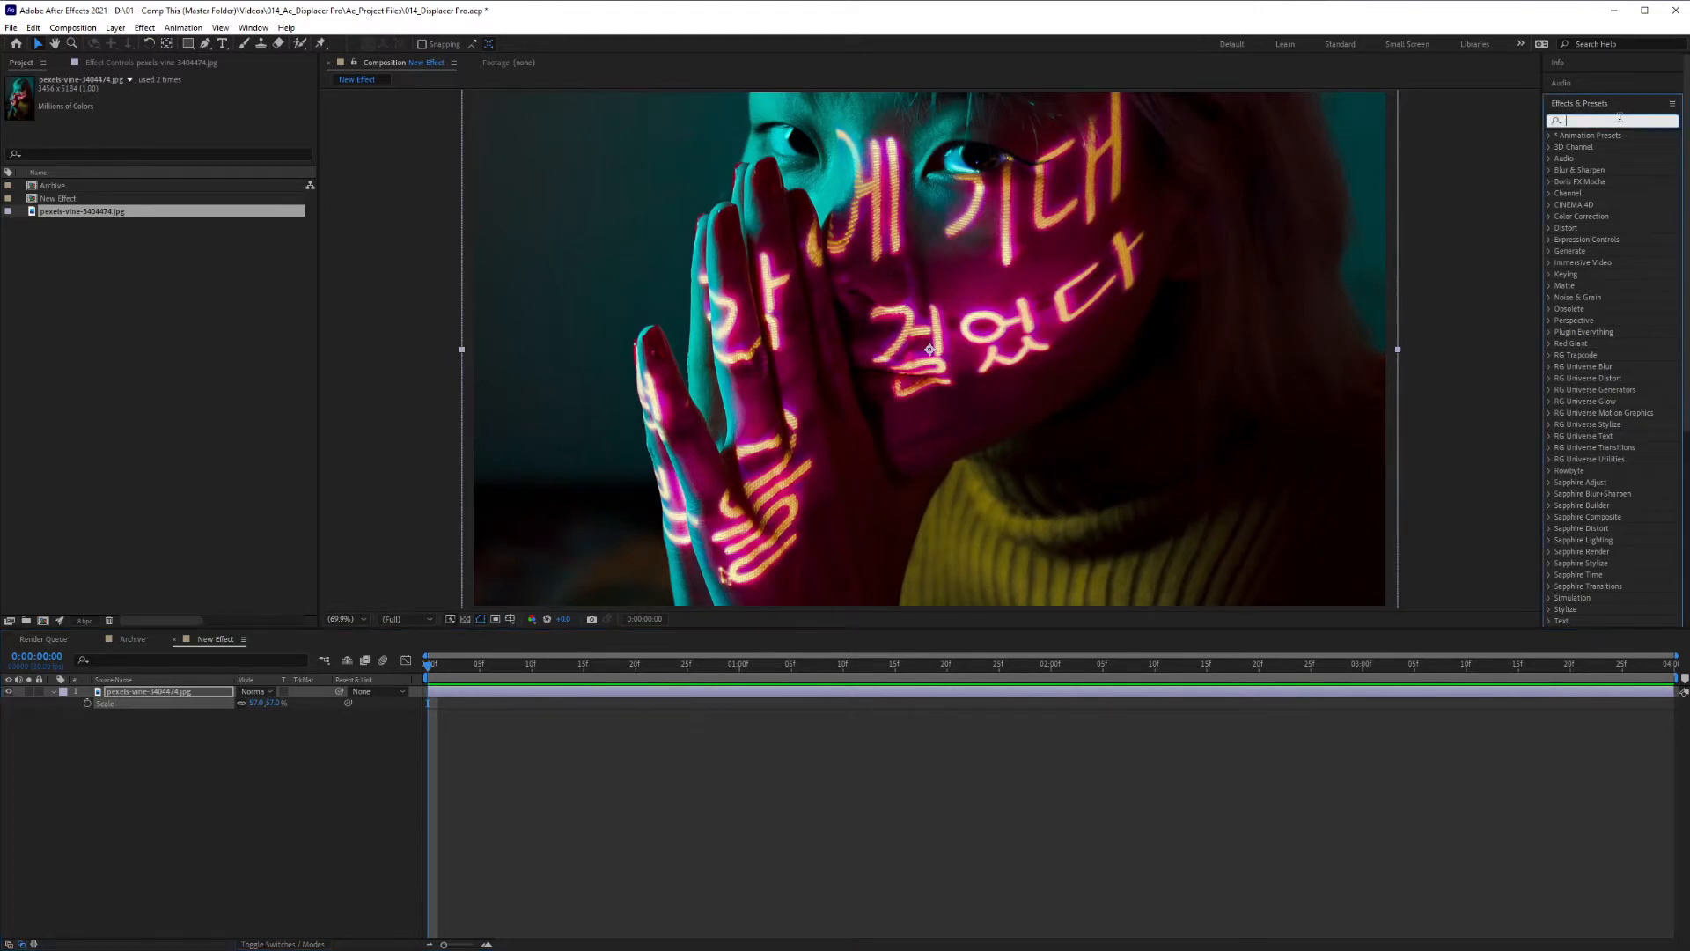
Search Effects & Presets for 'Displace' to find Displacer Pro
text(Displacer)
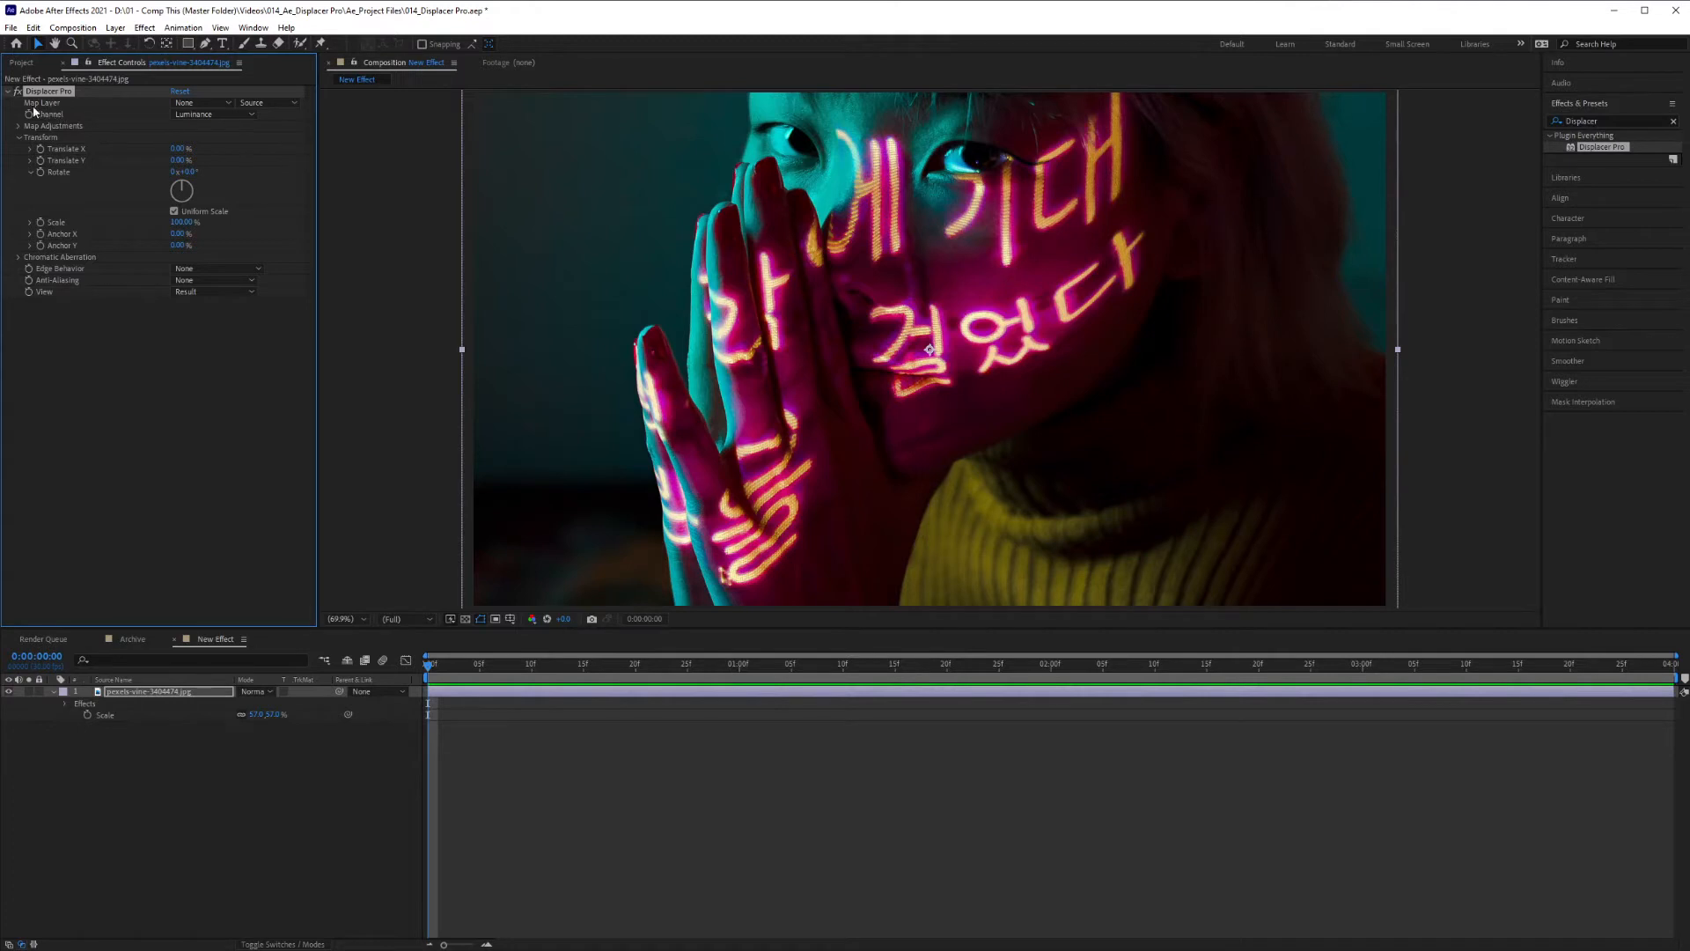
Use the photo itself as Displacer Pro's map layer, with Ease In & Out easing
click(202, 102)
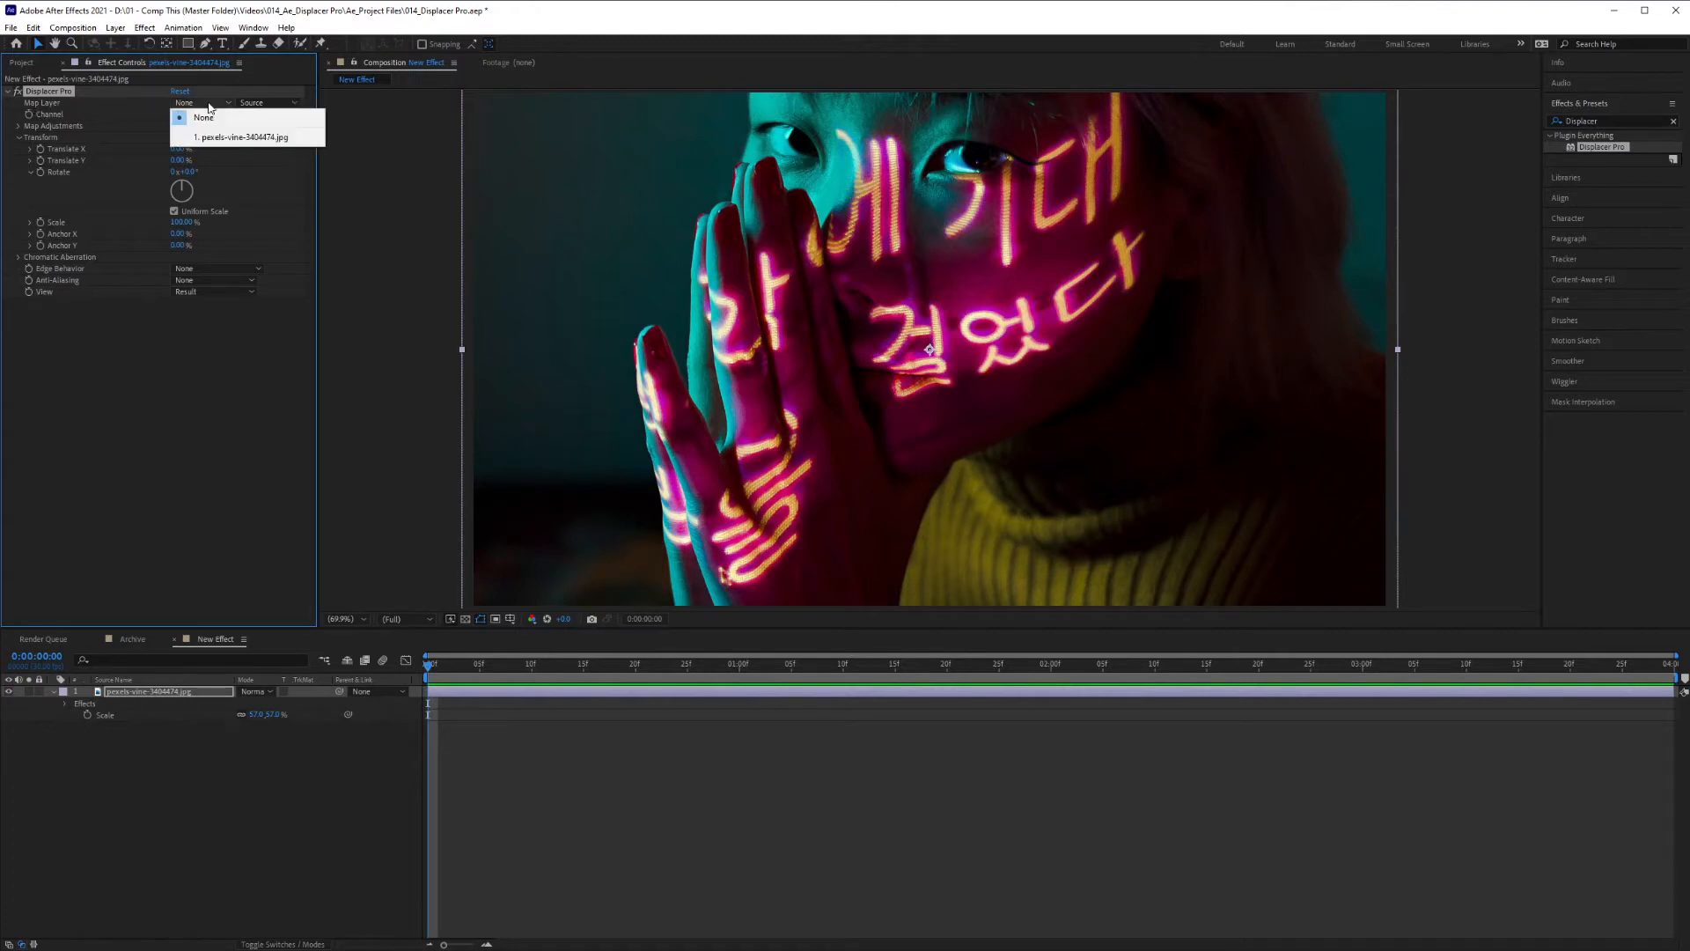
click(245, 138)
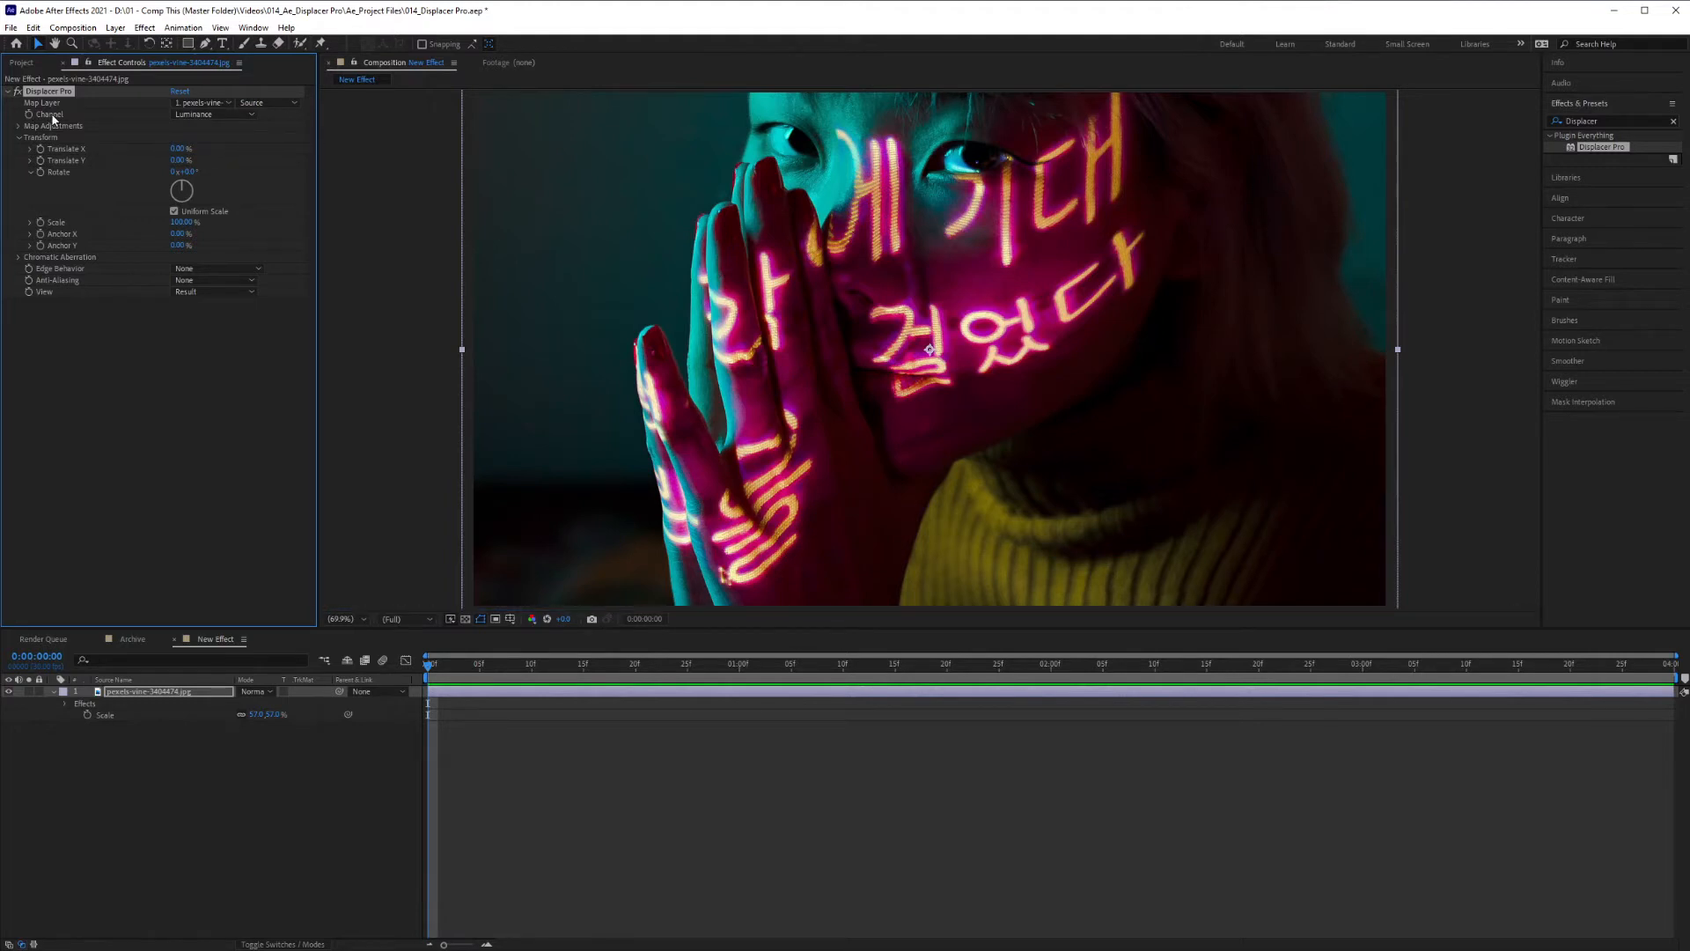
mouse_move(194, 115)
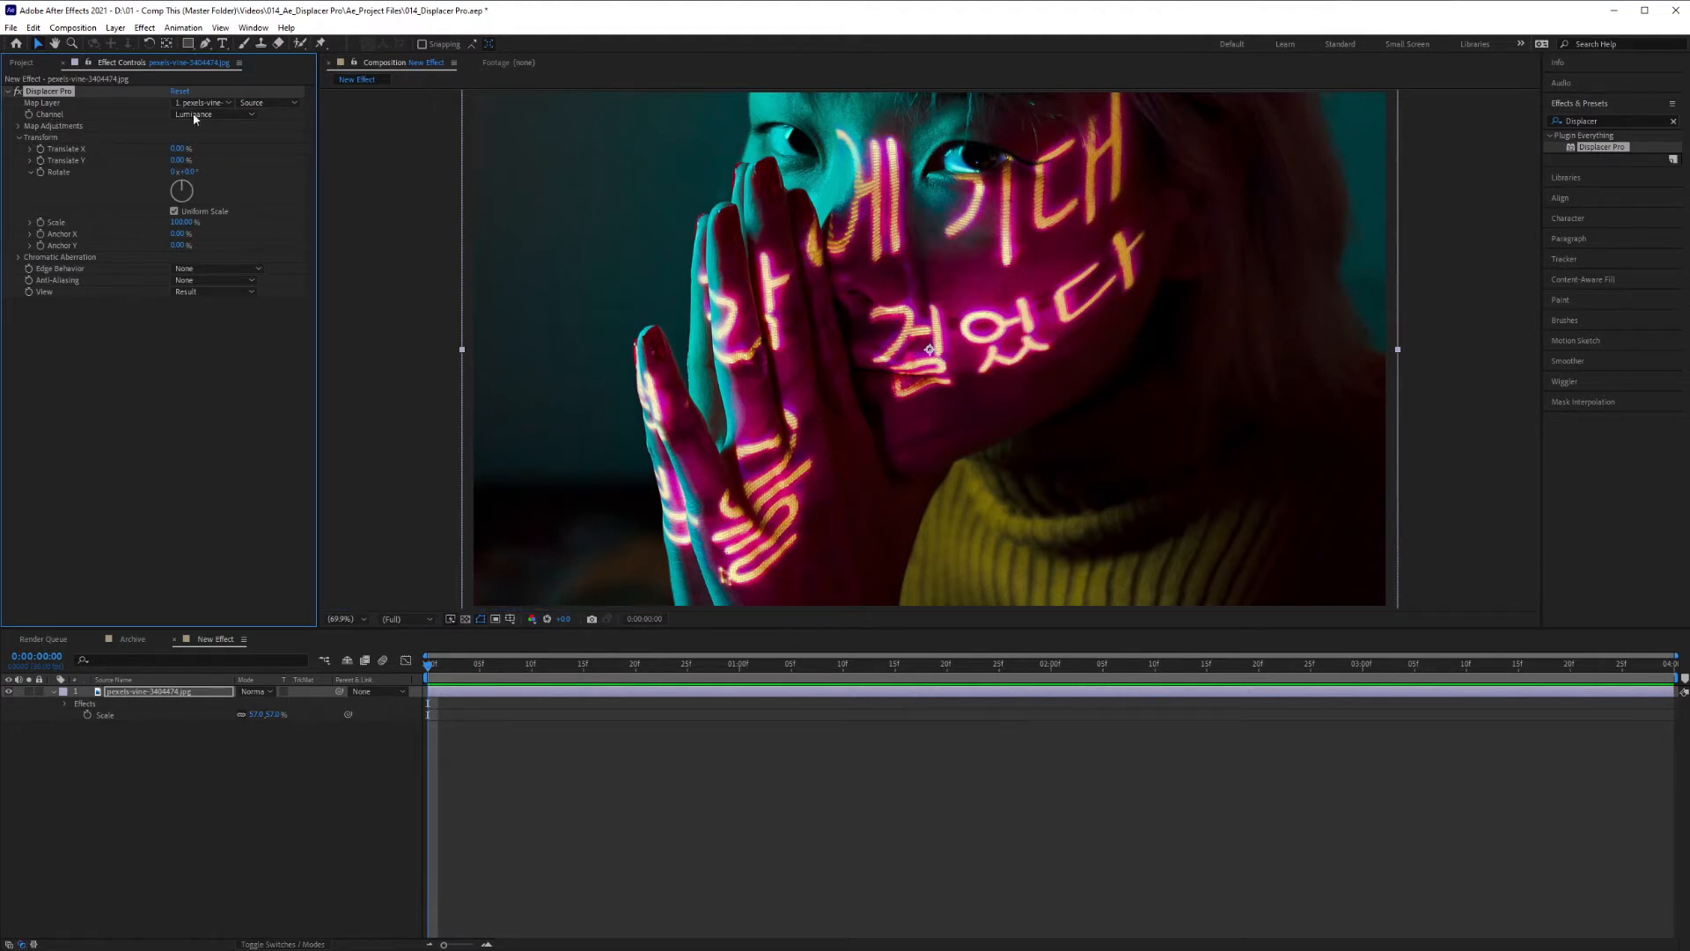
click(18, 125)
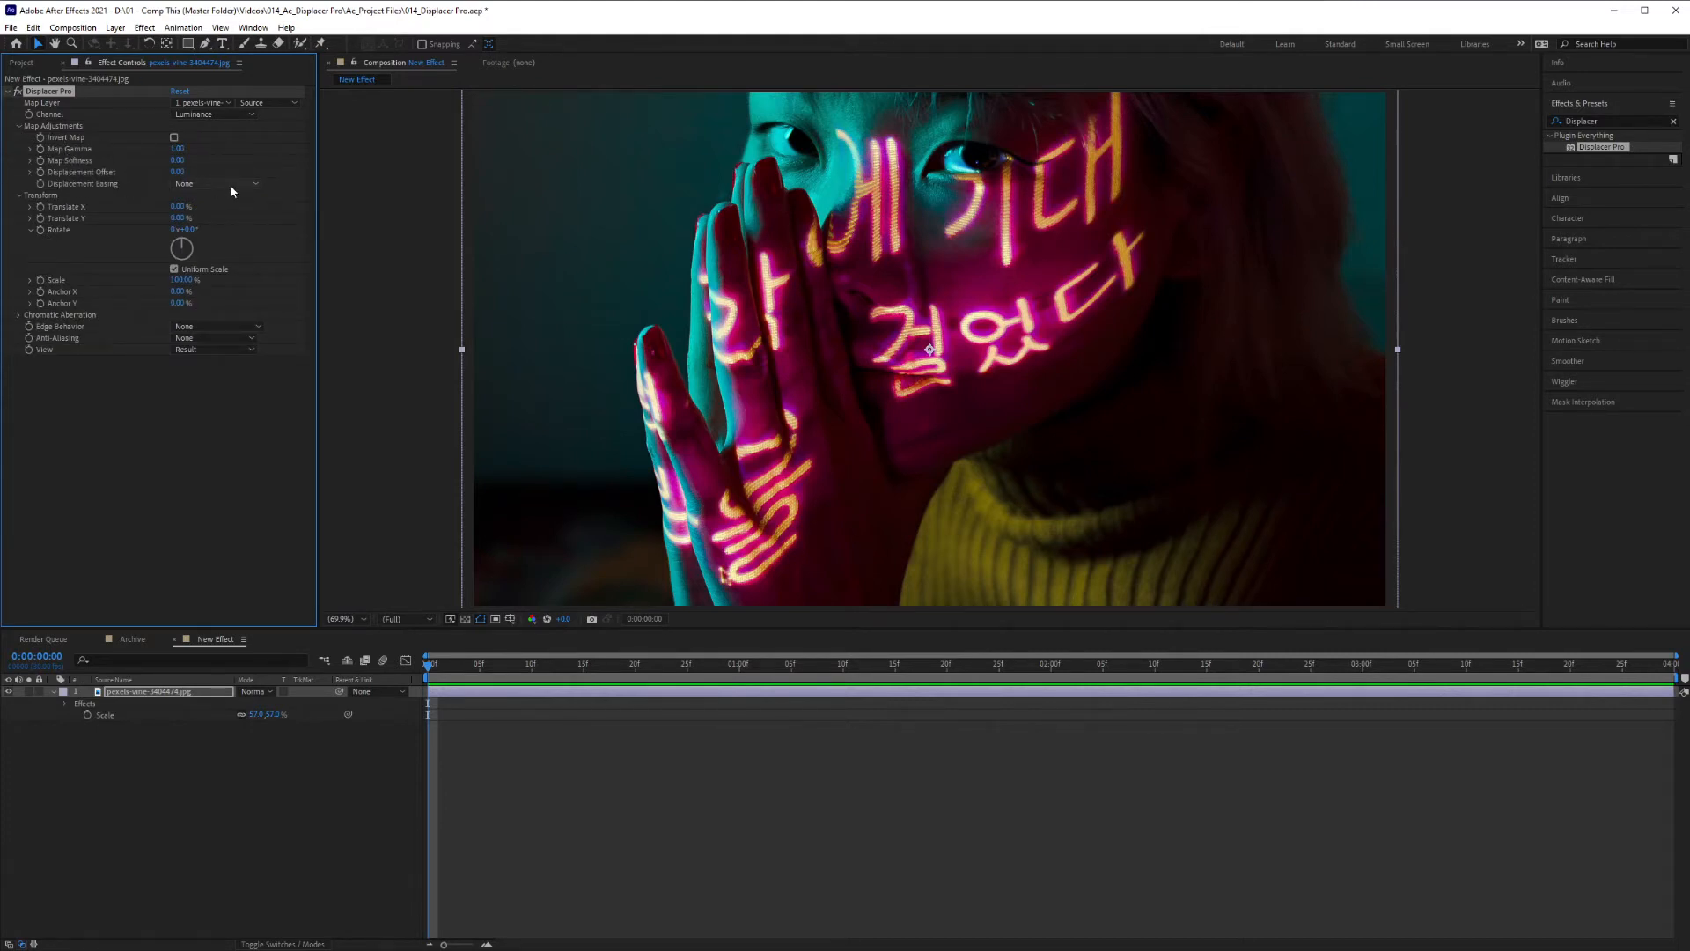
click(216, 183)
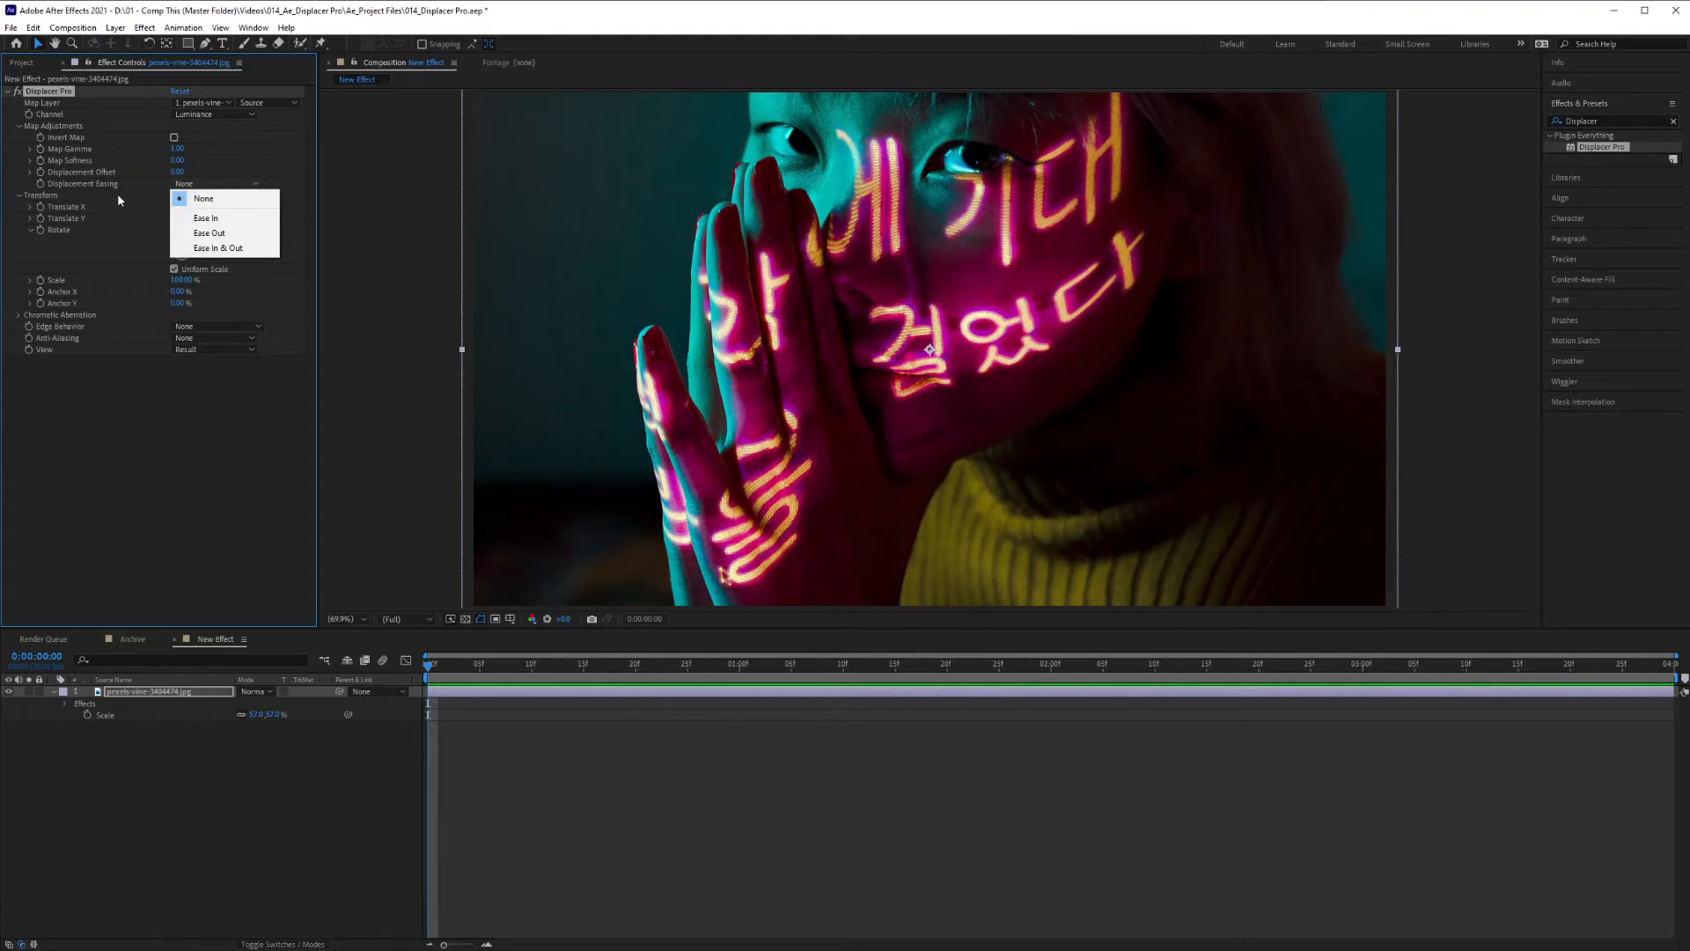
mouse_move(219, 248)
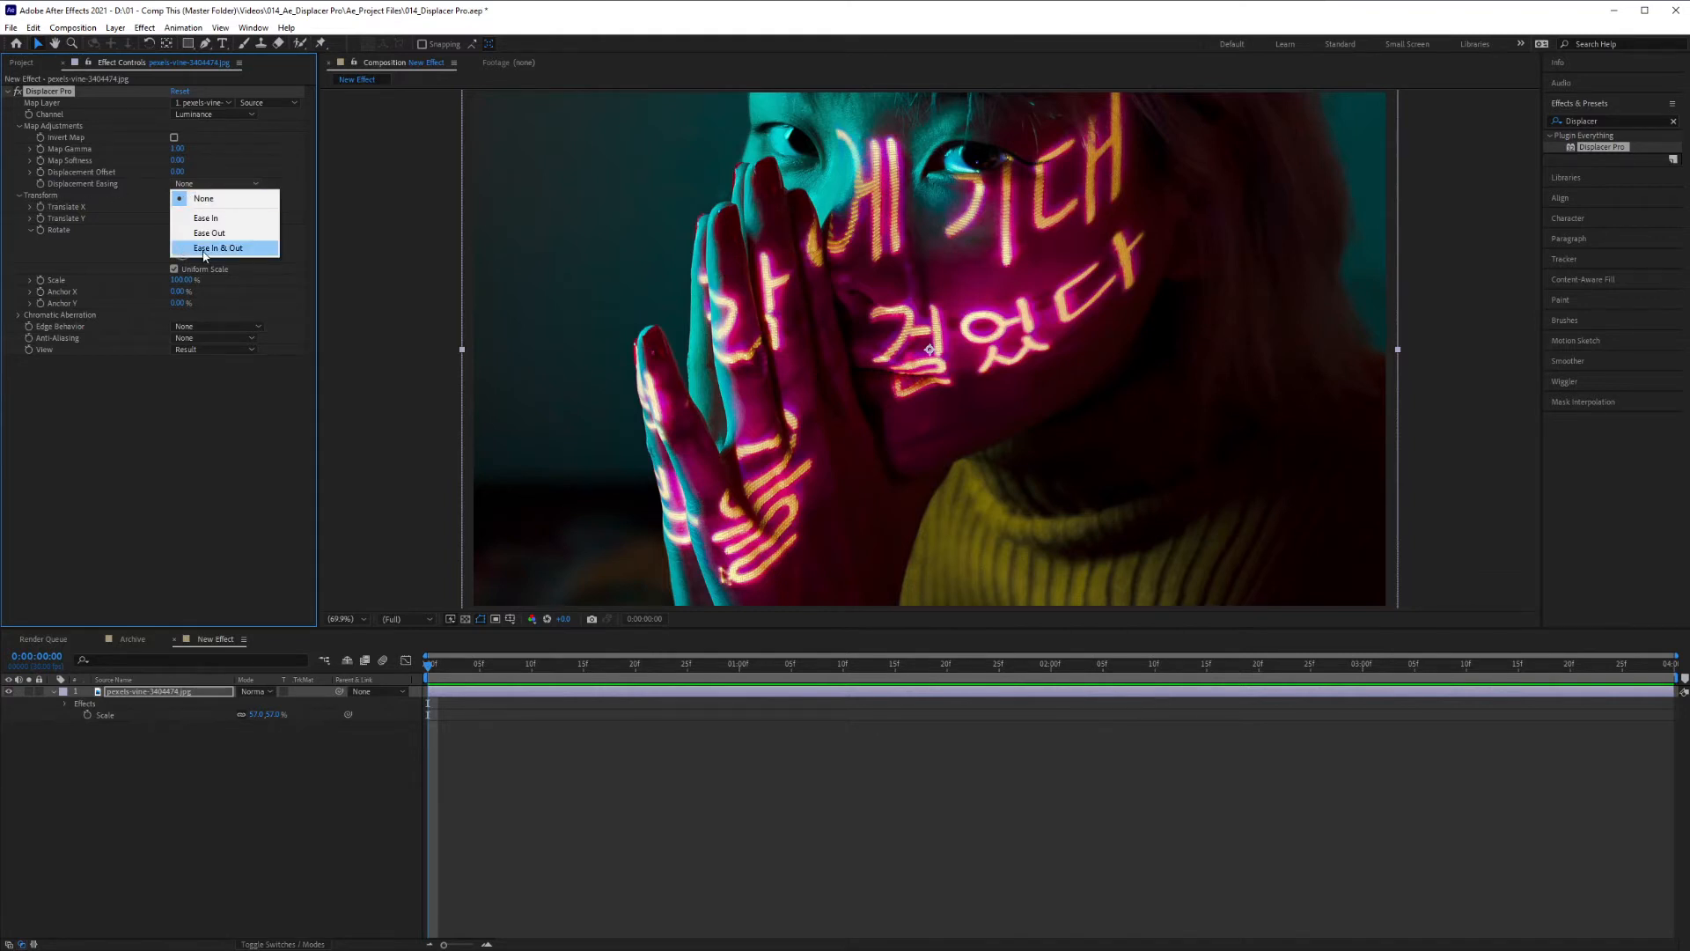
click(220, 248)
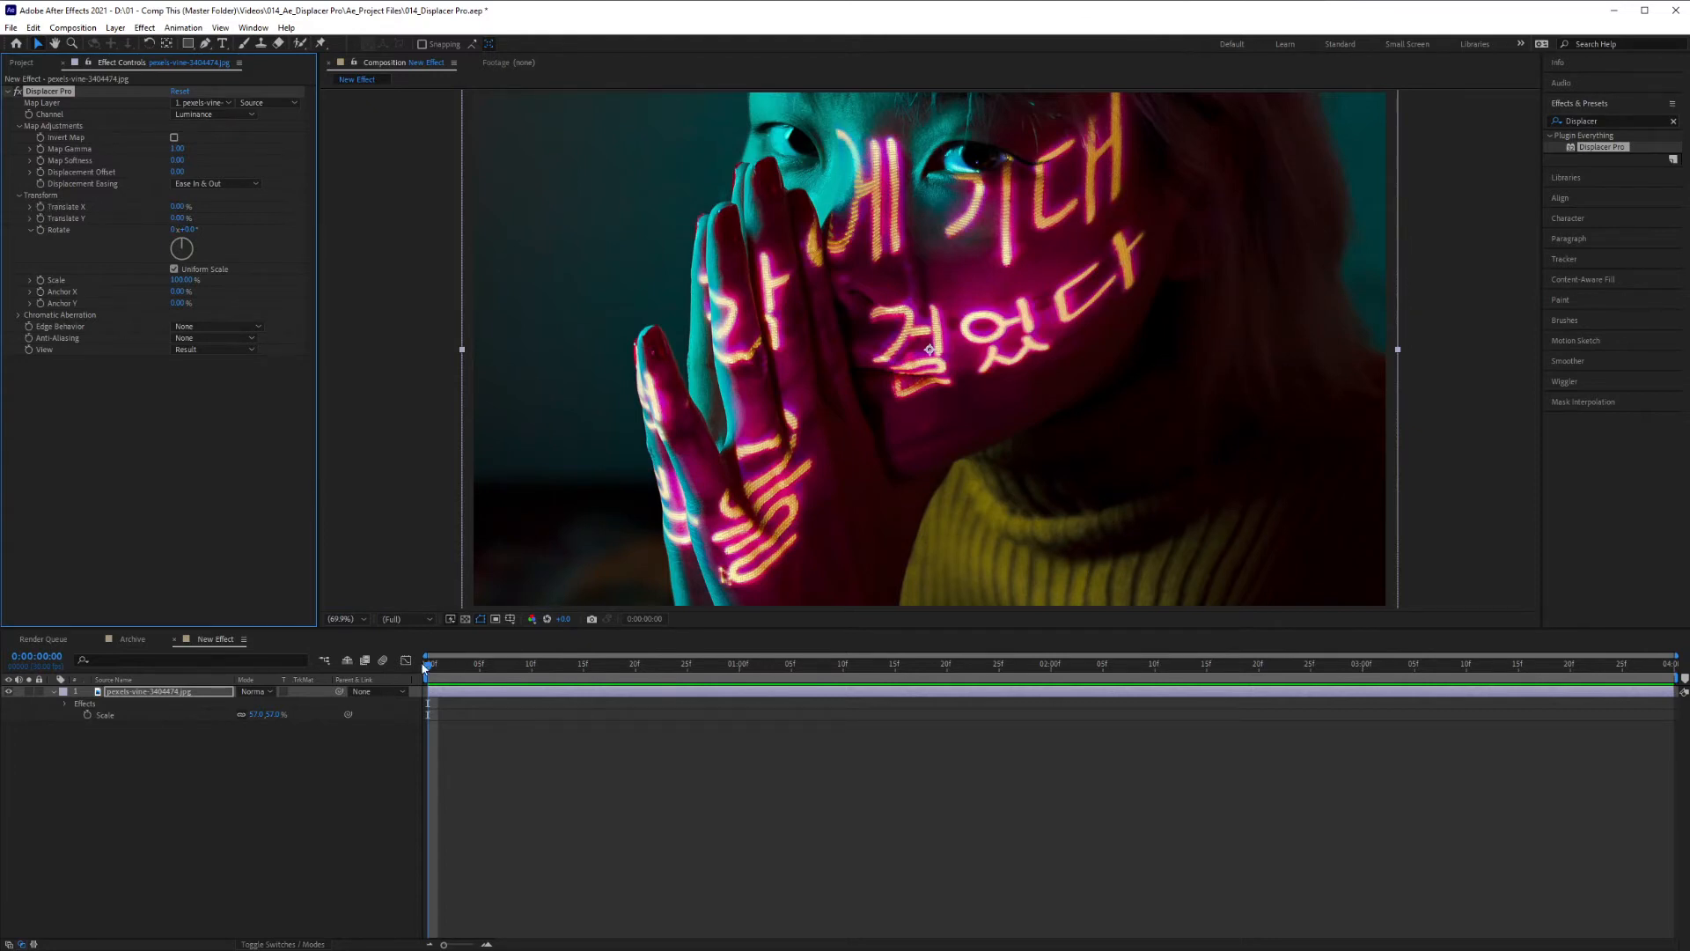
mouse_move(120, 156)
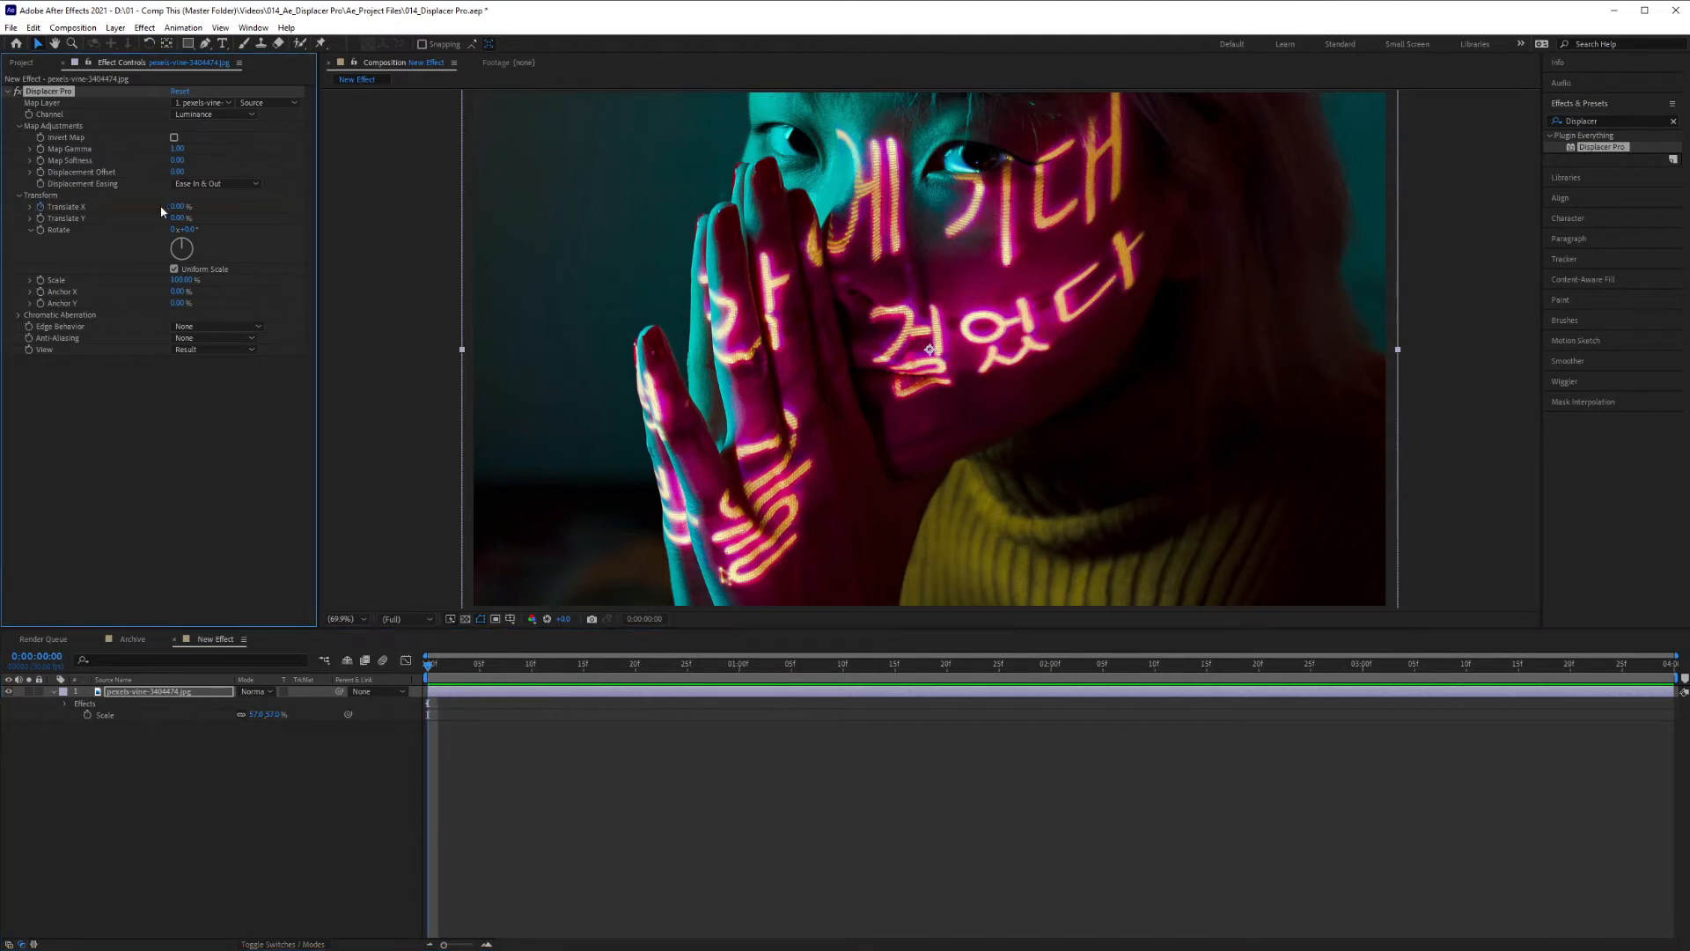
Keyframe Translate X, entering 50 at the one-second mark and adding further keyframes
click(178, 206)
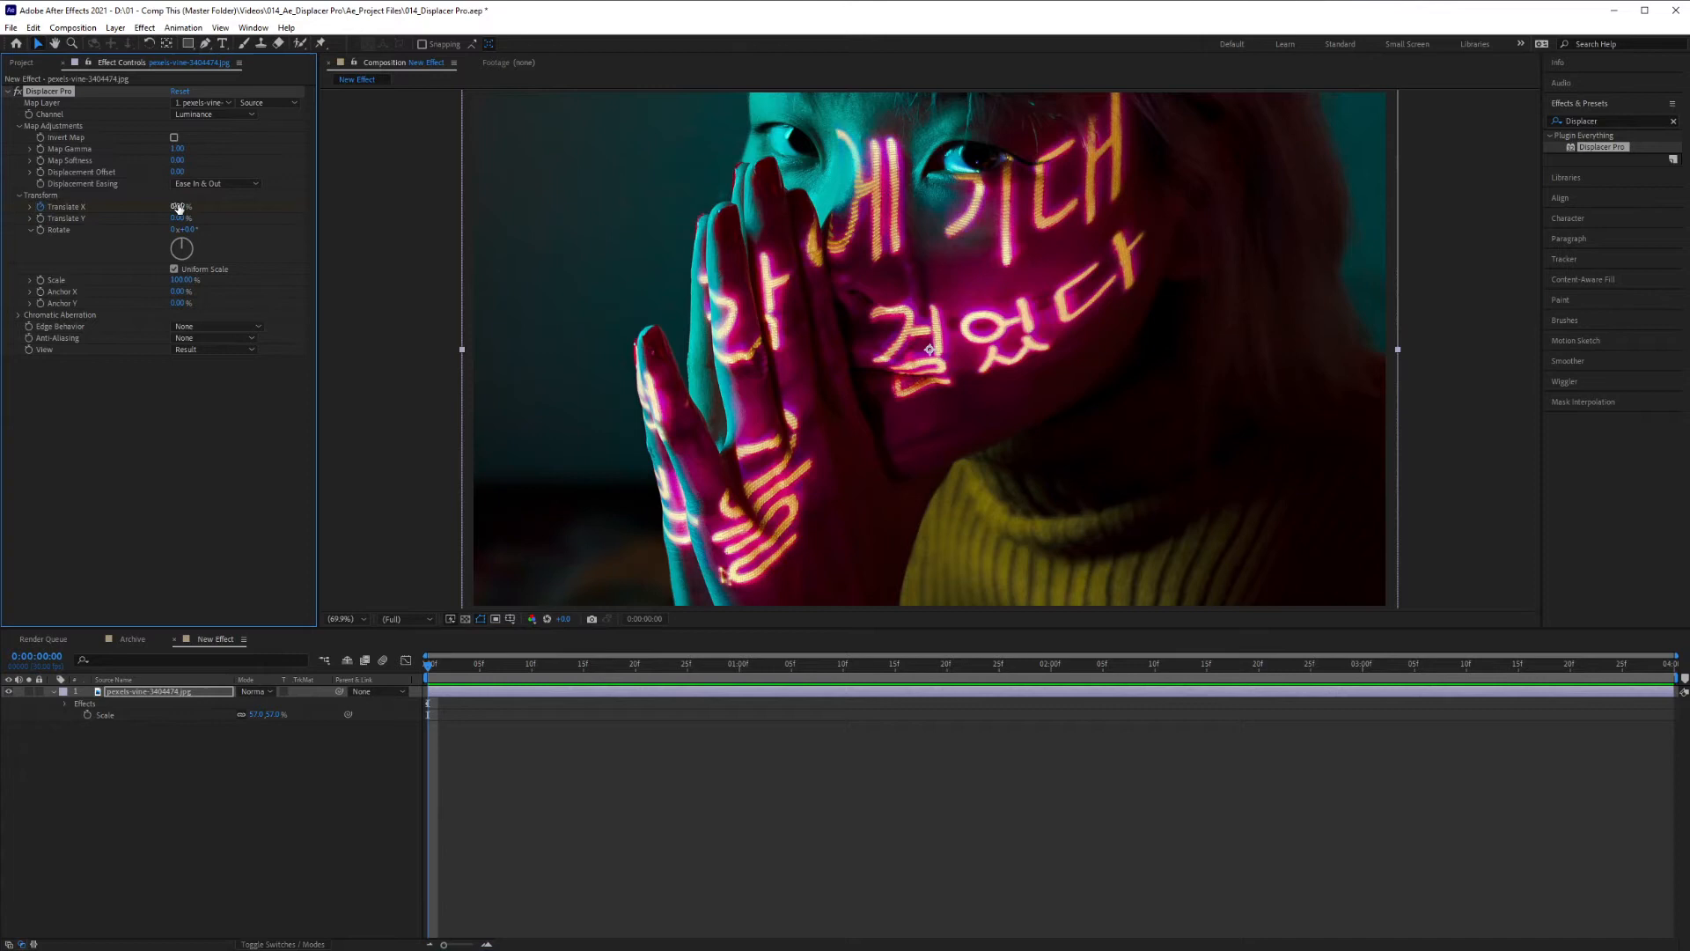
click(740, 663)
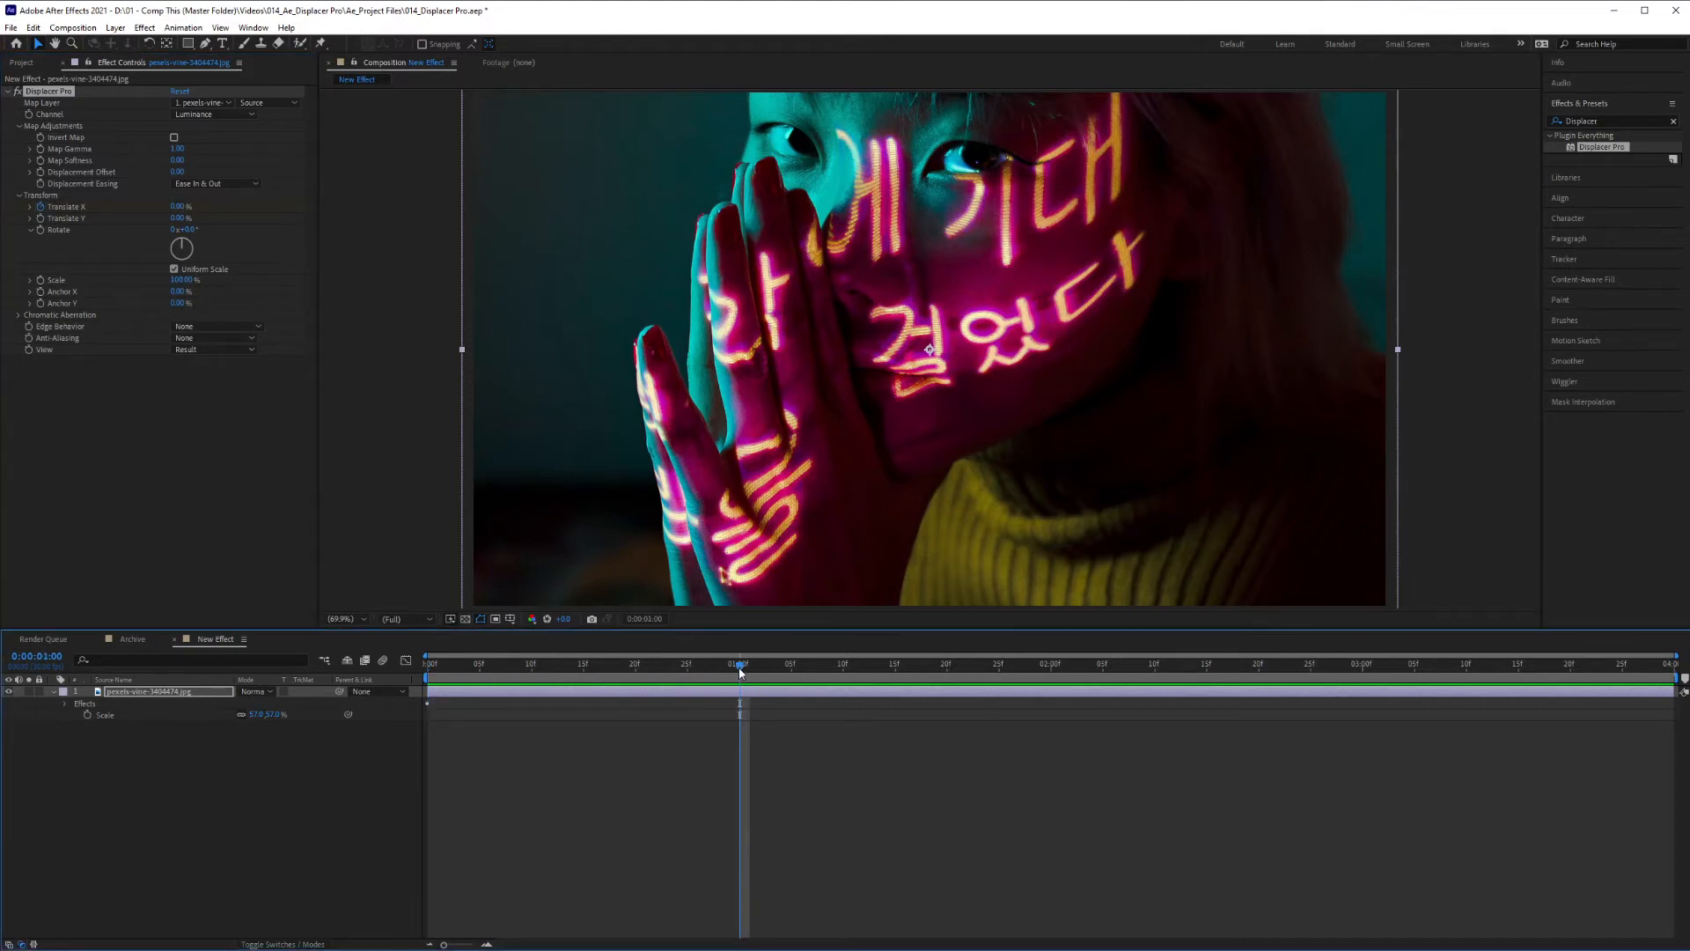
click(183, 206)
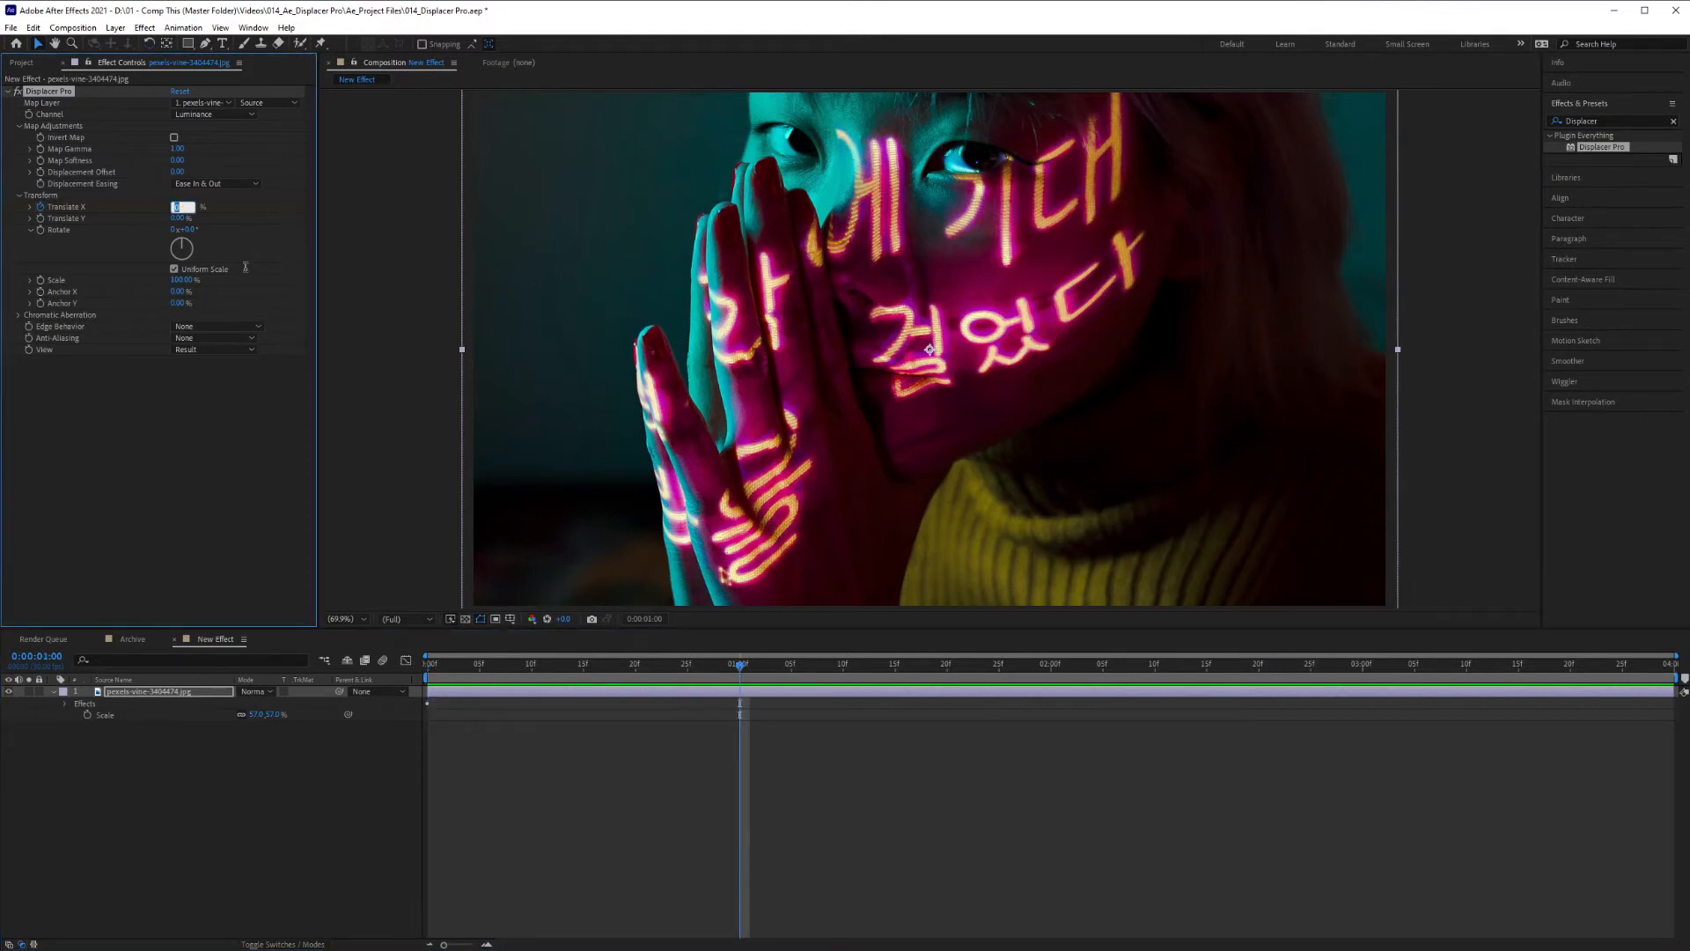
text(50.00 %)
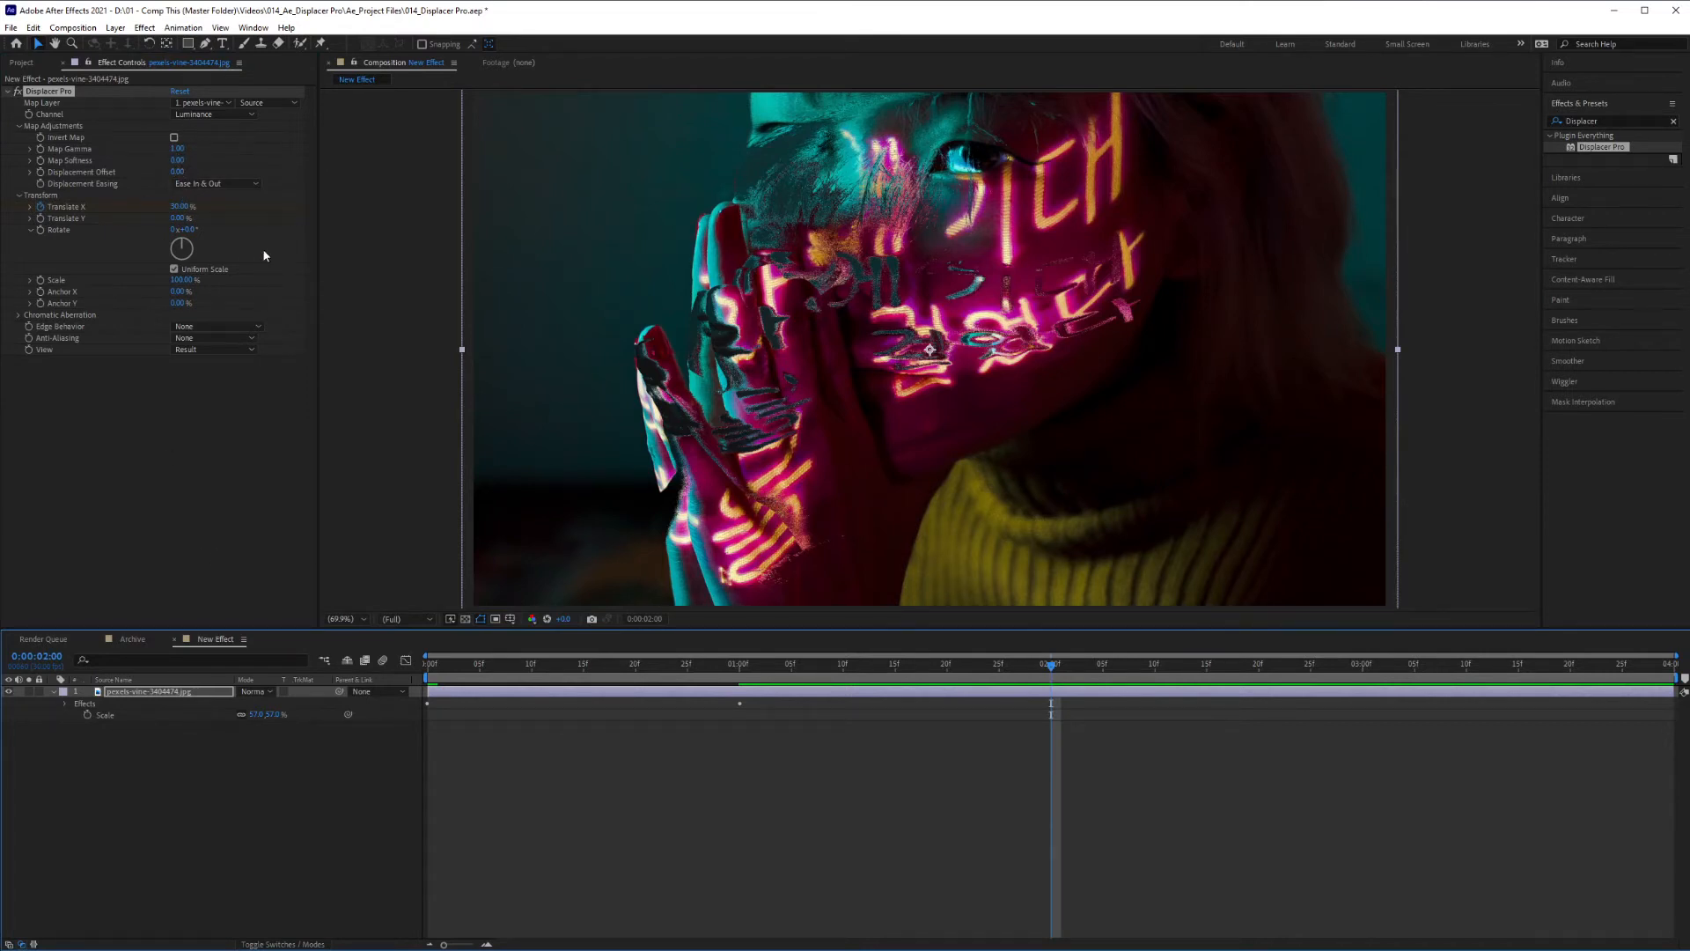
click(182, 206)
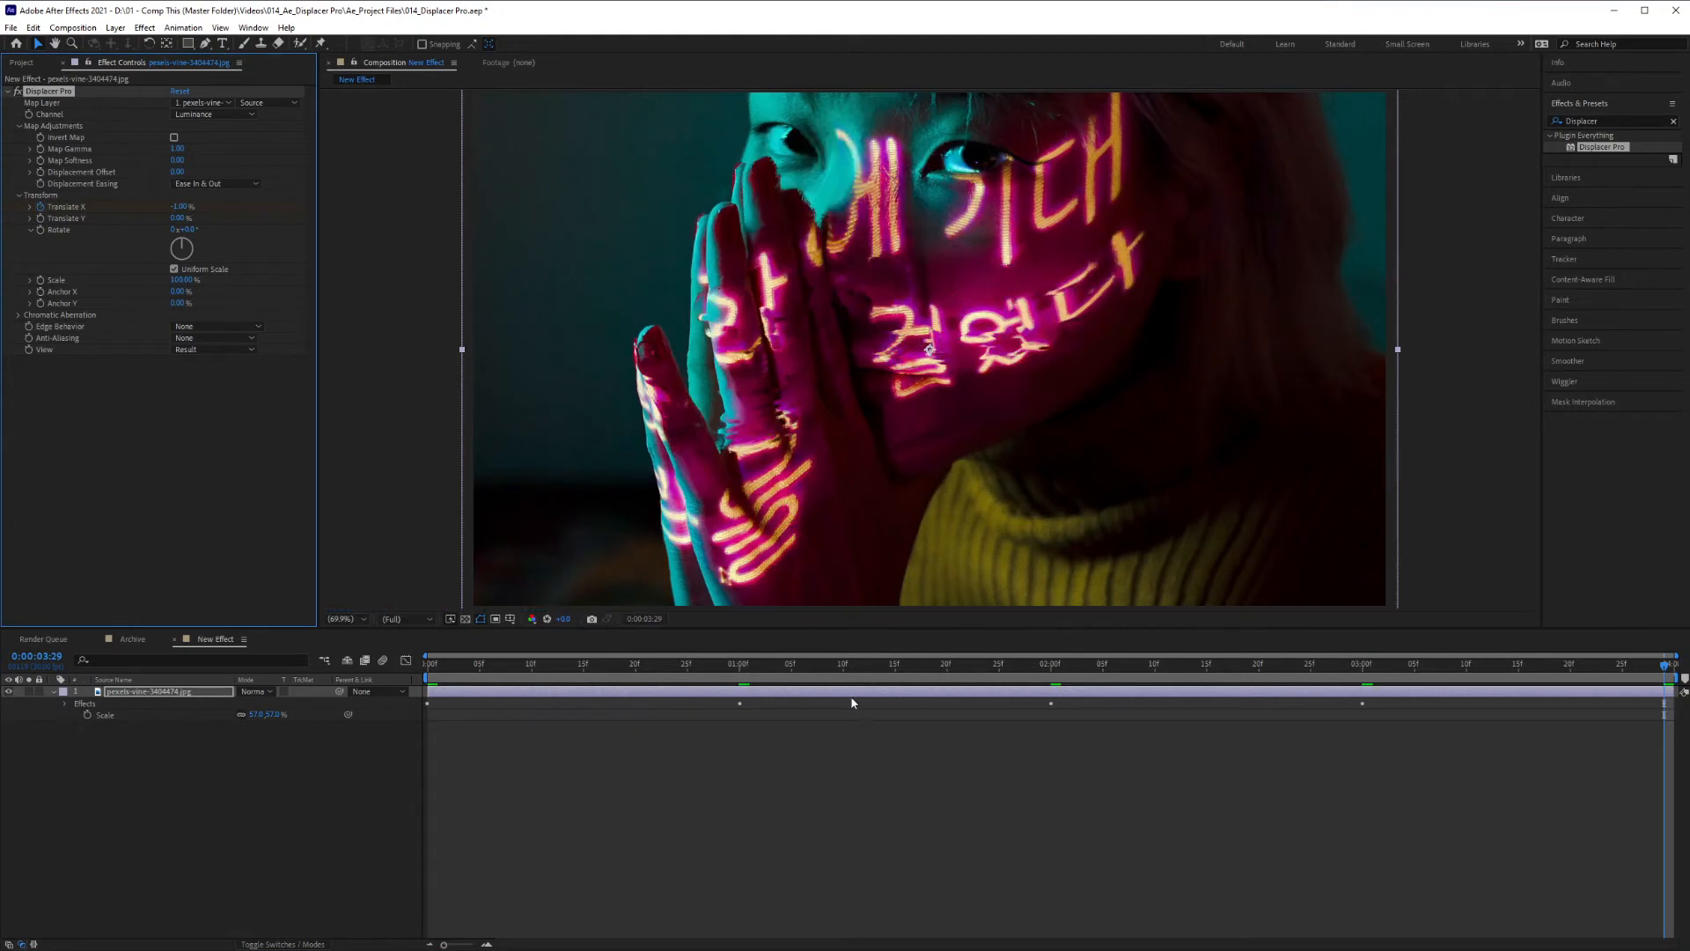
mouse_move(1340, 687)
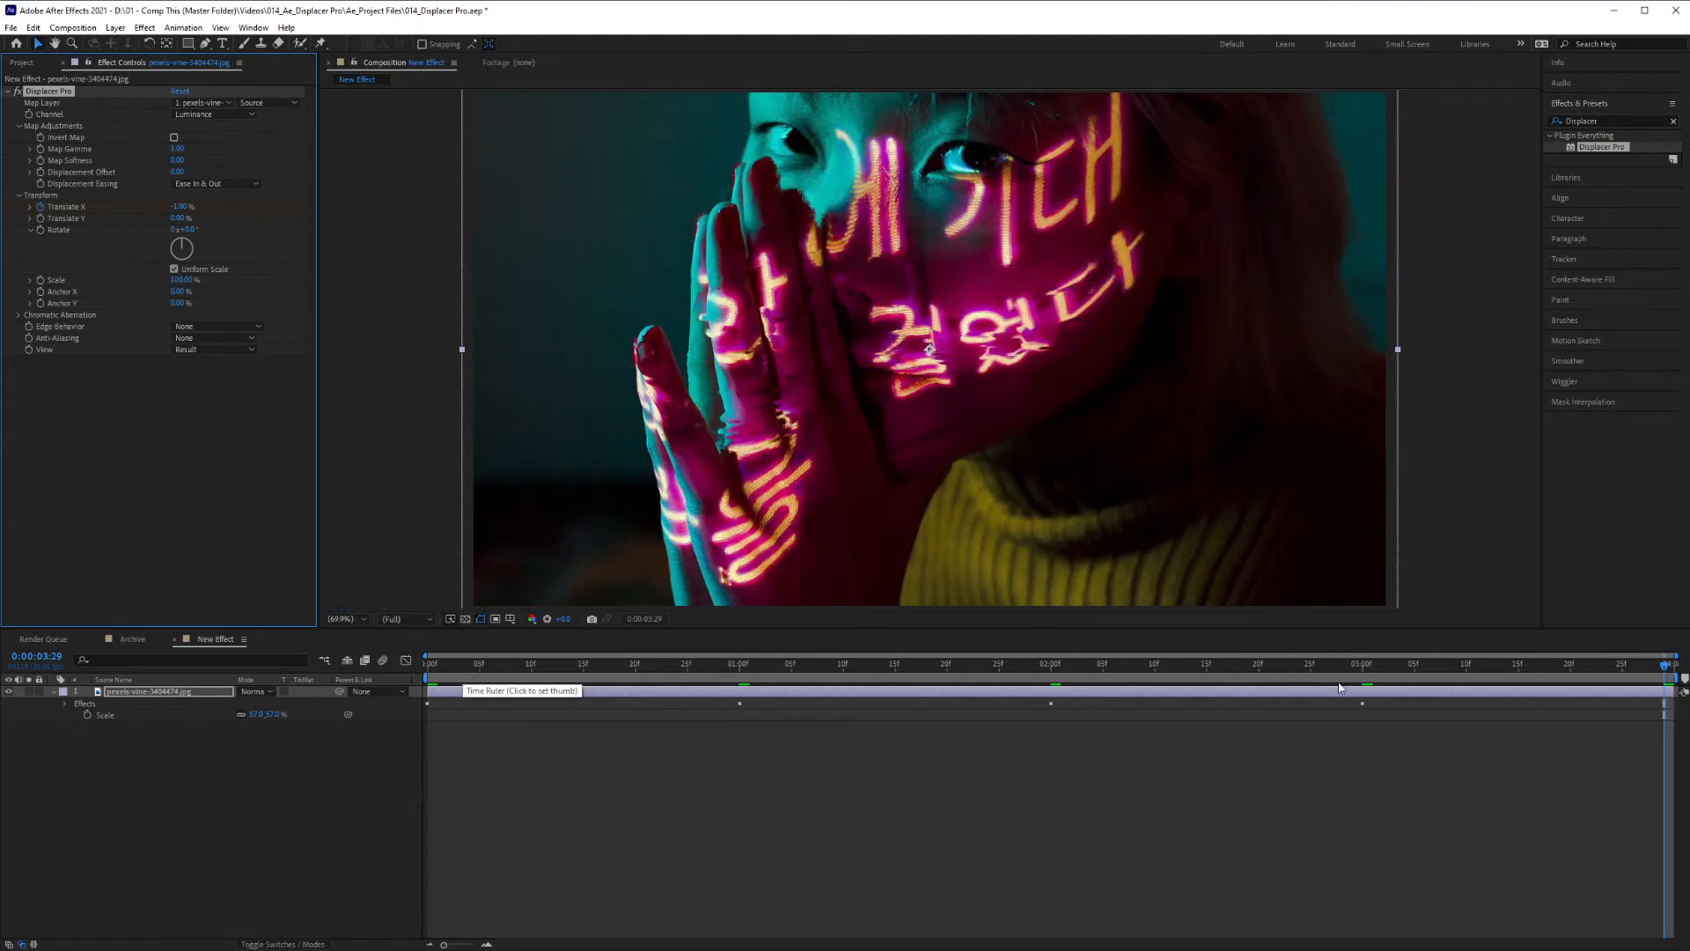
mouse_move(1588, 671)
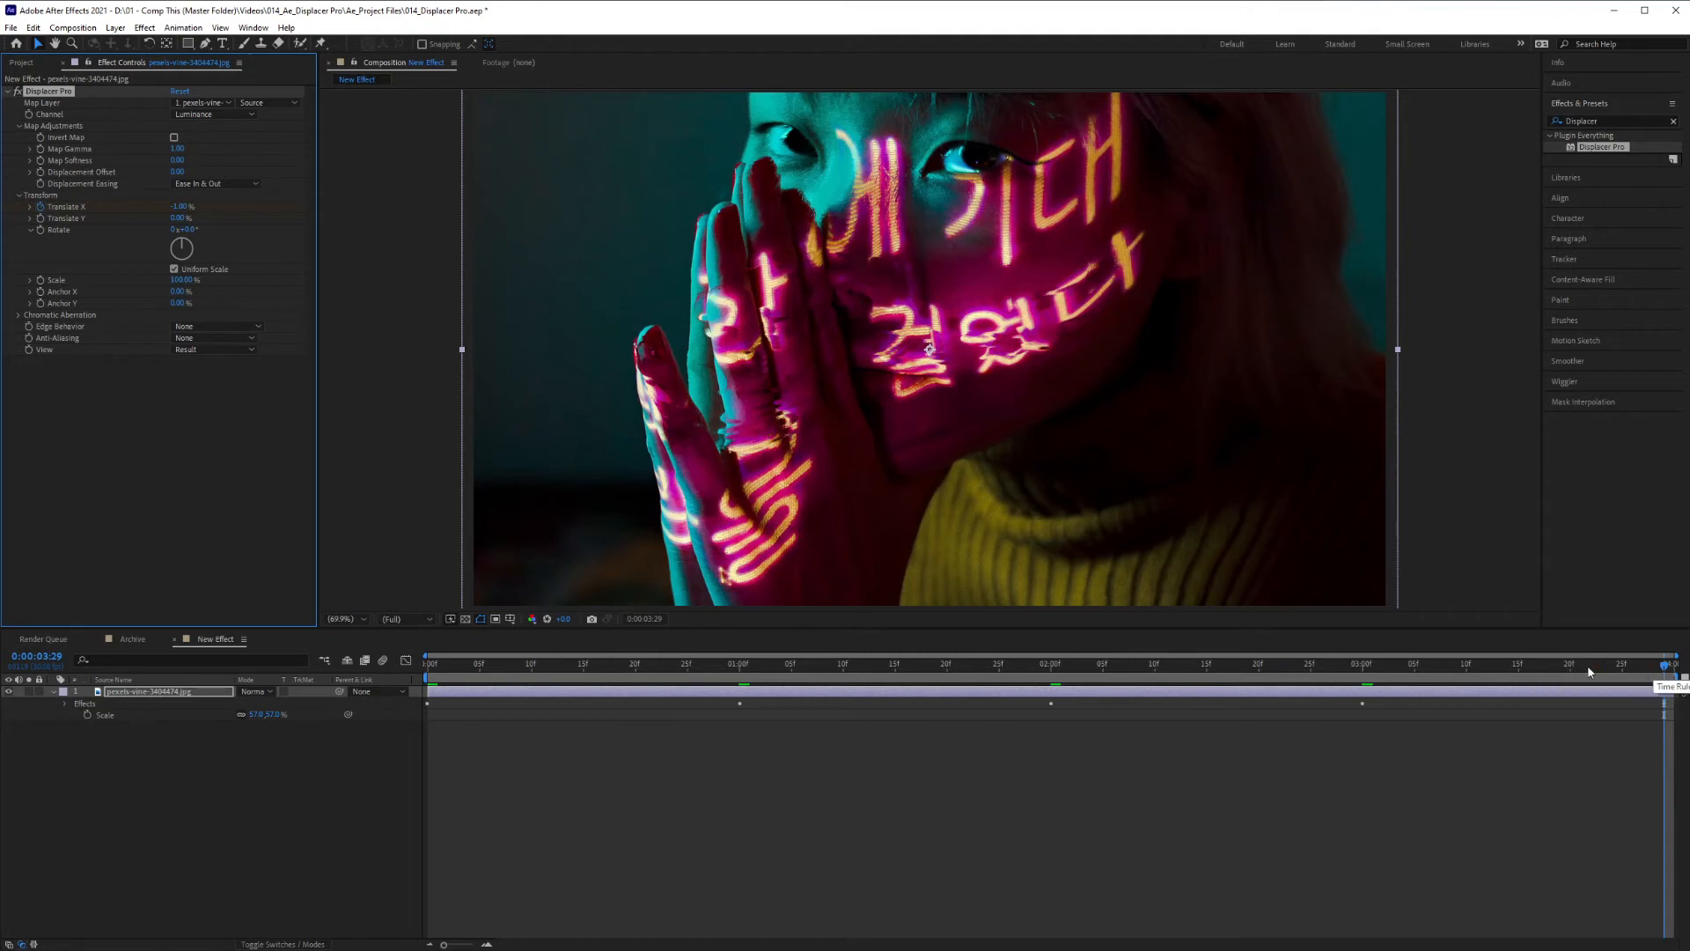
mouse_move(1204, 676)
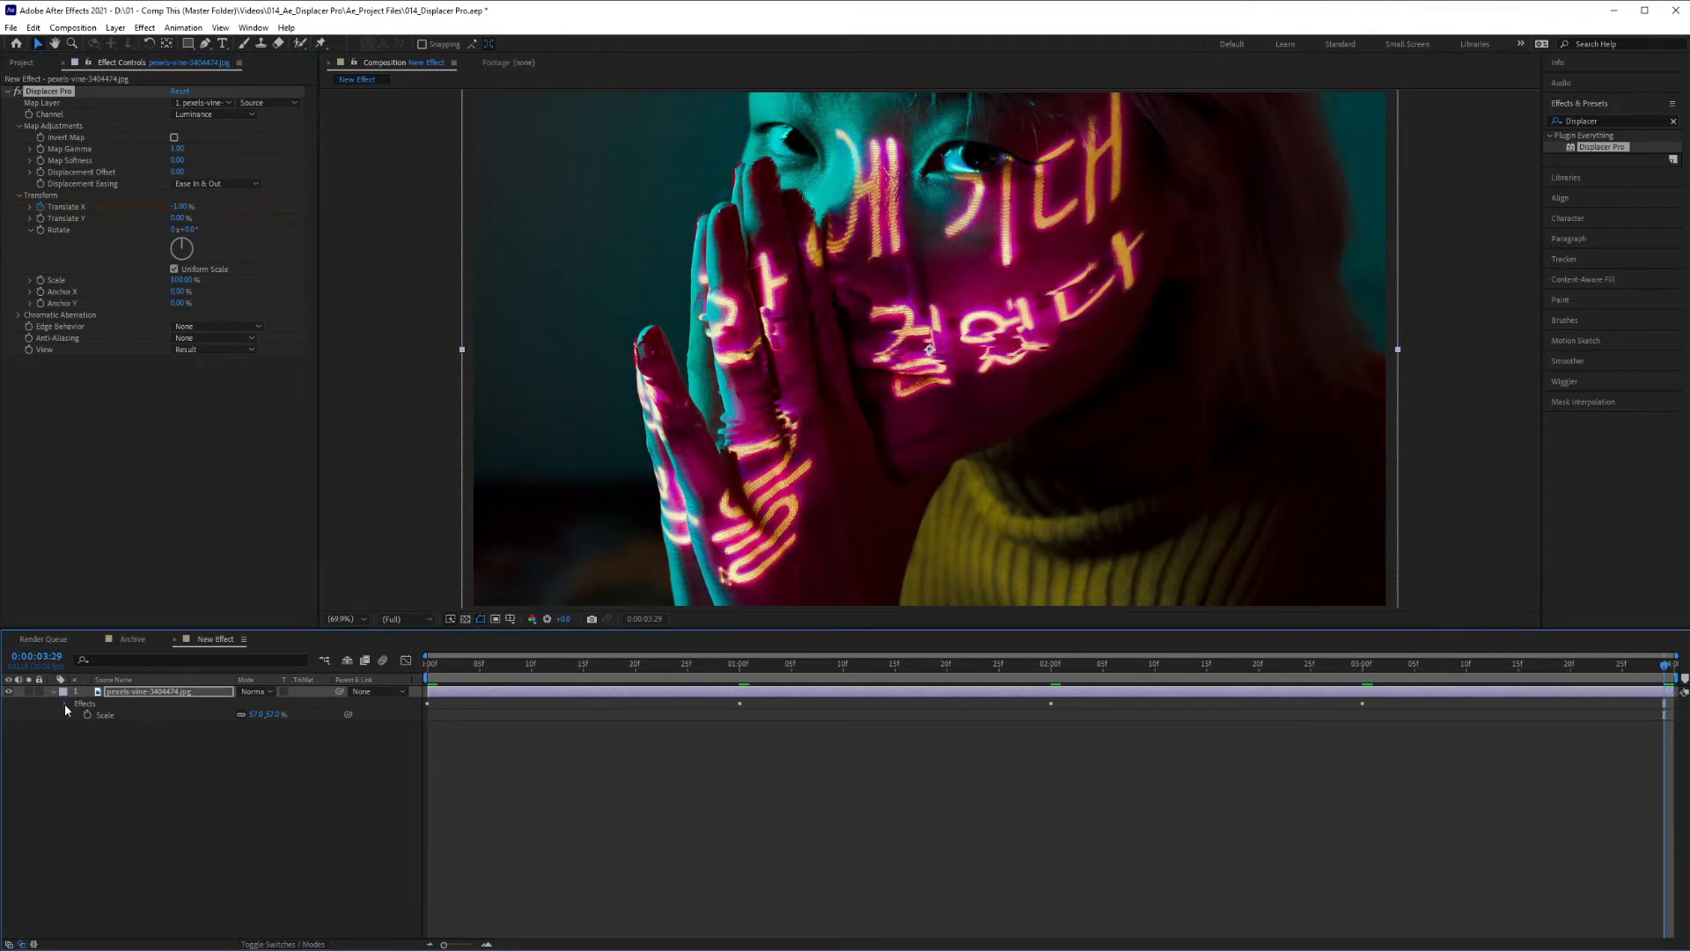
Reveal and select the Translate X keyframes, apply Easy Ease, then collapse the layer
click(63, 704)
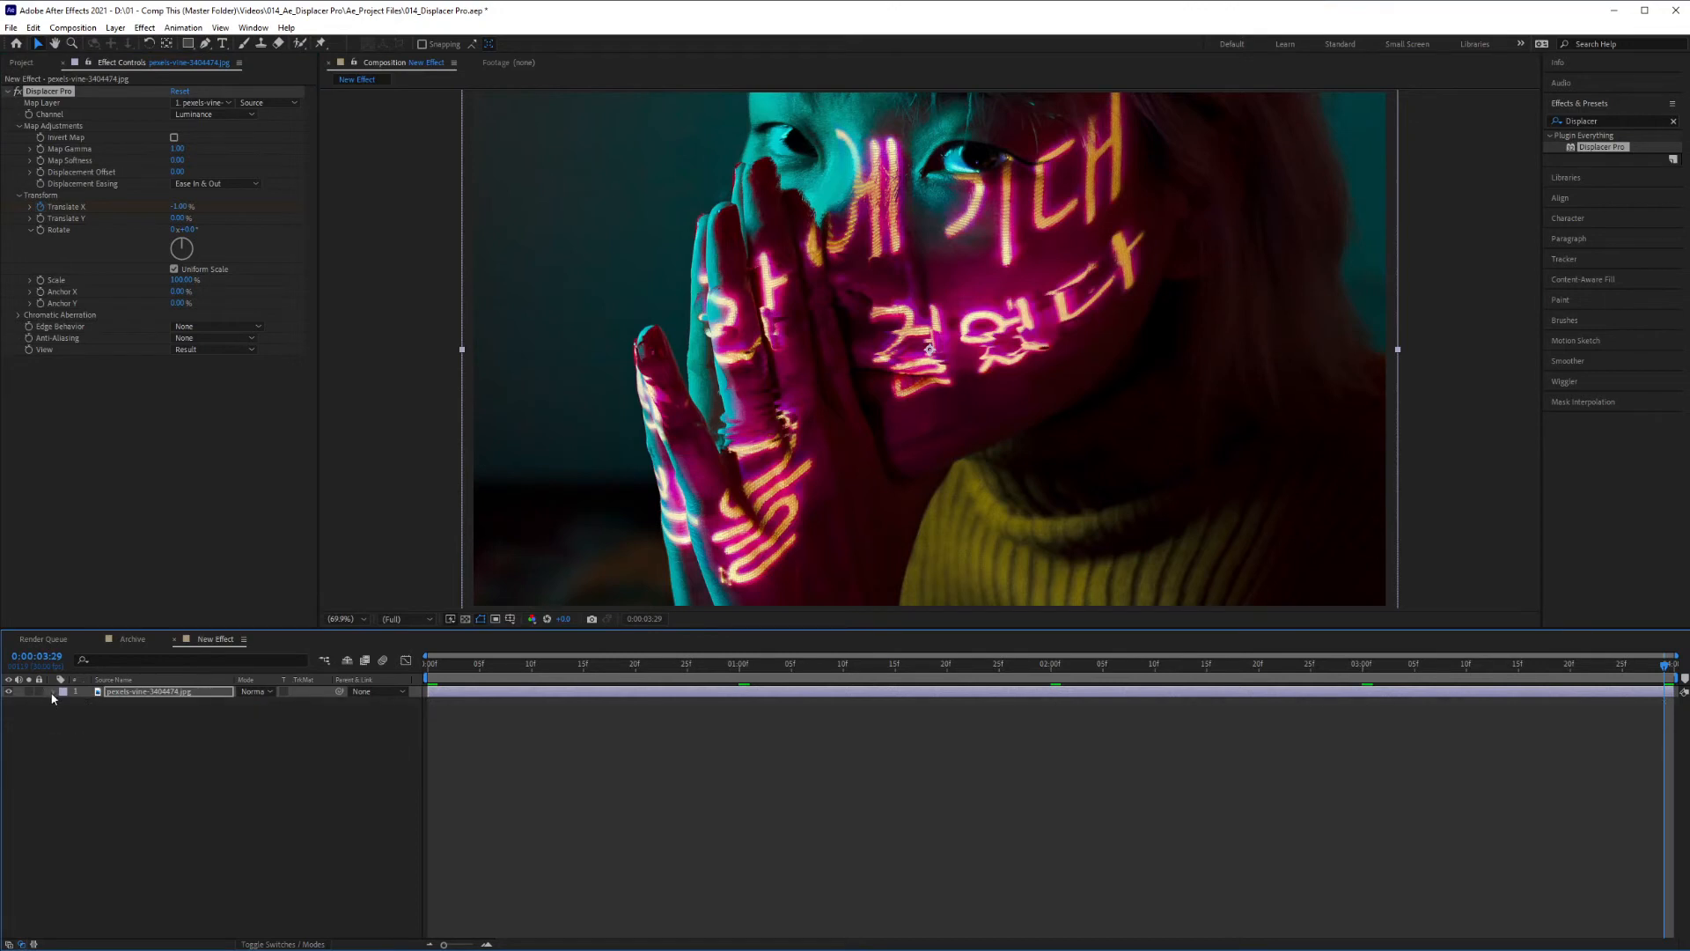
click(51, 692)
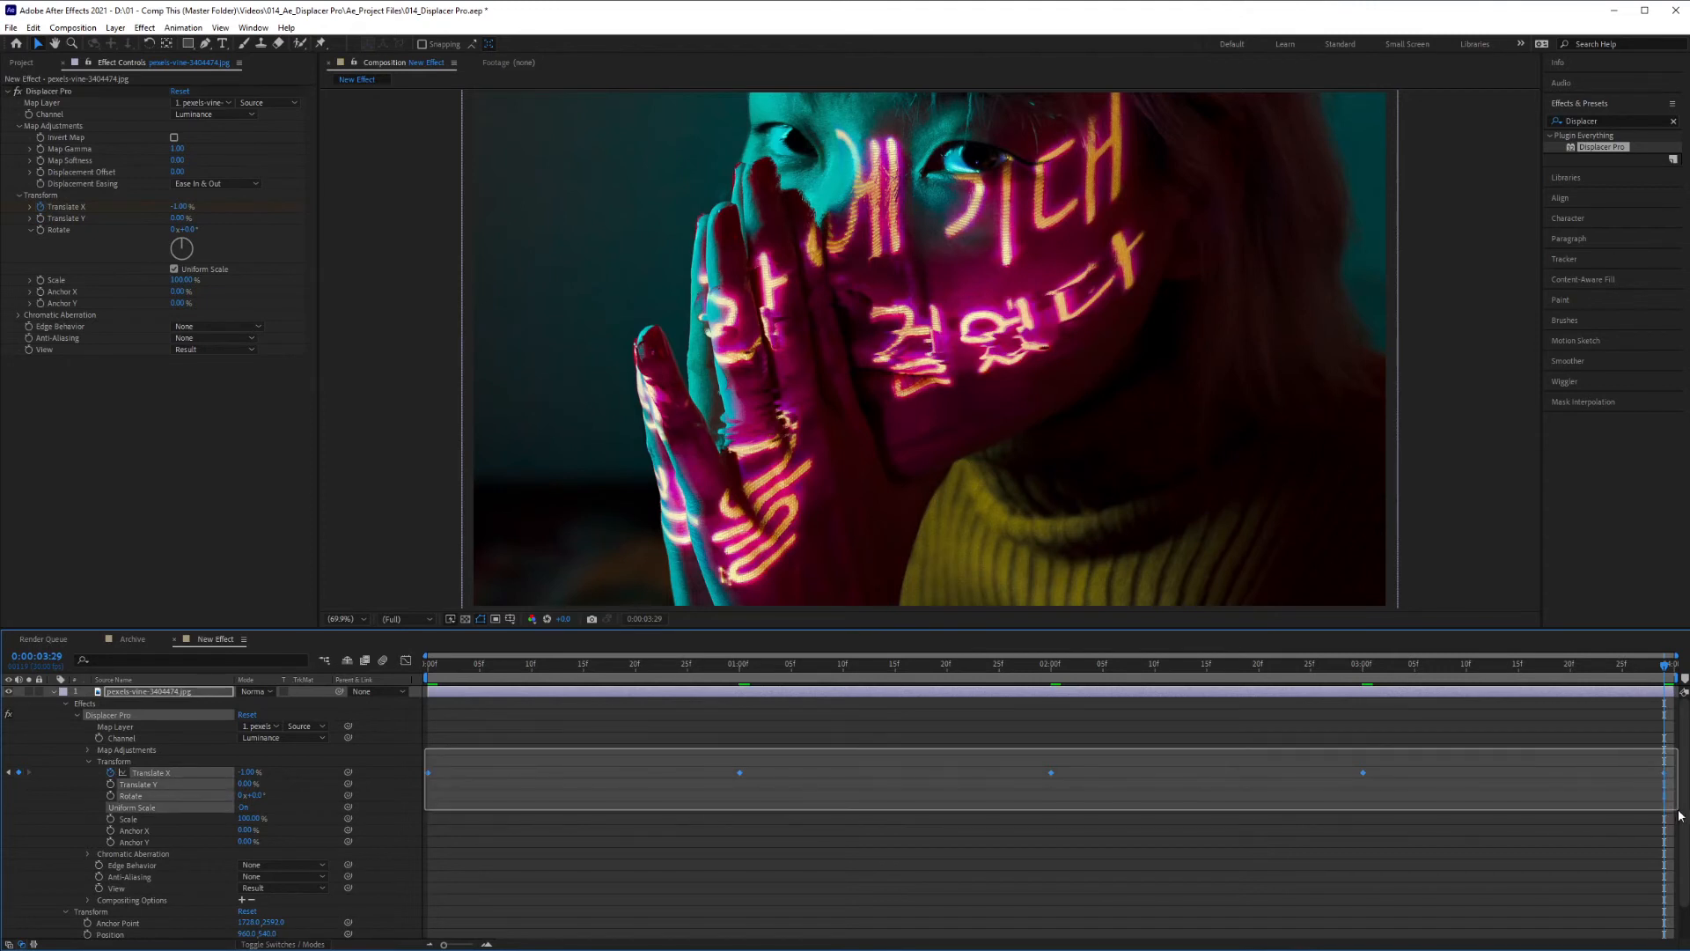
click(48, 91)
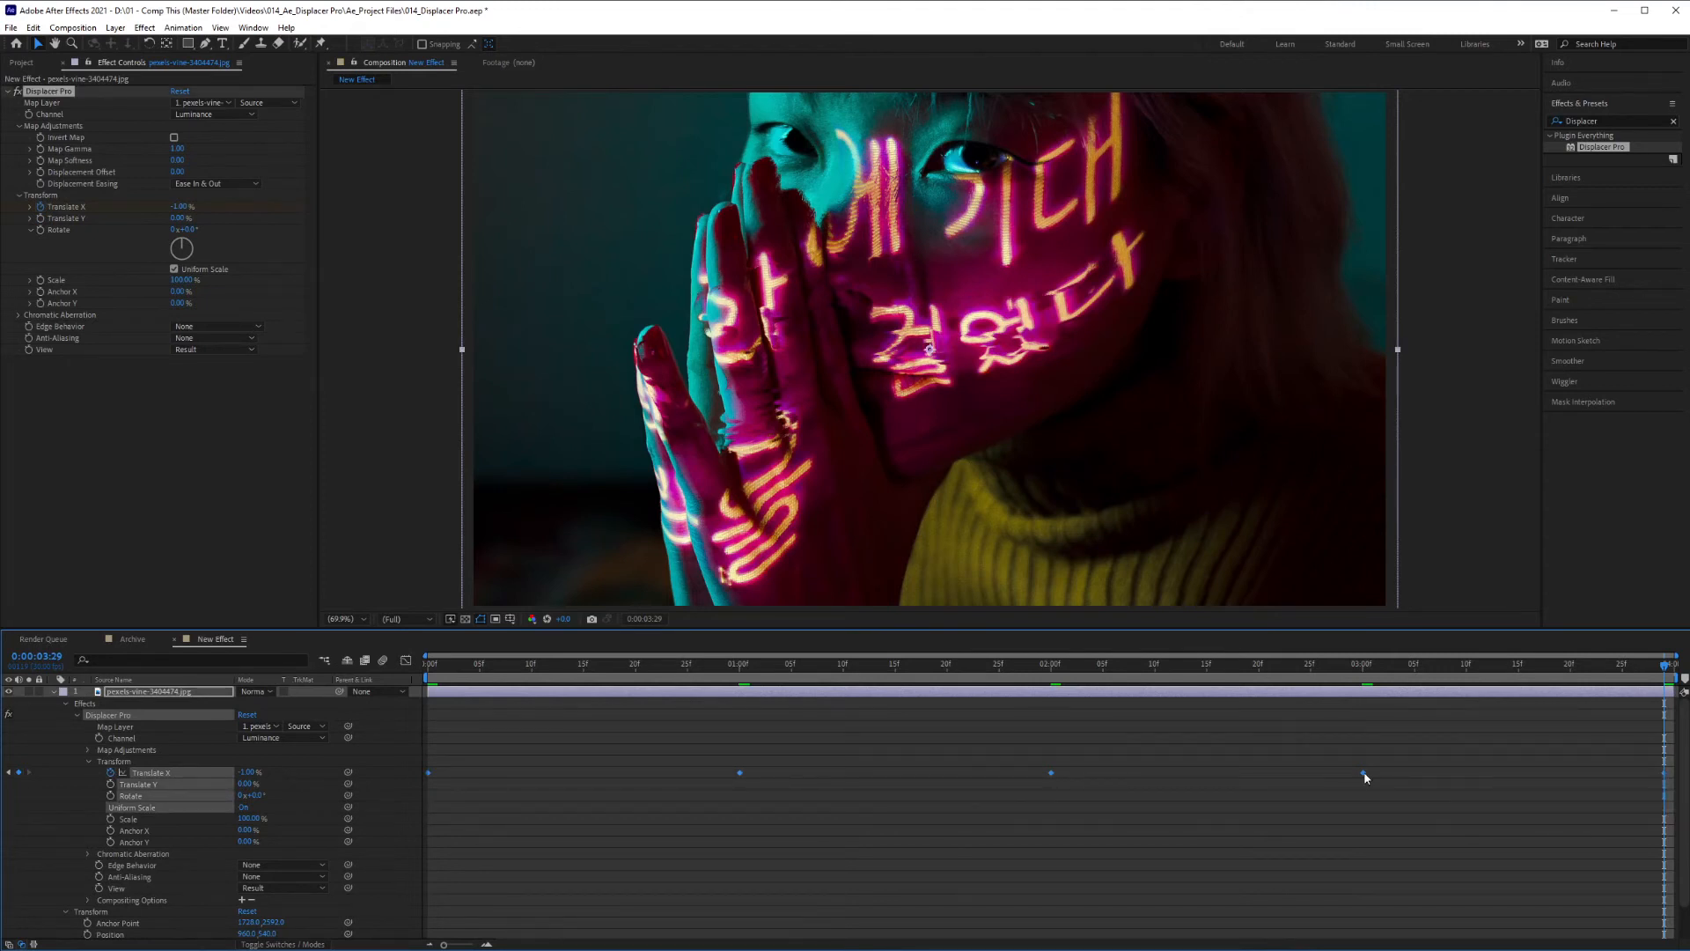
right_click(1366, 773)
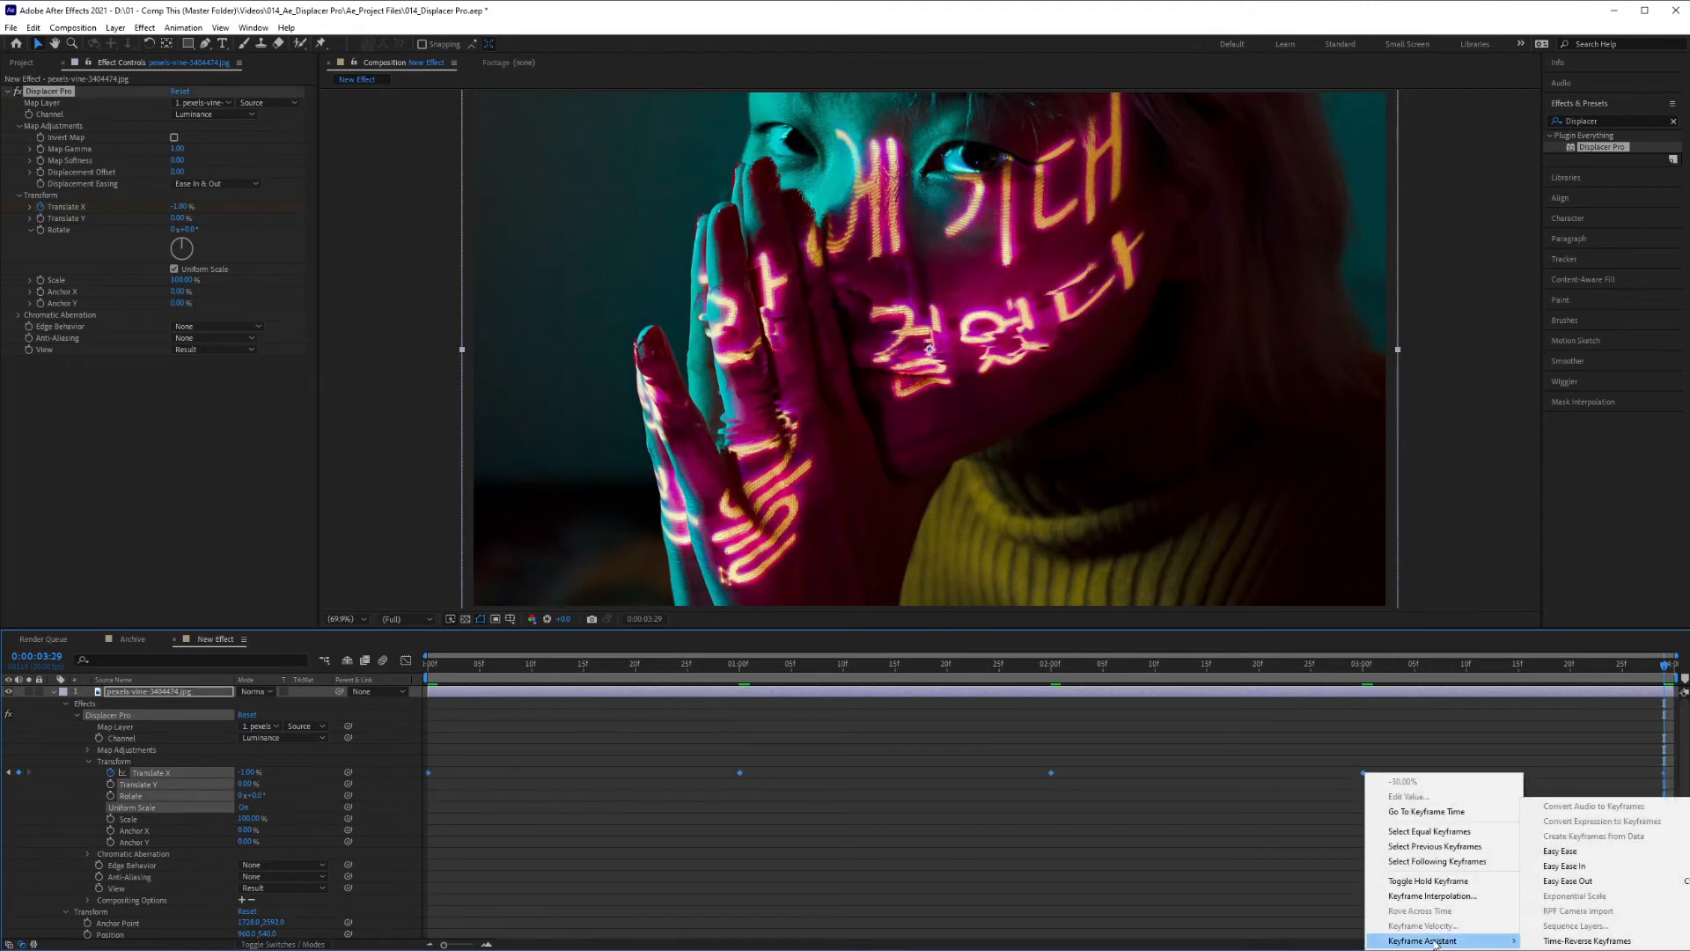
mouse_move(1588, 850)
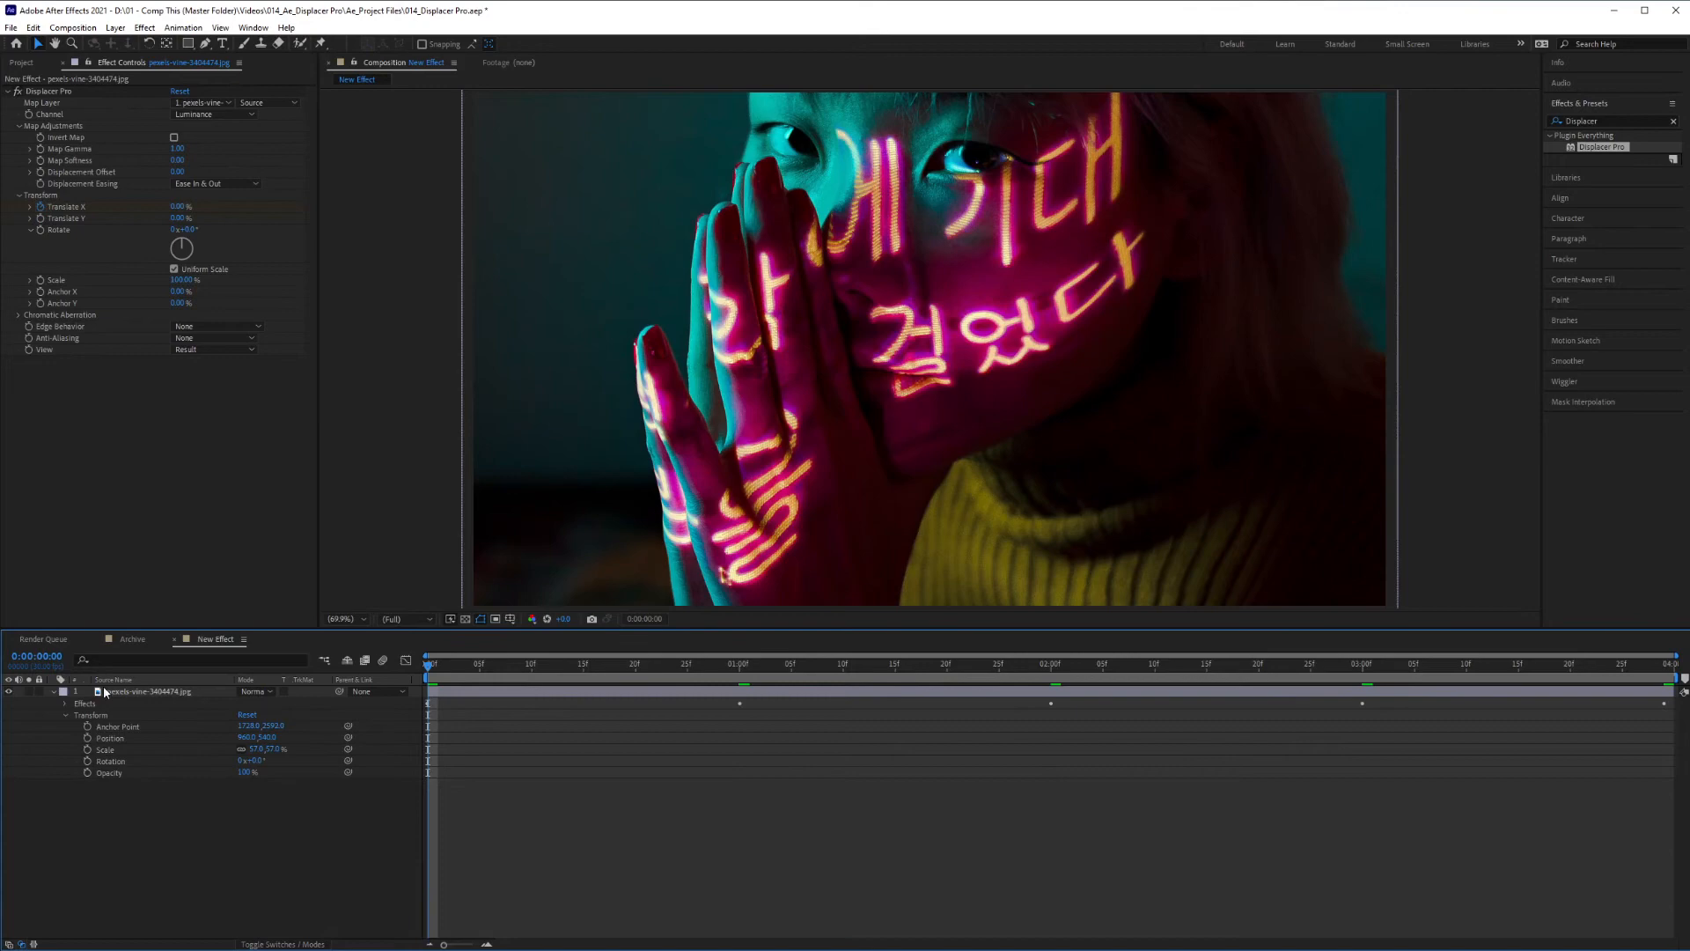
click(51, 691)
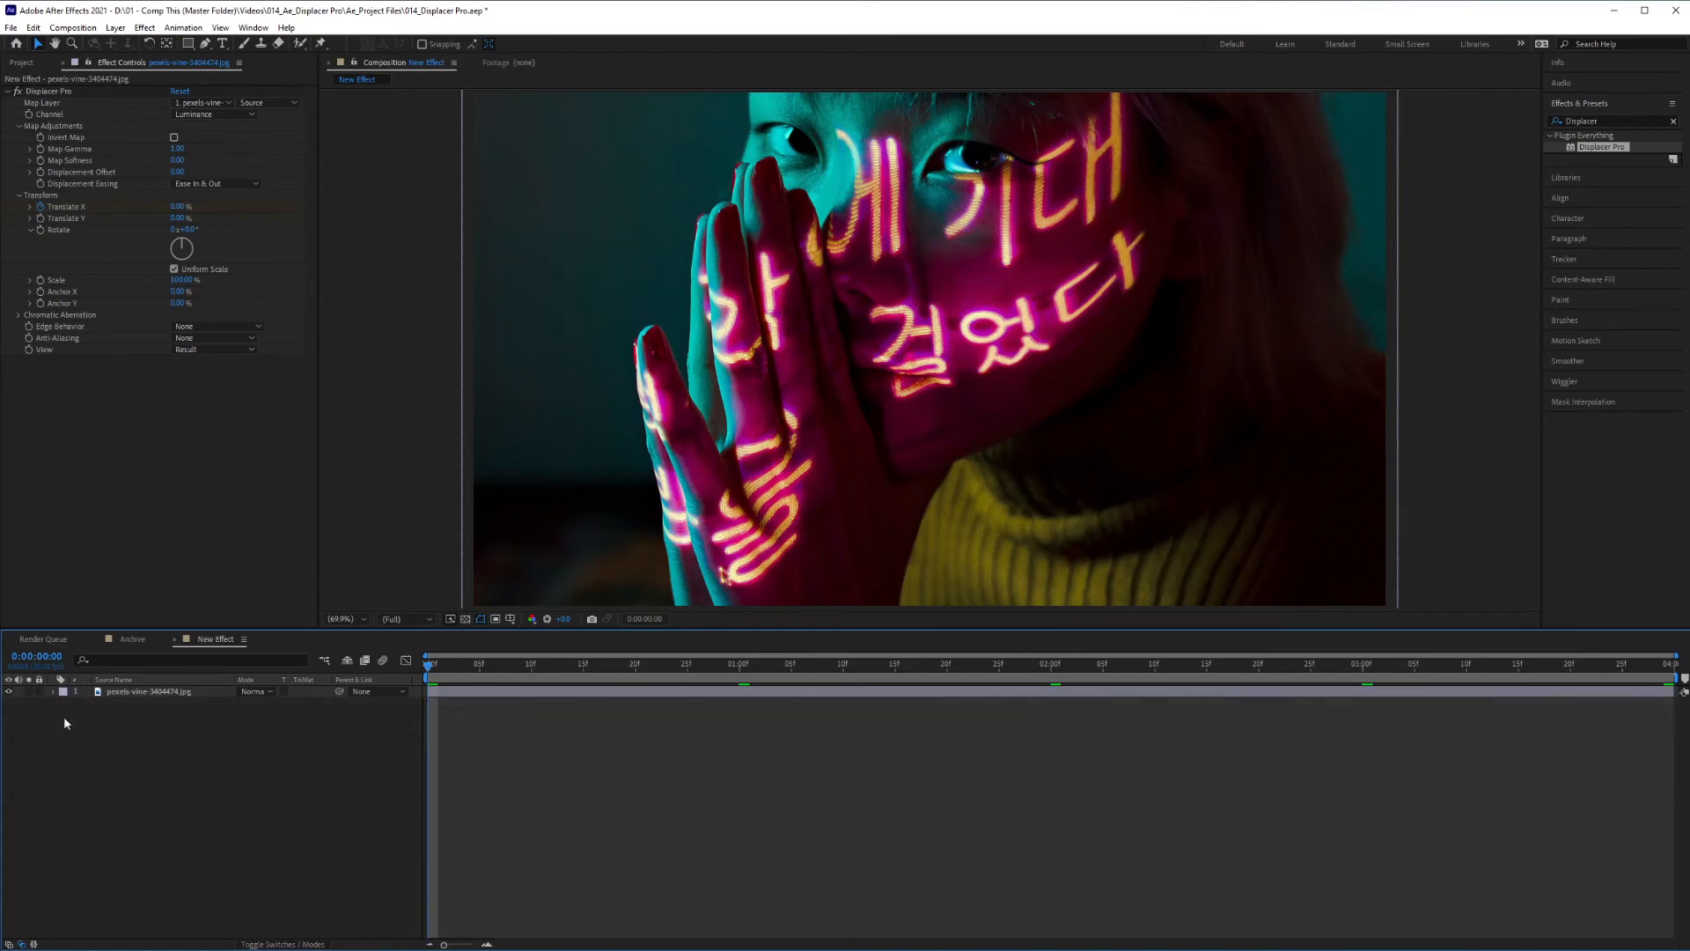
mouse_move(471, 688)
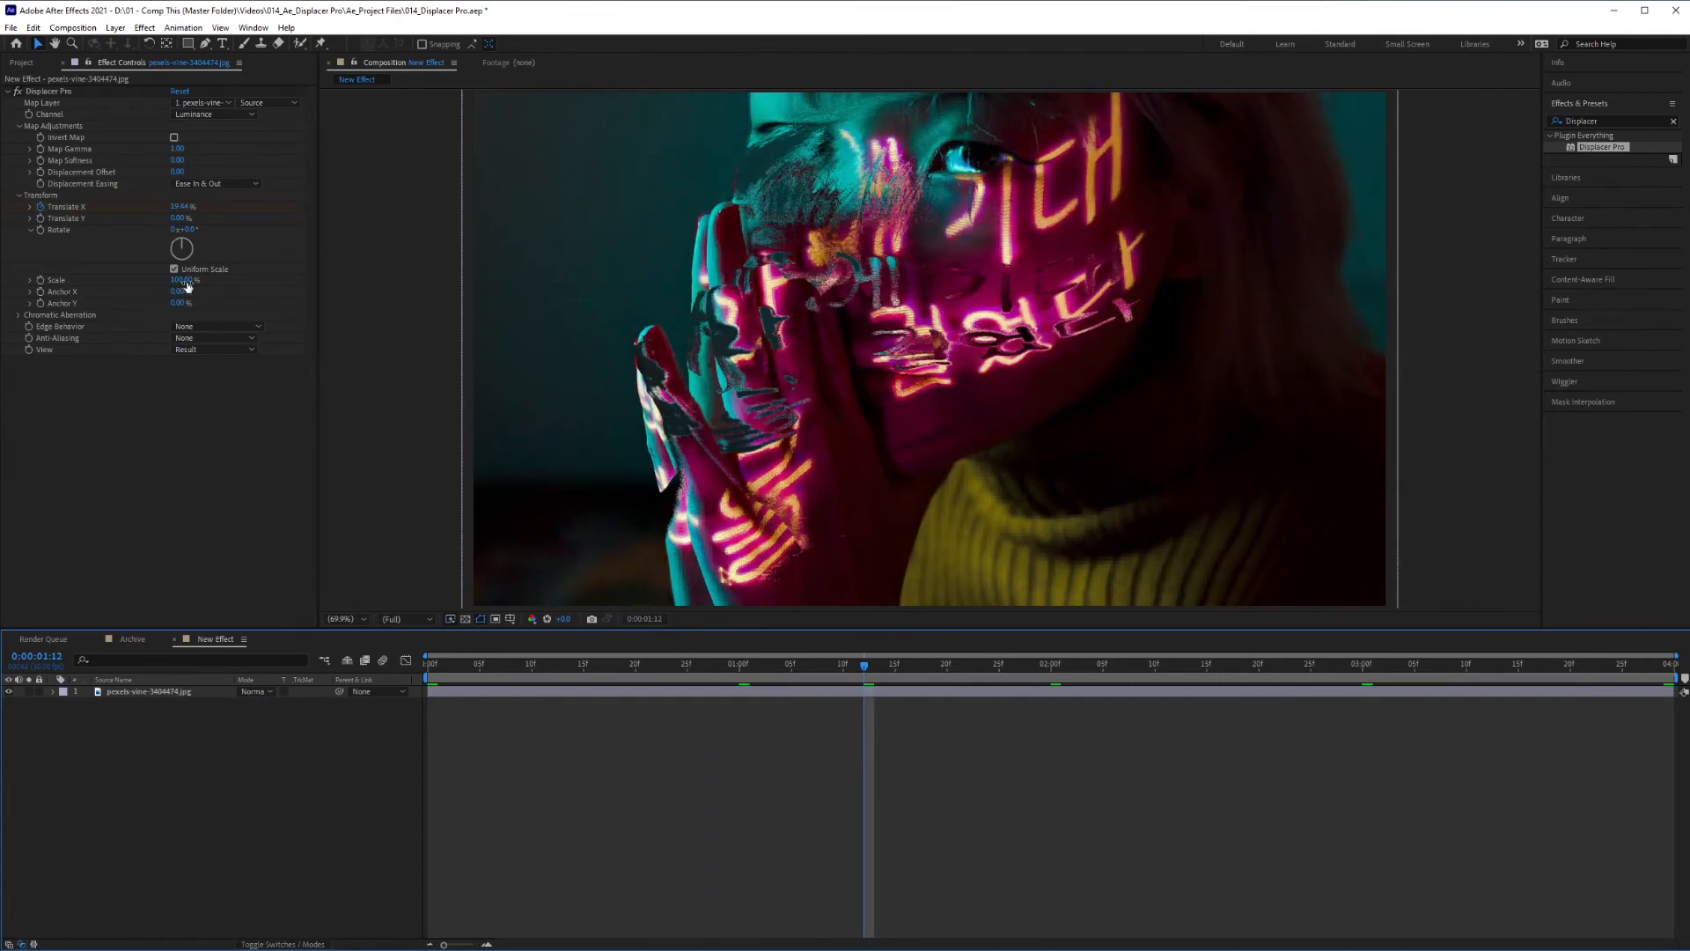
Set Chromatic Aberration Red to 0.45 and Green to 0.70, keeping Blue at 1.00
click(21, 315)
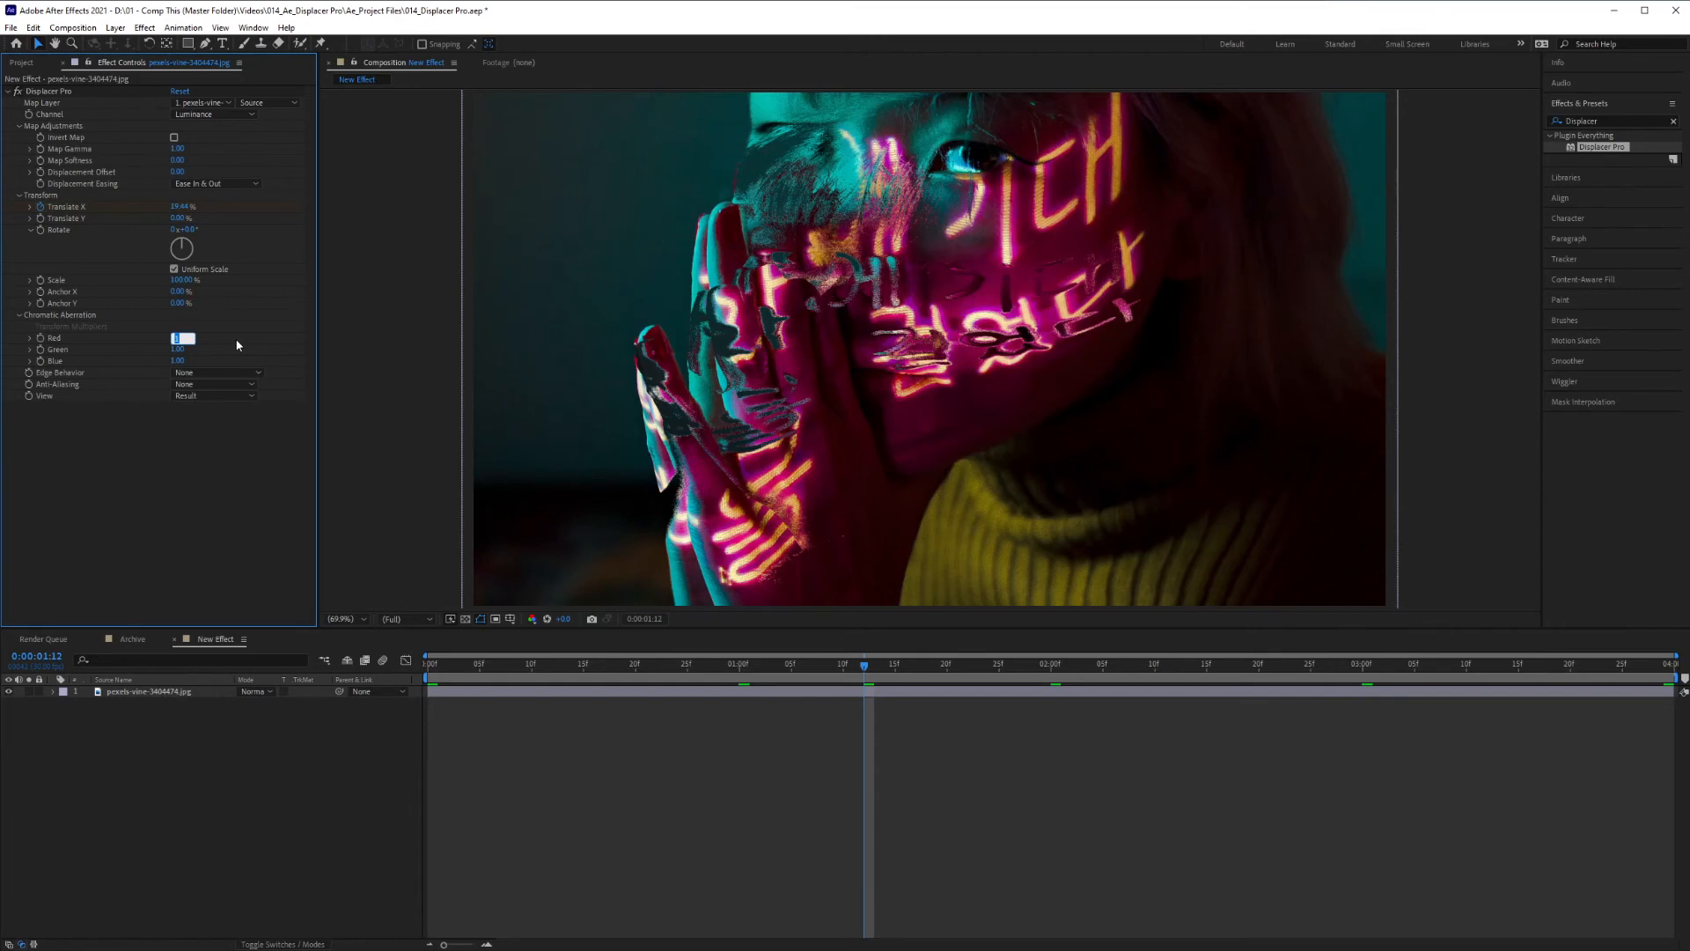
text(45)
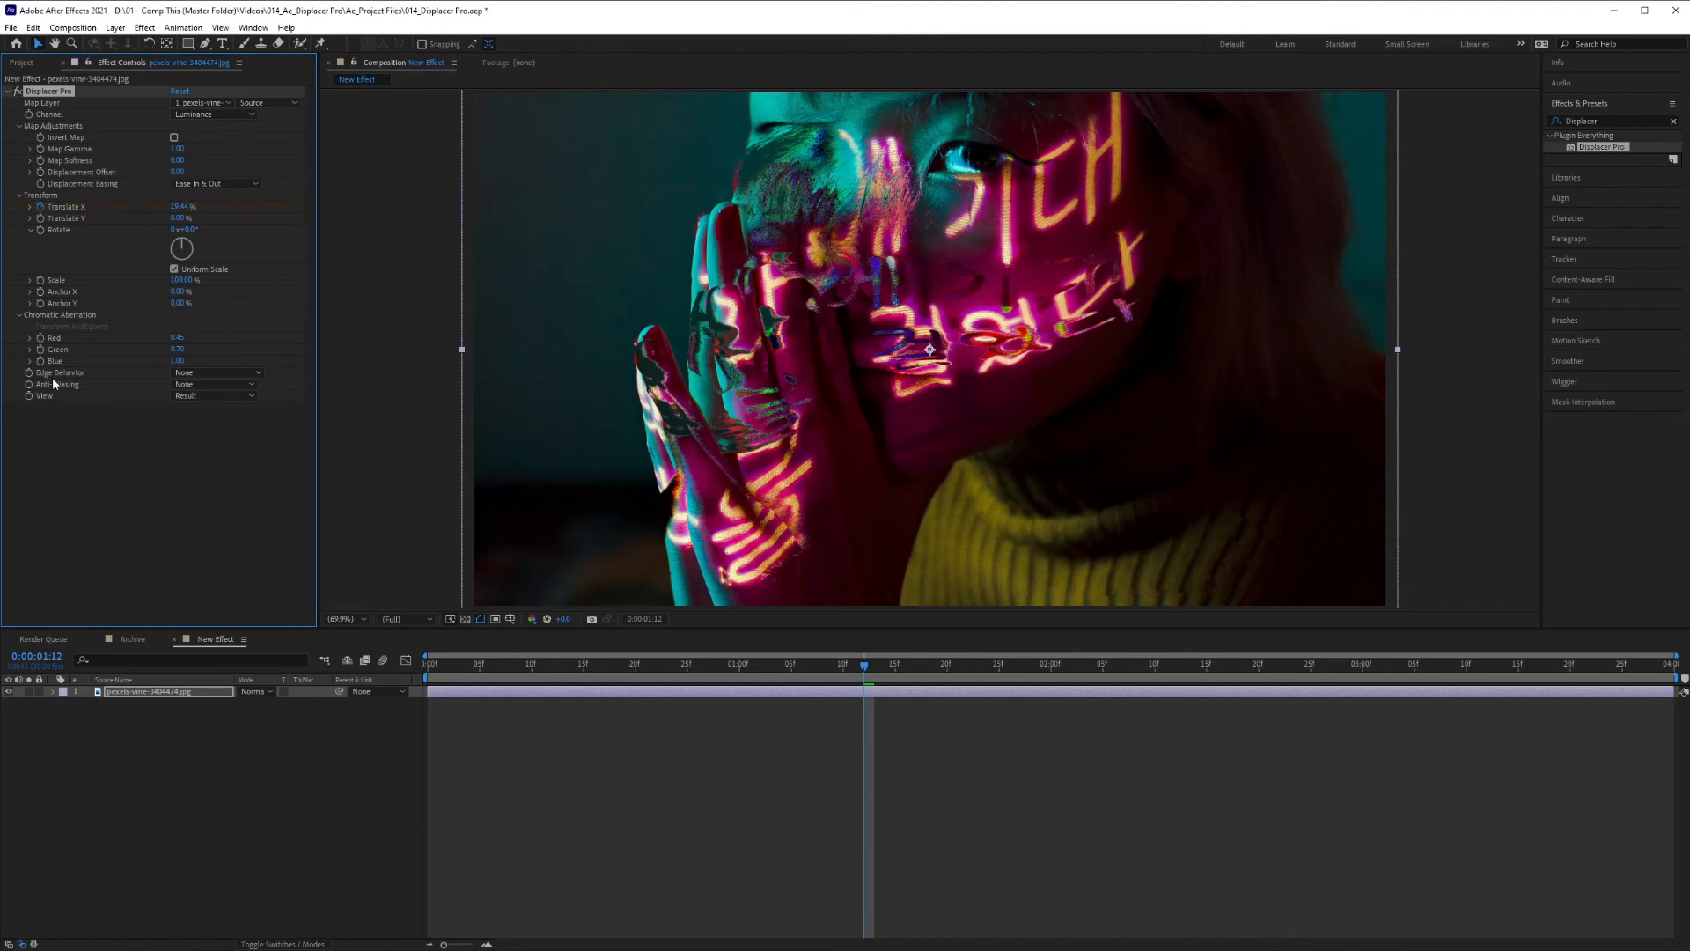
Set Edge Behavior to Mirror Repeat and start editing the Displacement Offset value
click(215, 372)
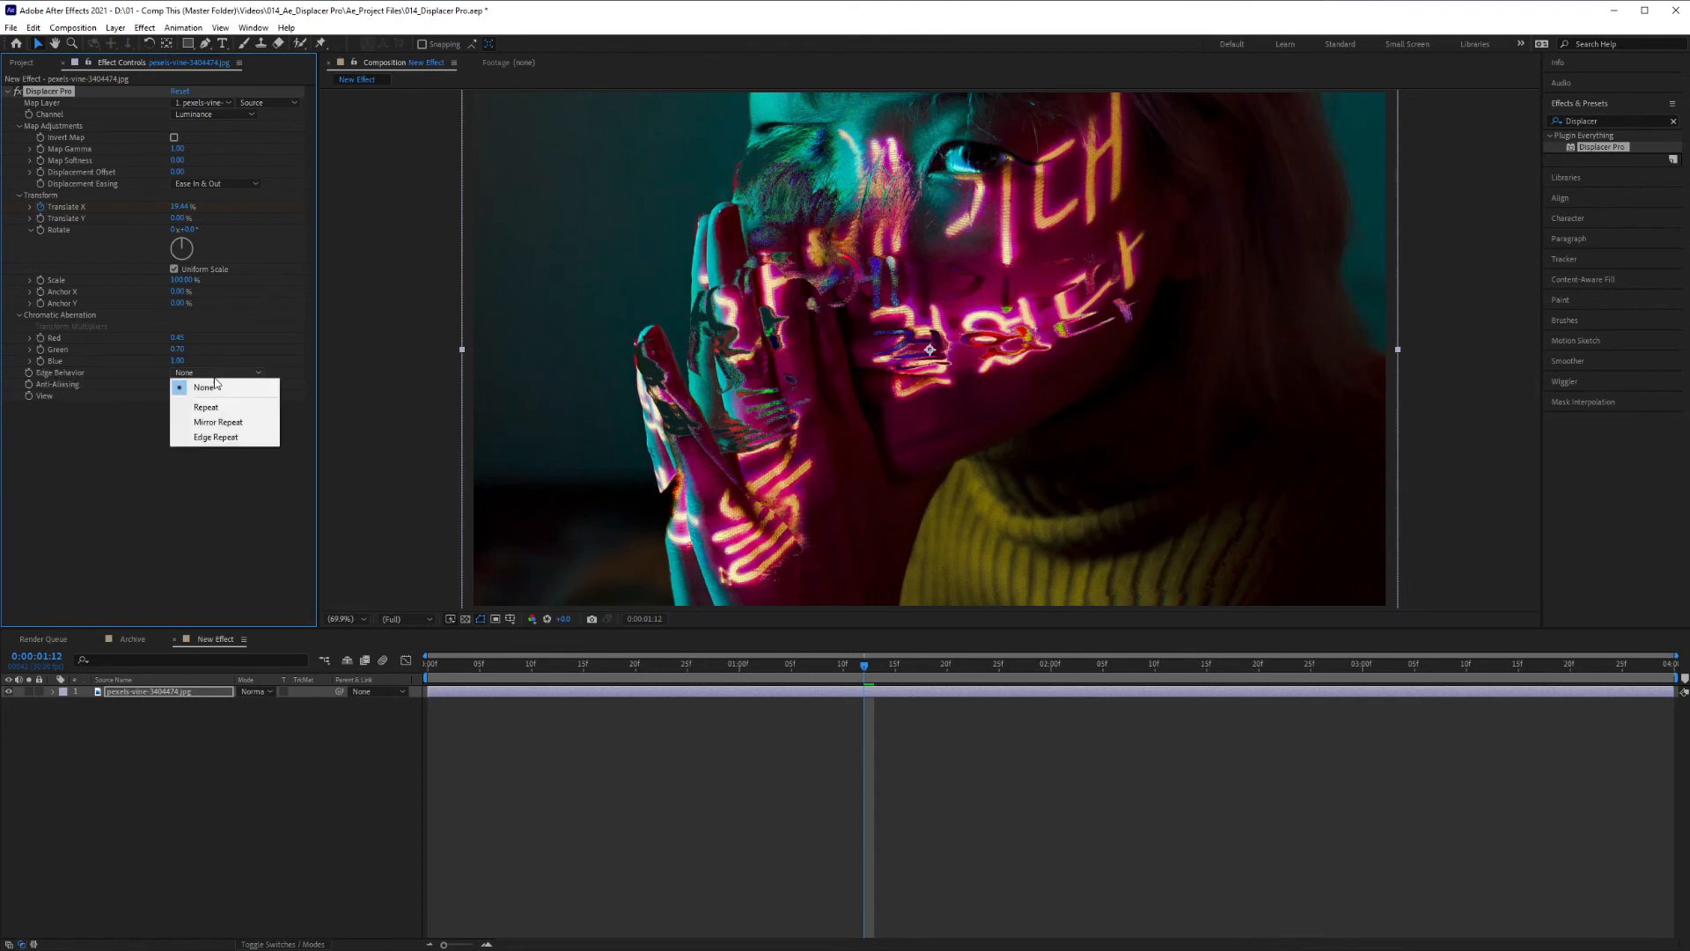
mouse_move(218, 421)
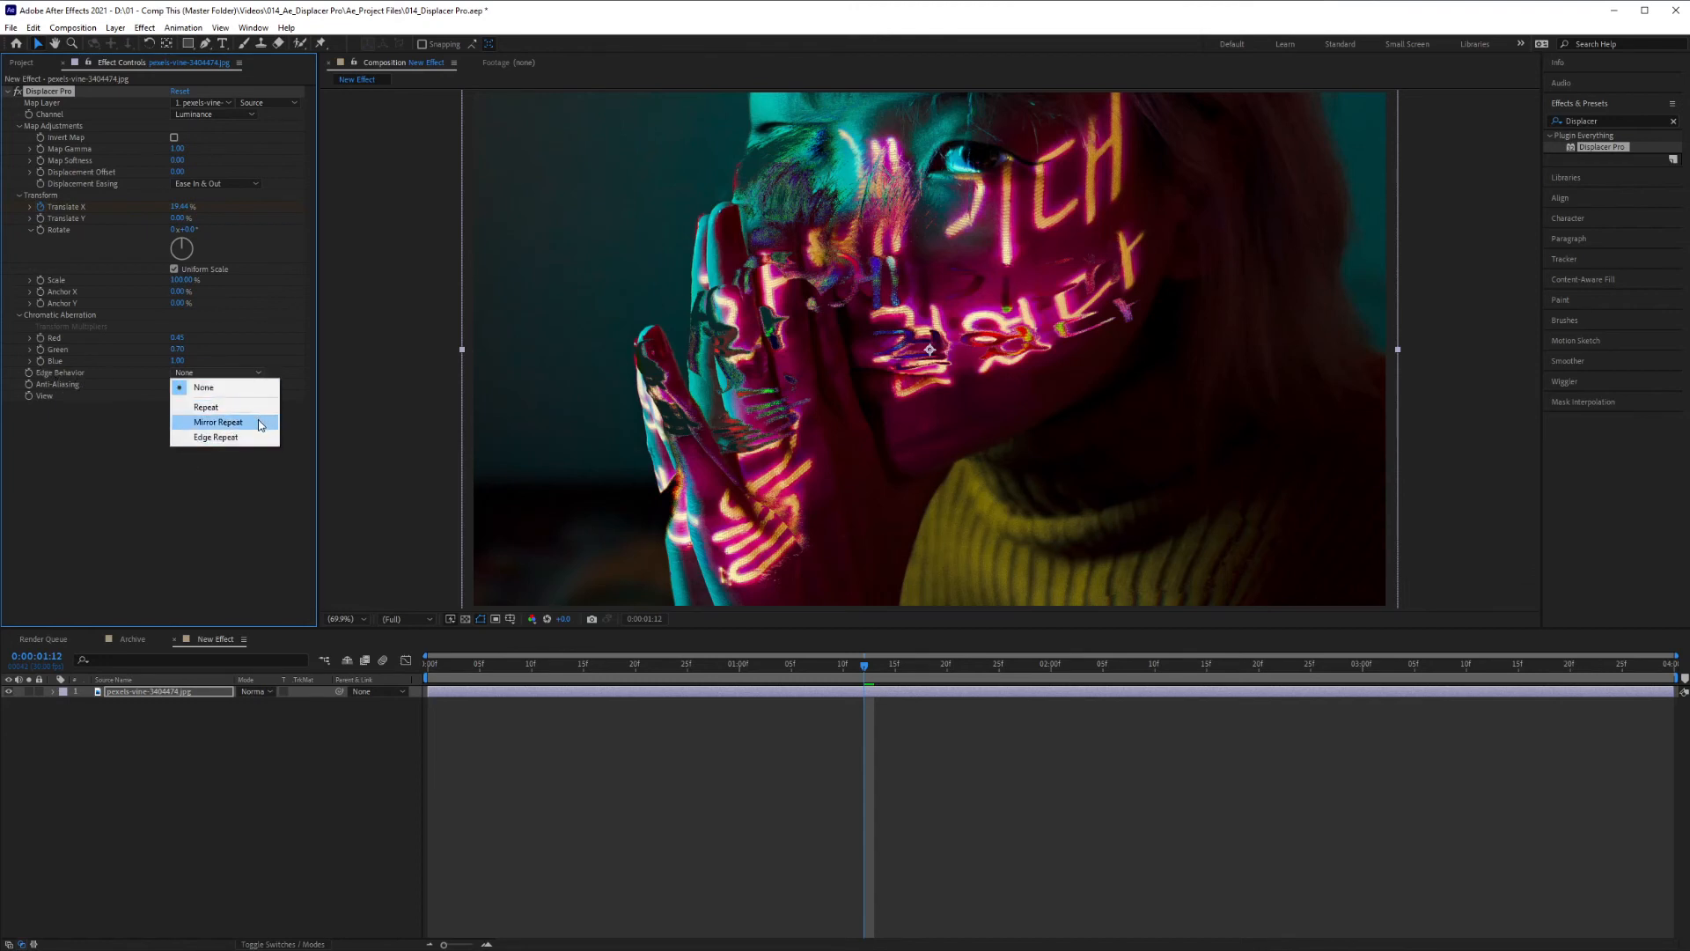
click(217, 421)
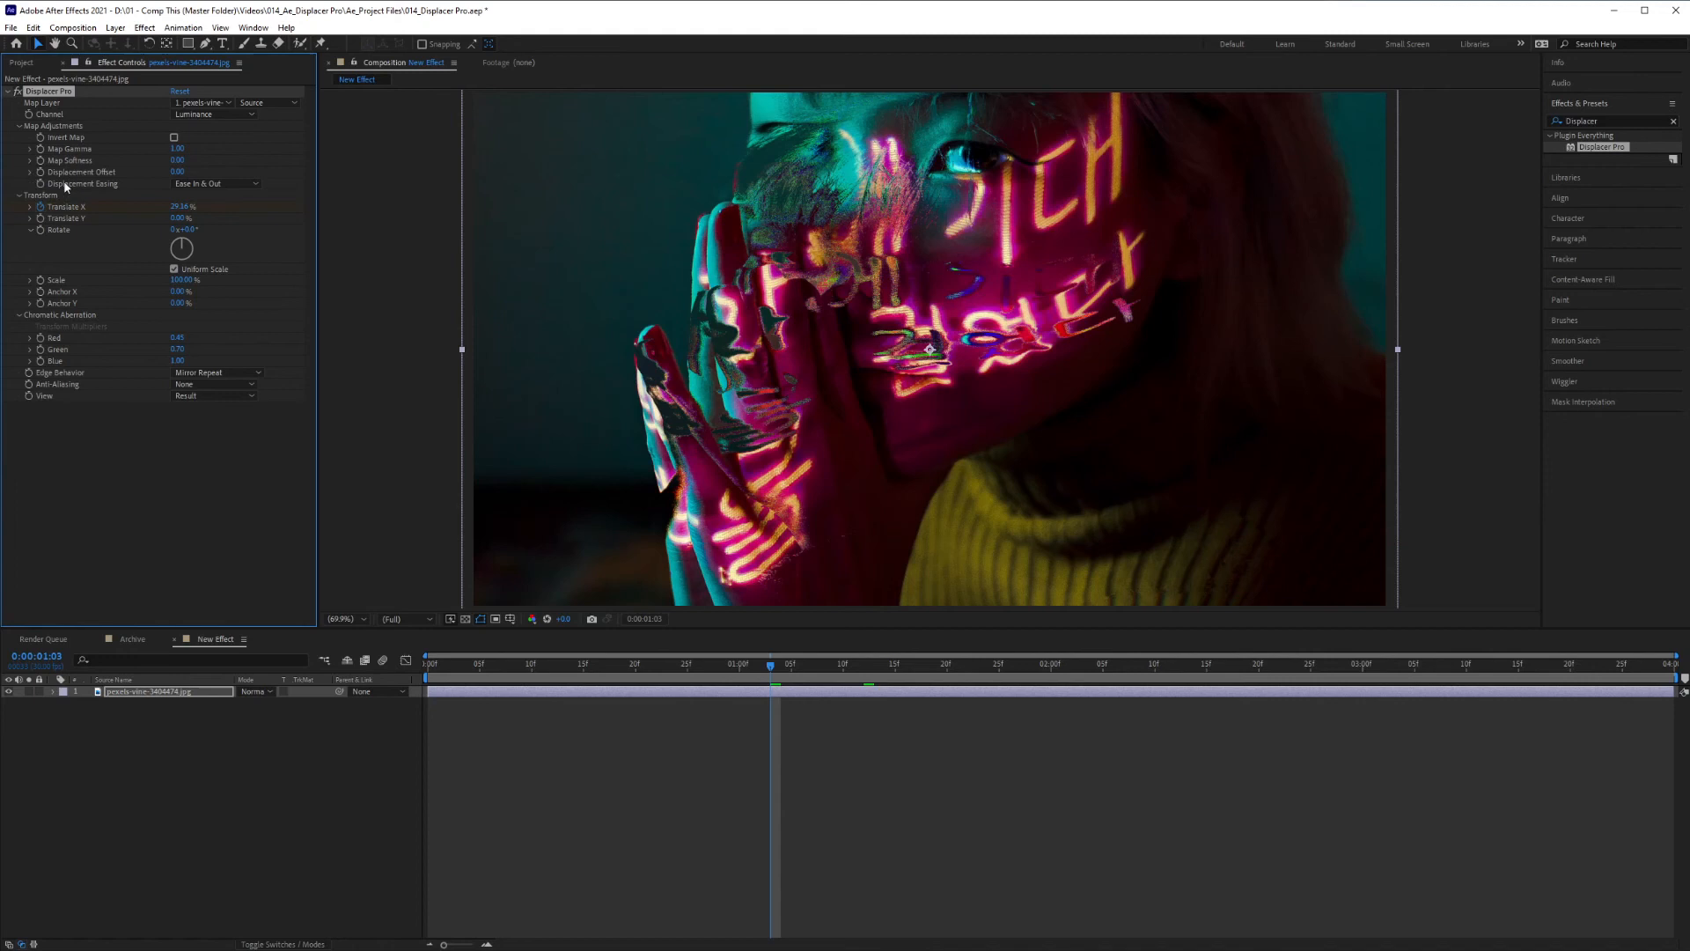
click(178, 172)
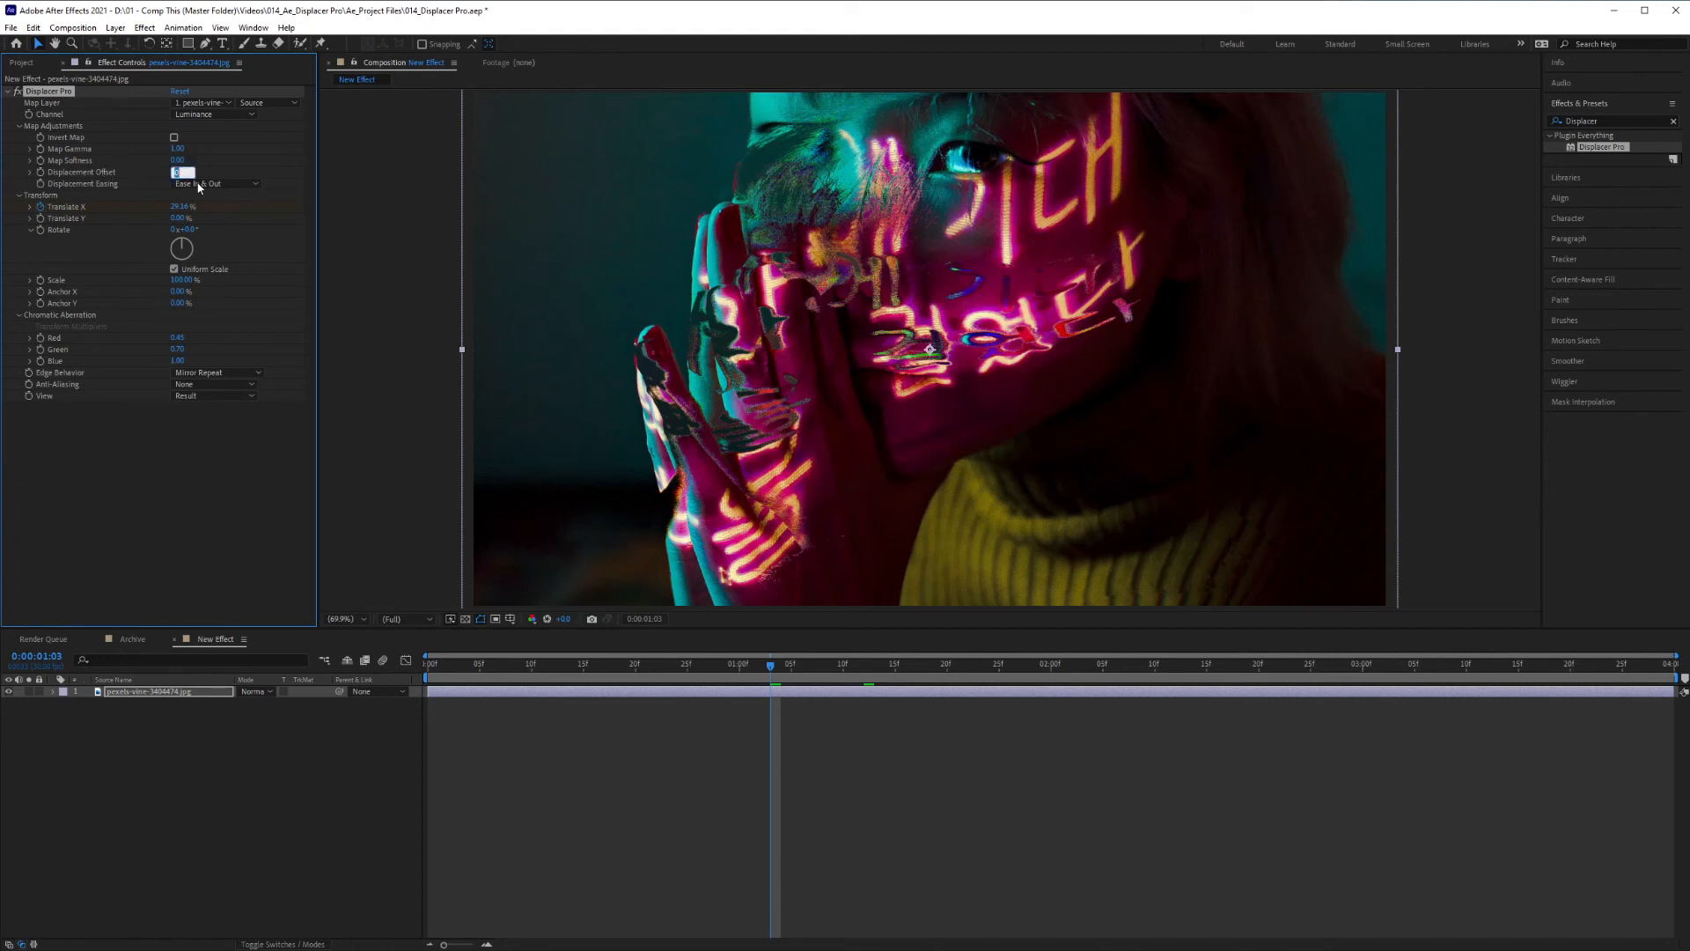